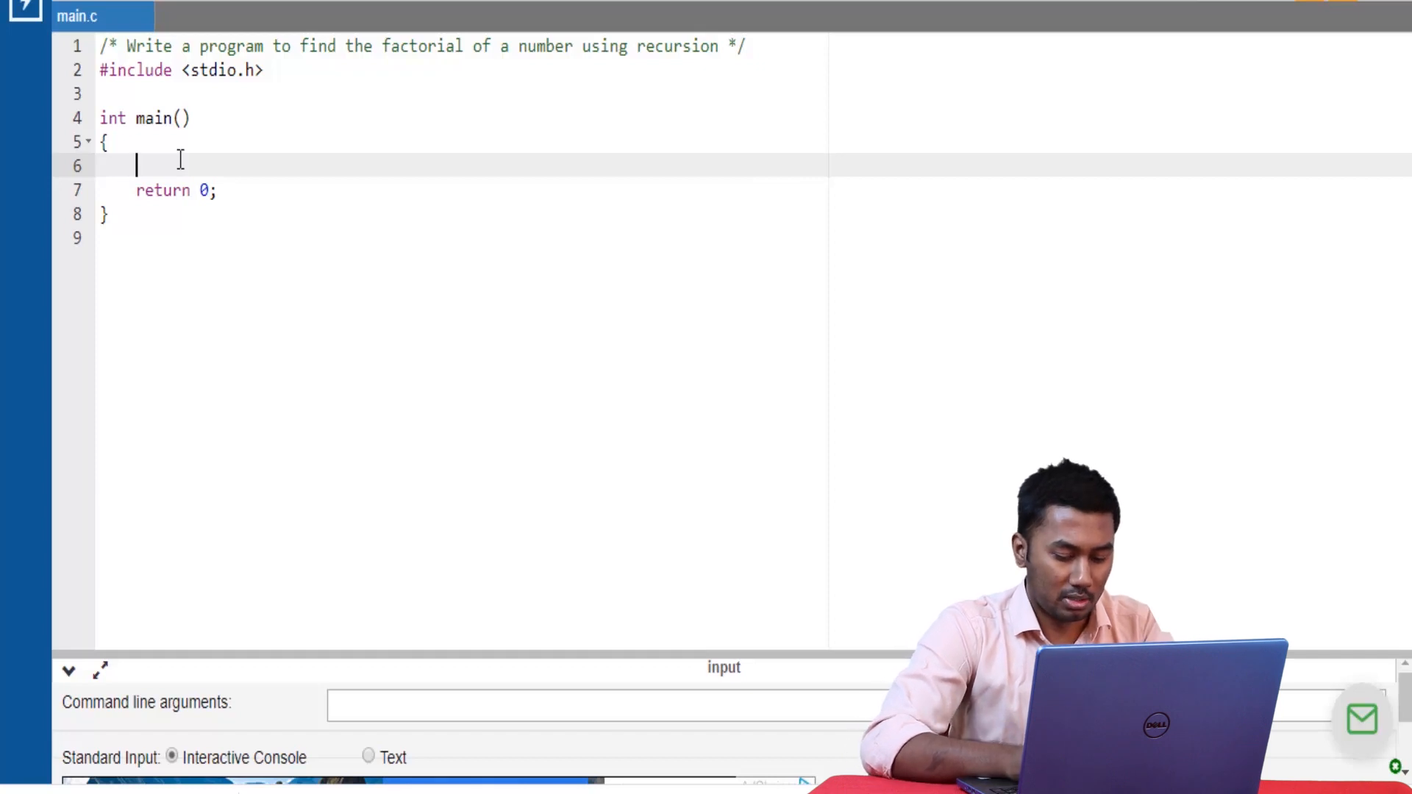
Step: Add printf("\nEnter a number "); inside main before return 0
text(printf())
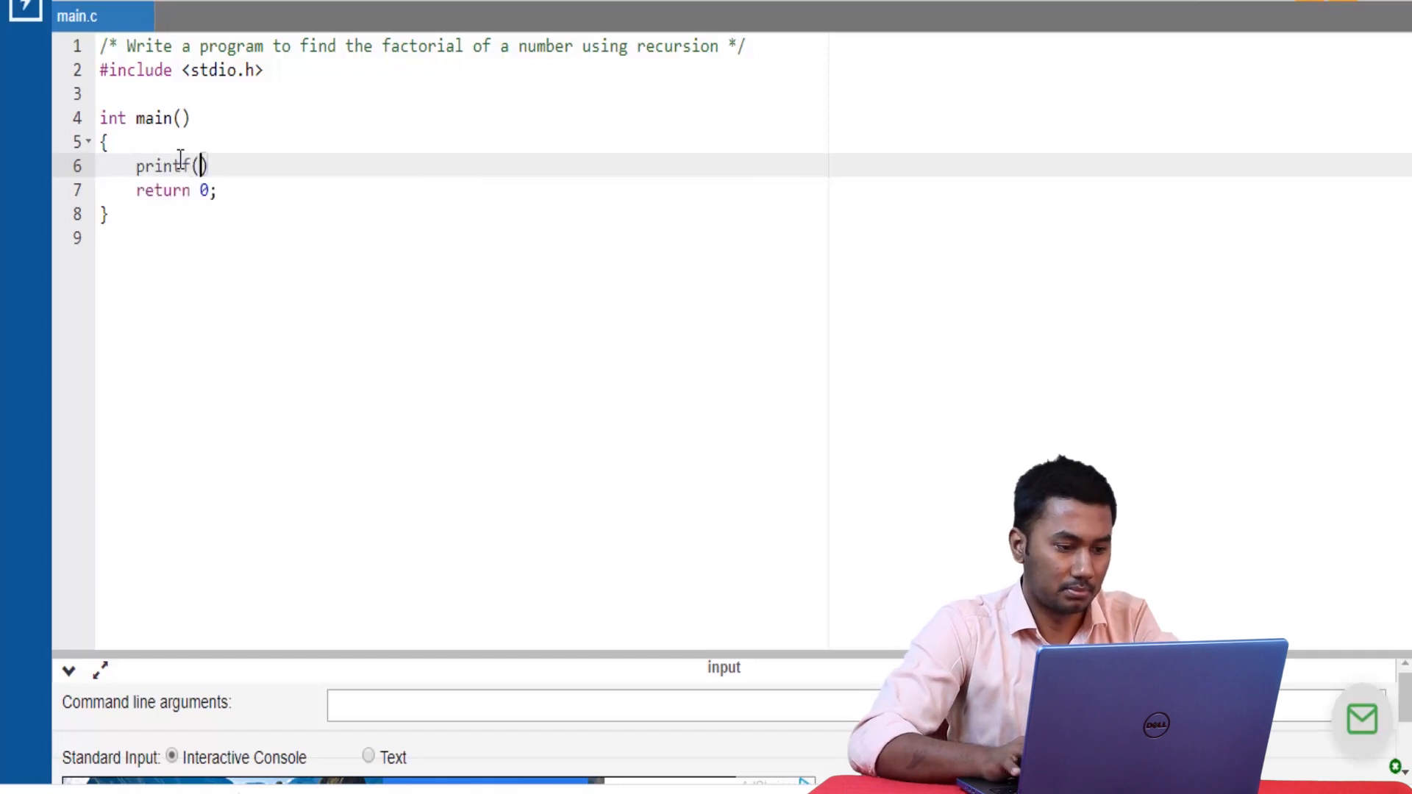
text("\")
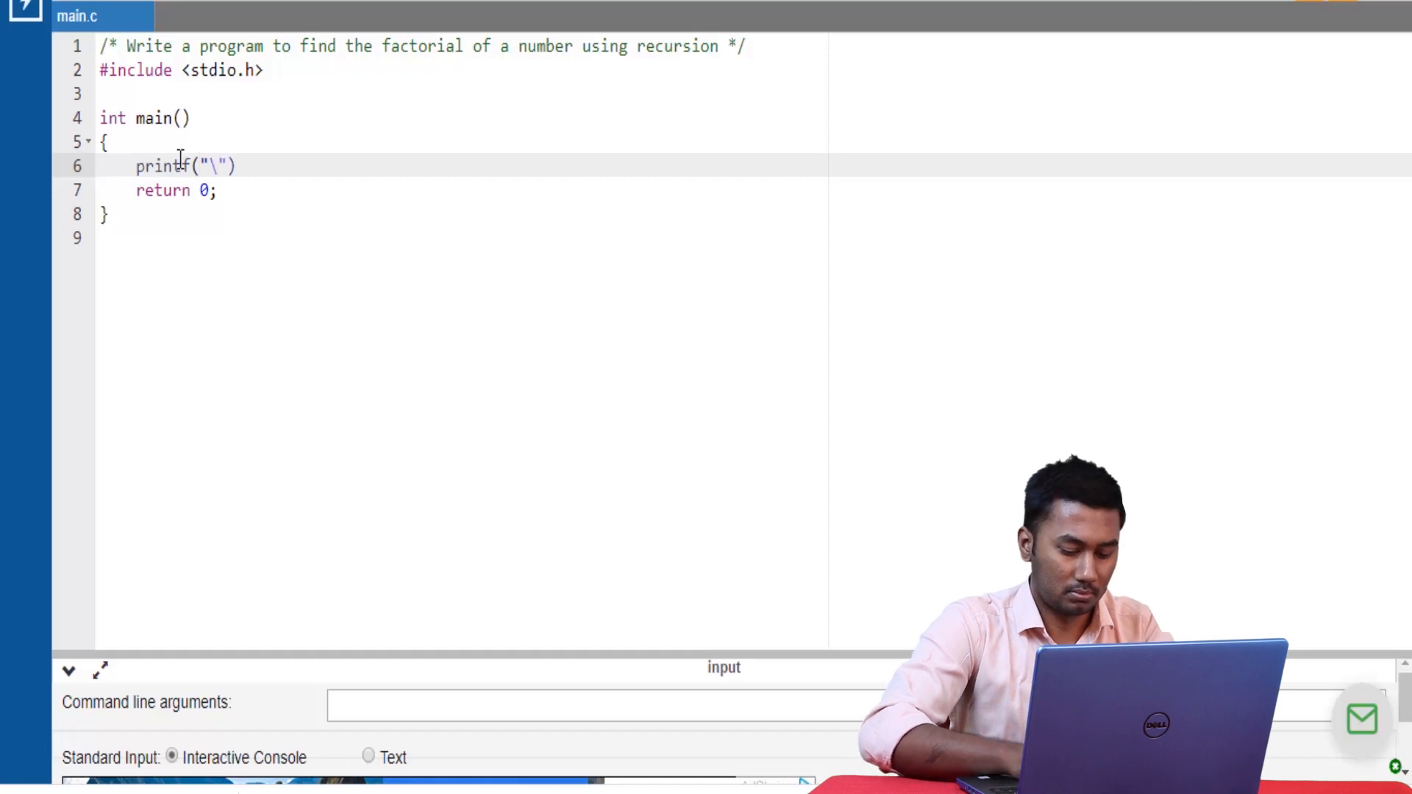
text(nEnte)
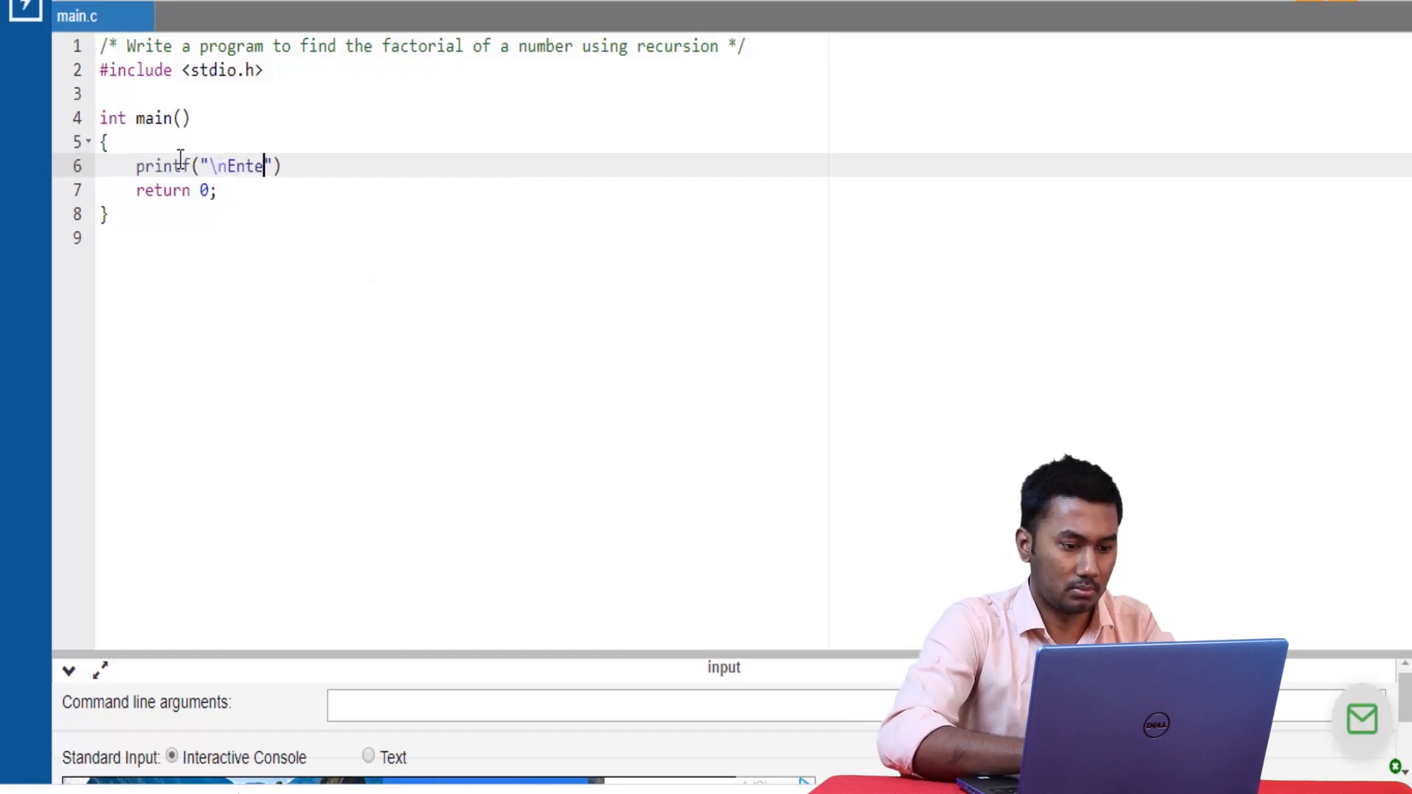
text(r a)
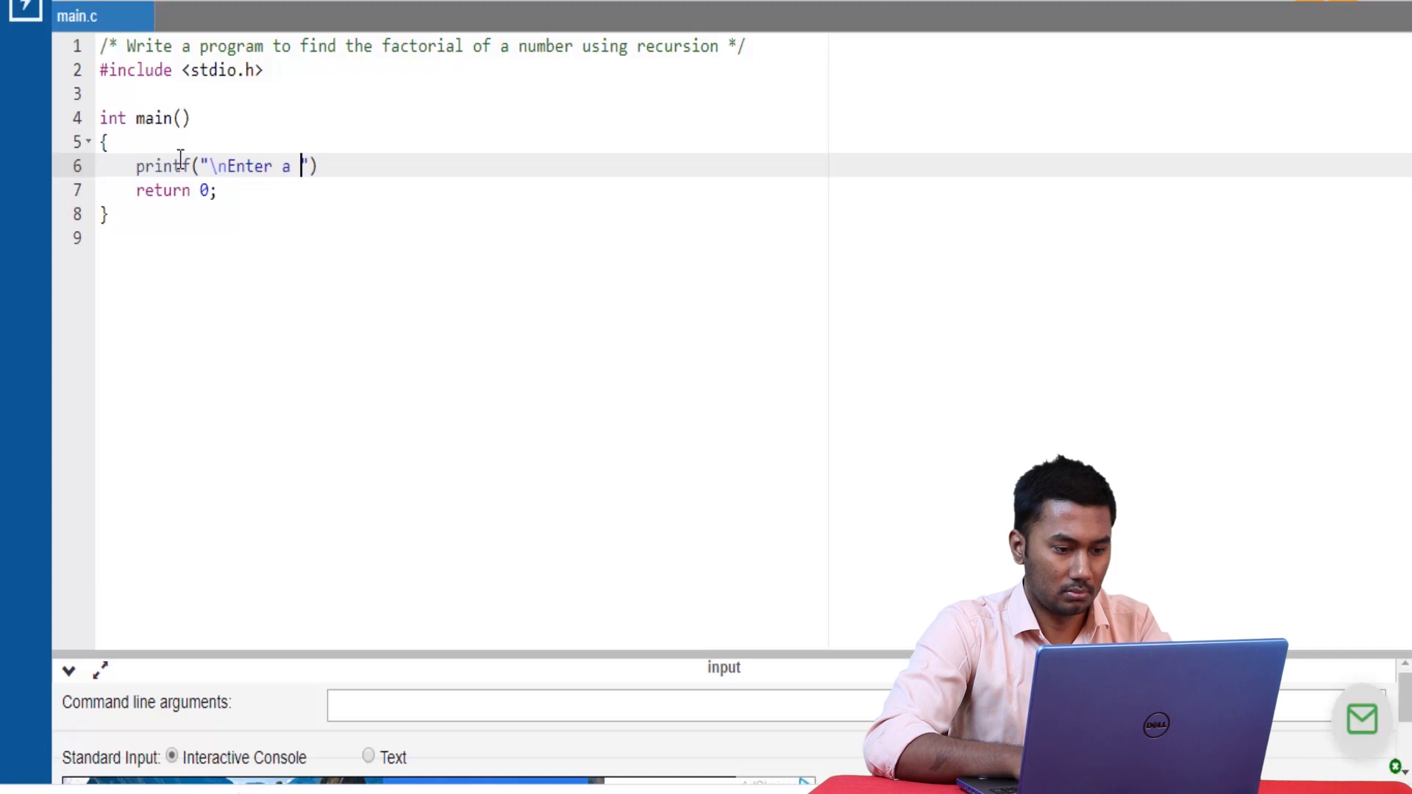
text(number)
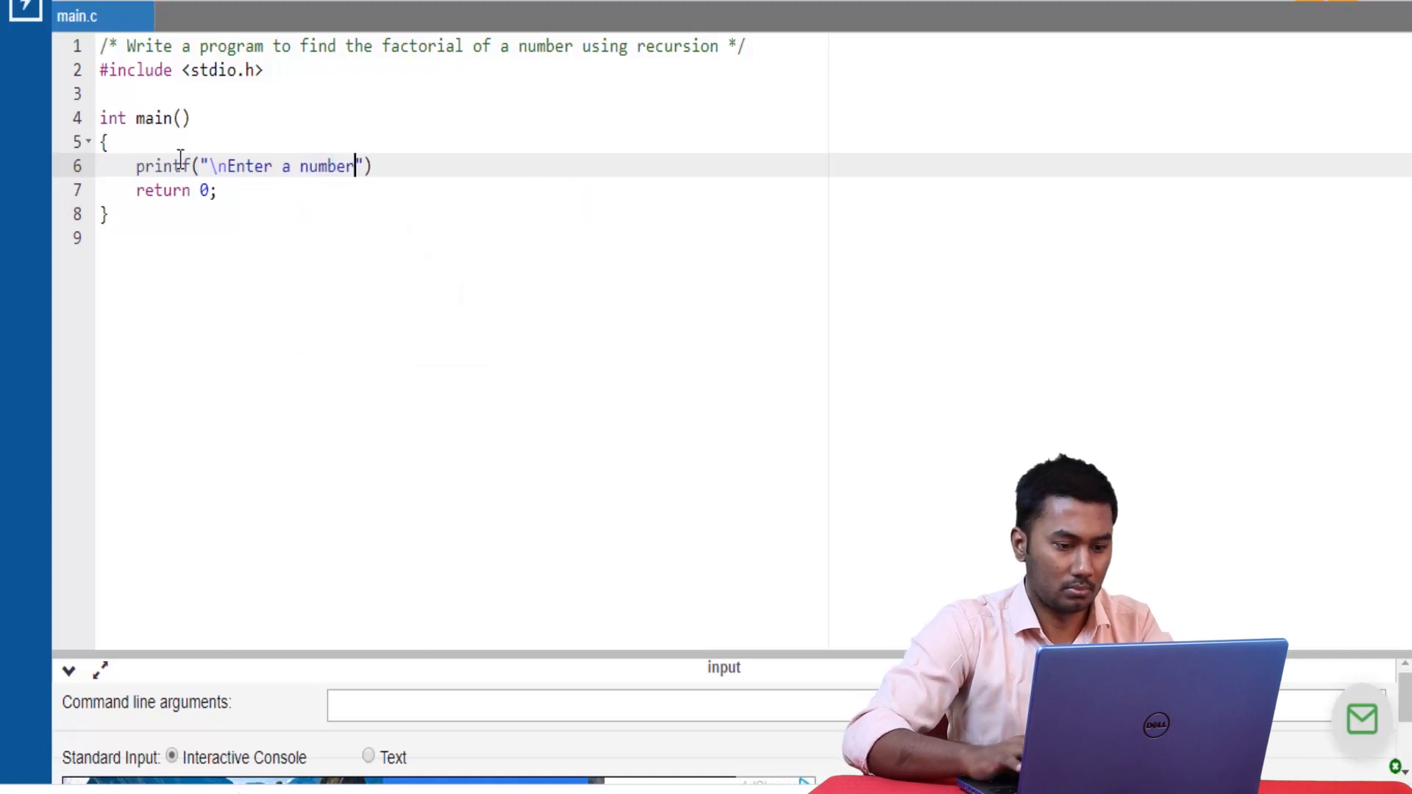
Step: Add scanf("%d",&num); and declare int num,fact at the top of main
text(s)
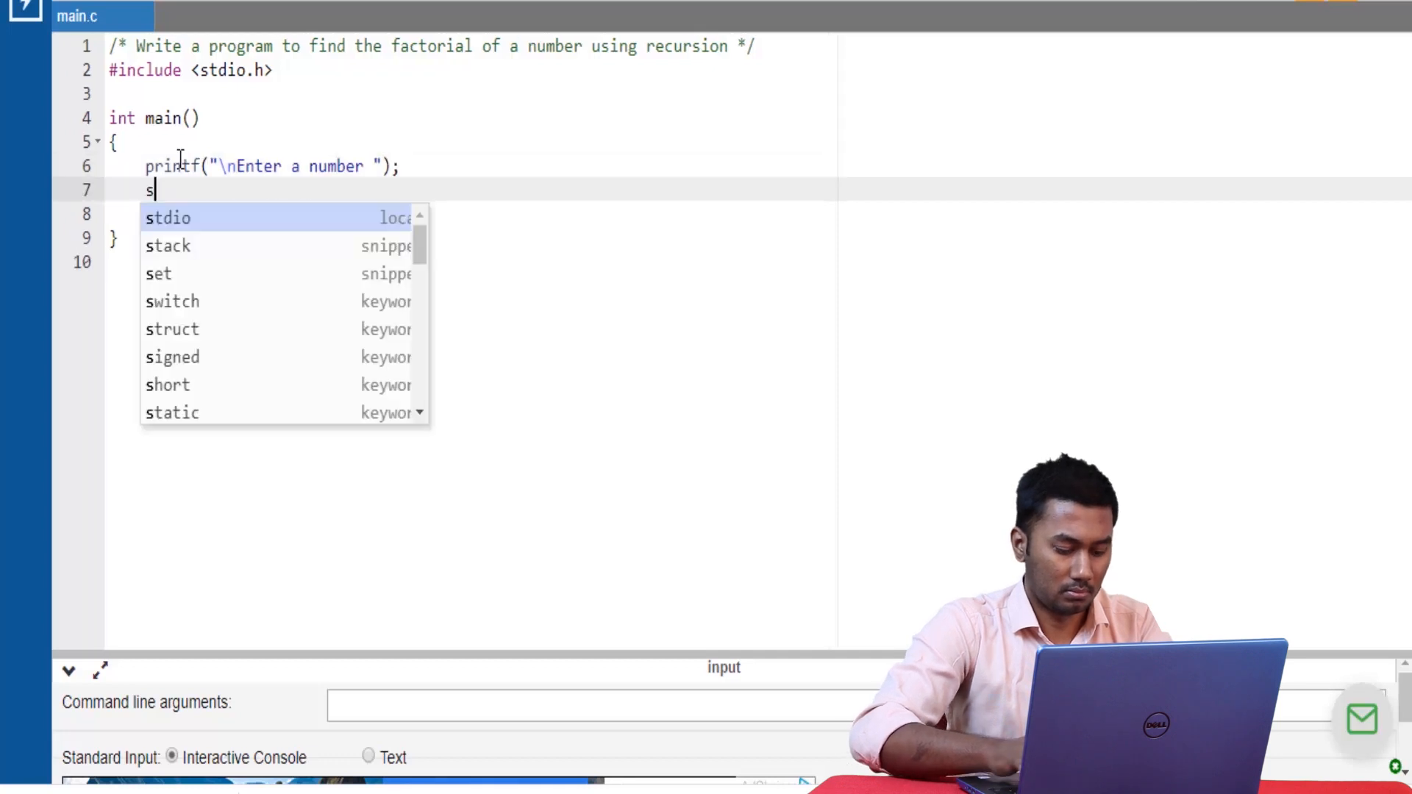
text(canf()
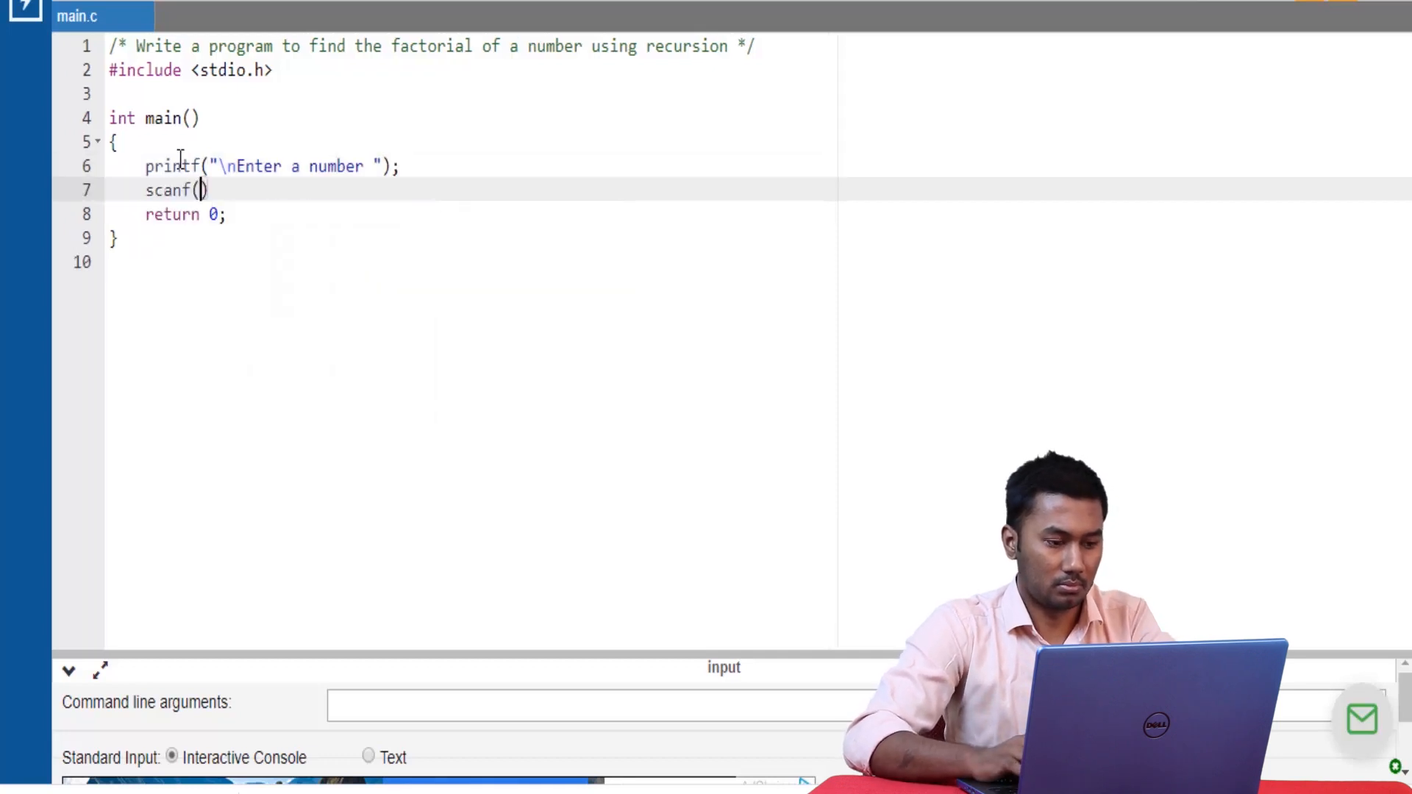
text("%d")
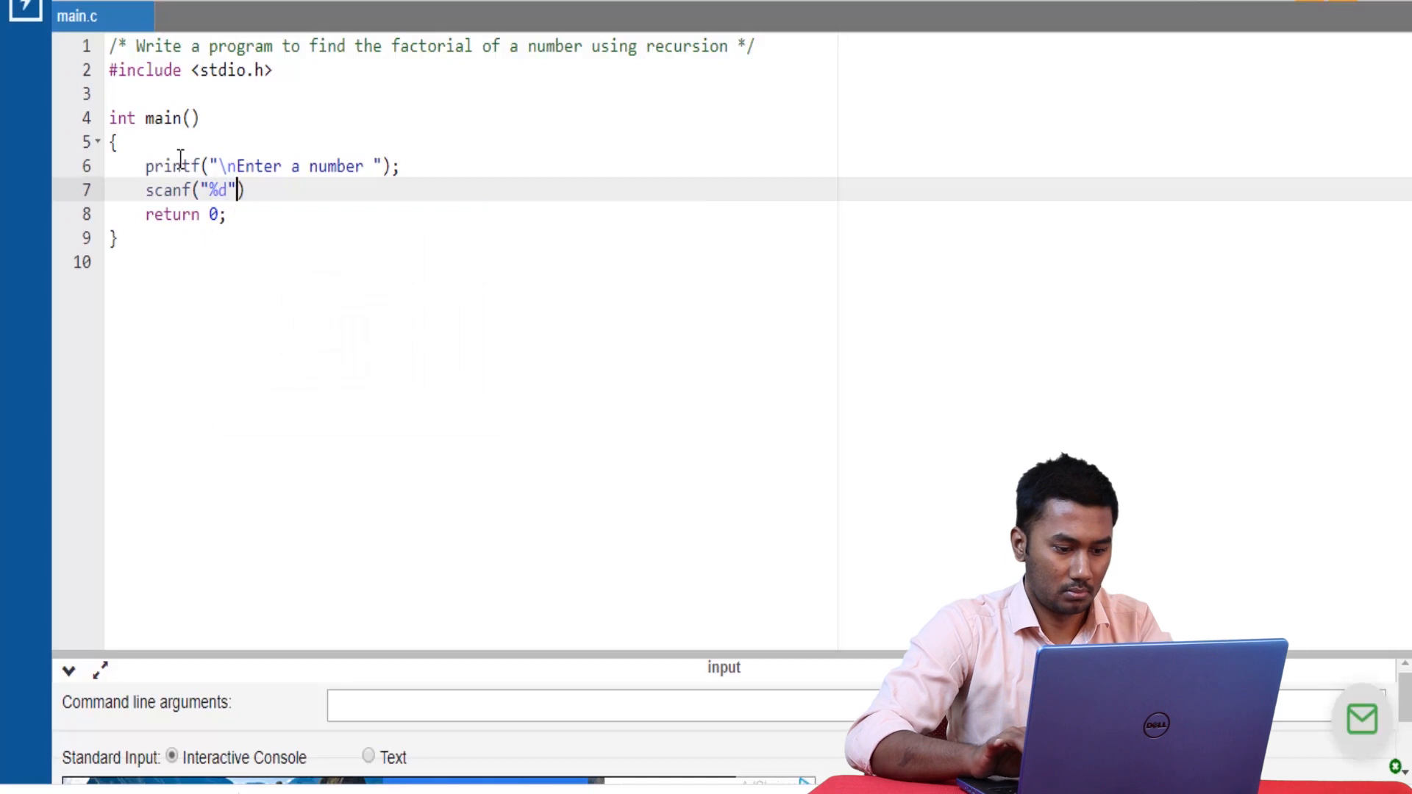
text(,&num)
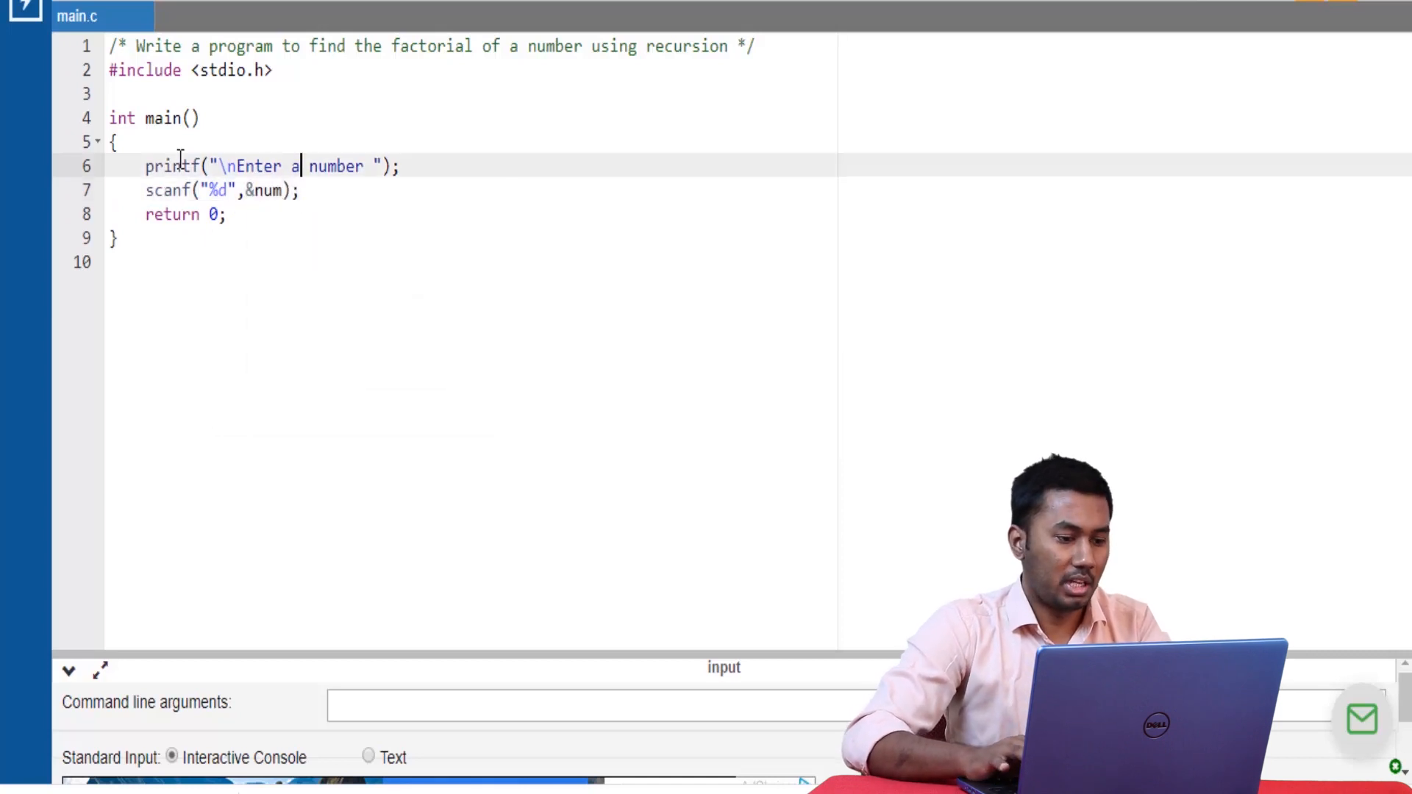
text(int num;)
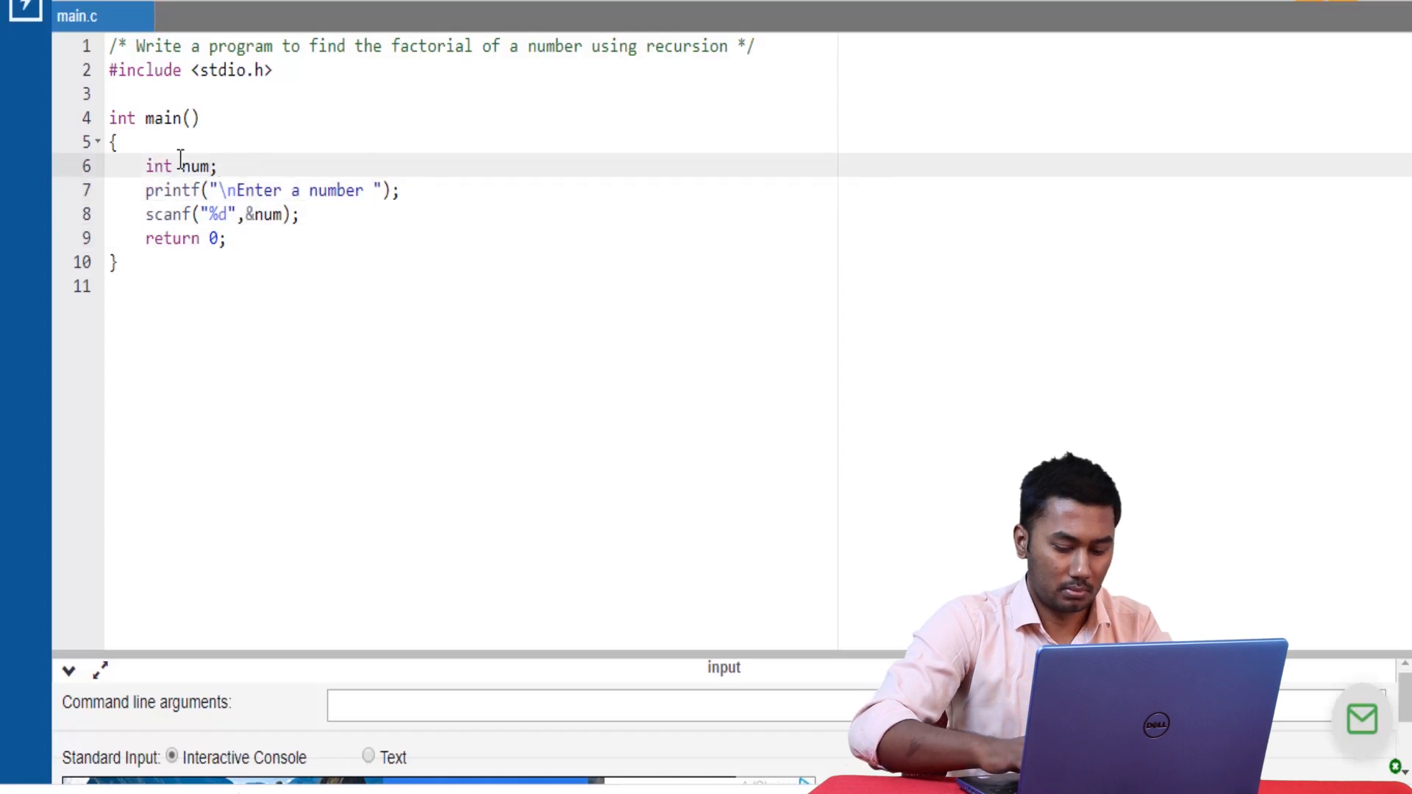
text(,fact)
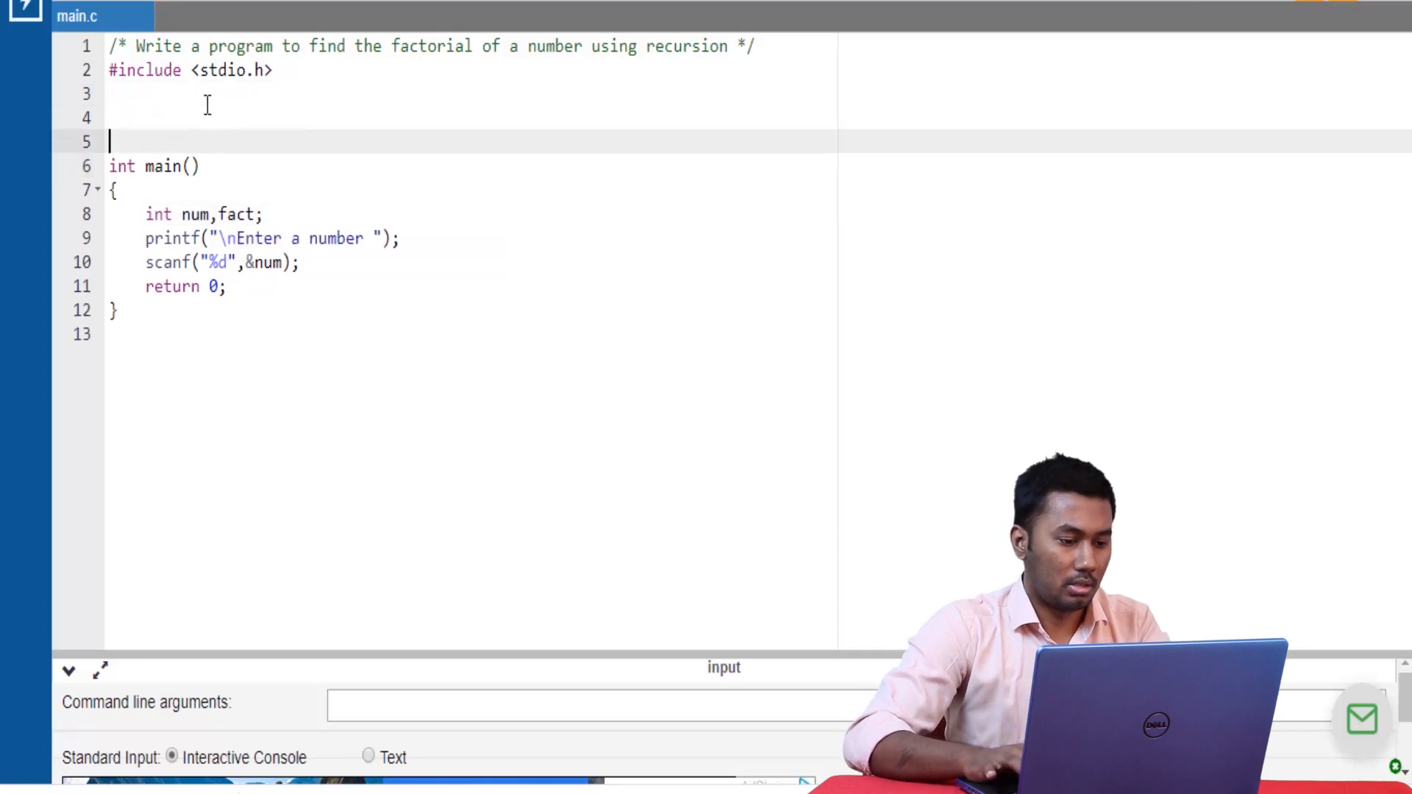
Step: Add a blank line above main and write the header int factorial(int num)
key(Enter)
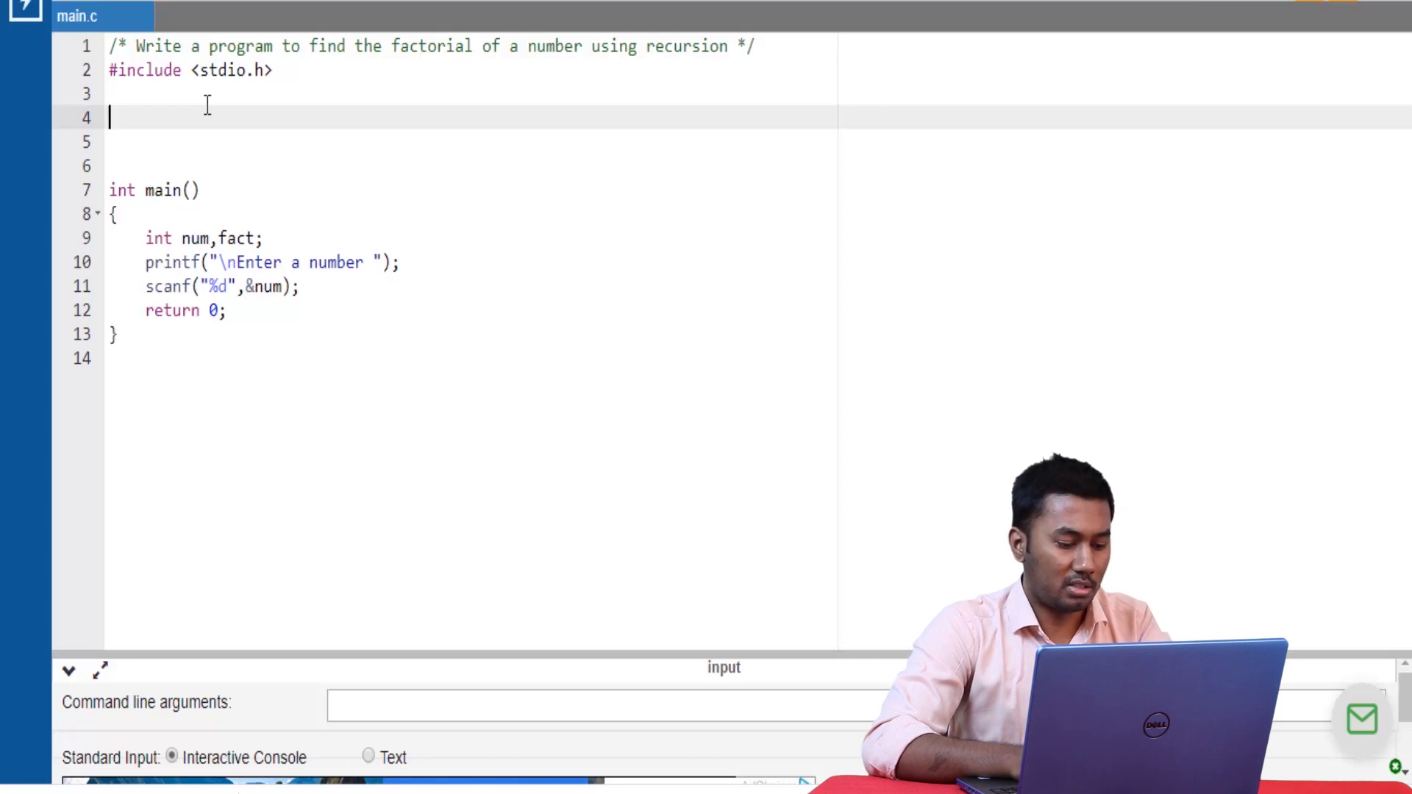
text(int)
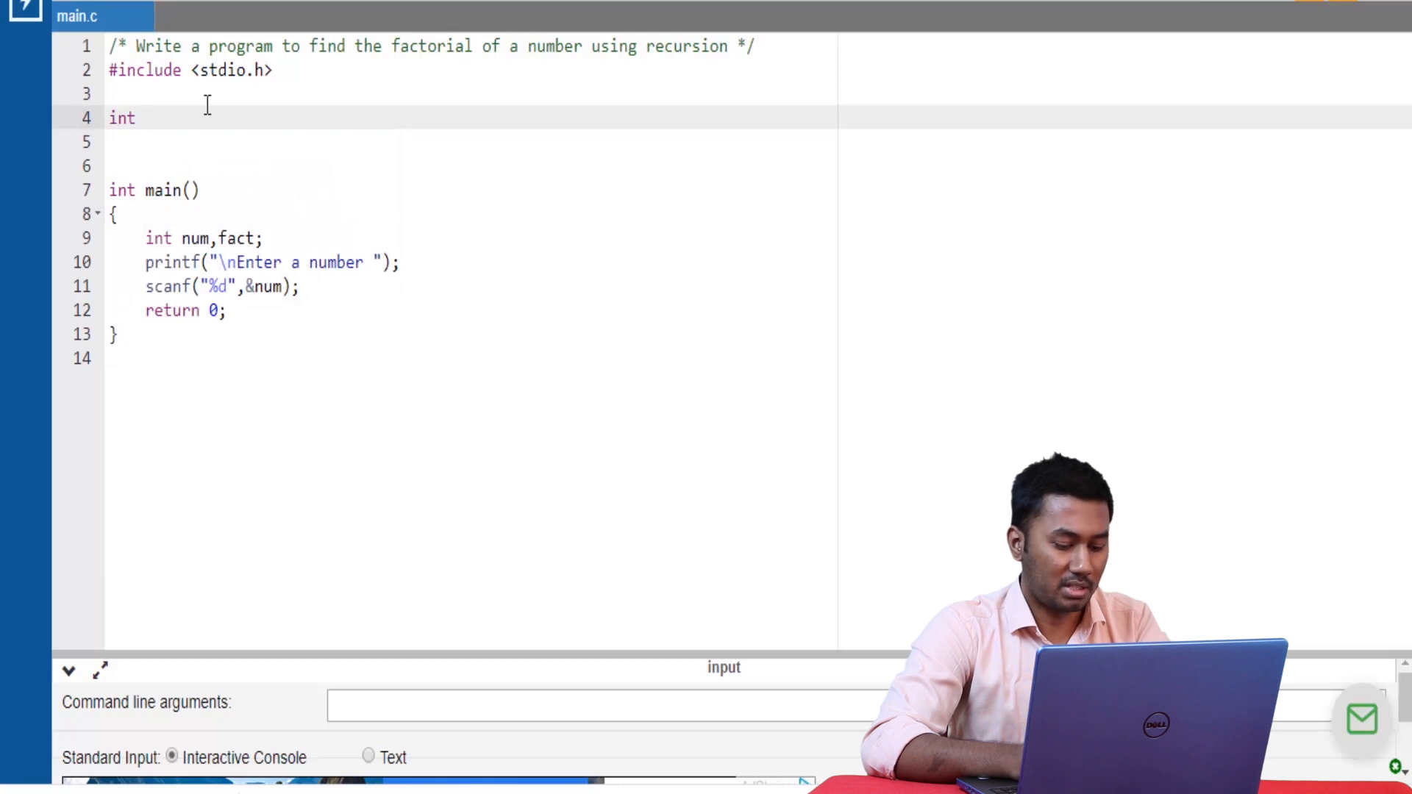
text(factorial()
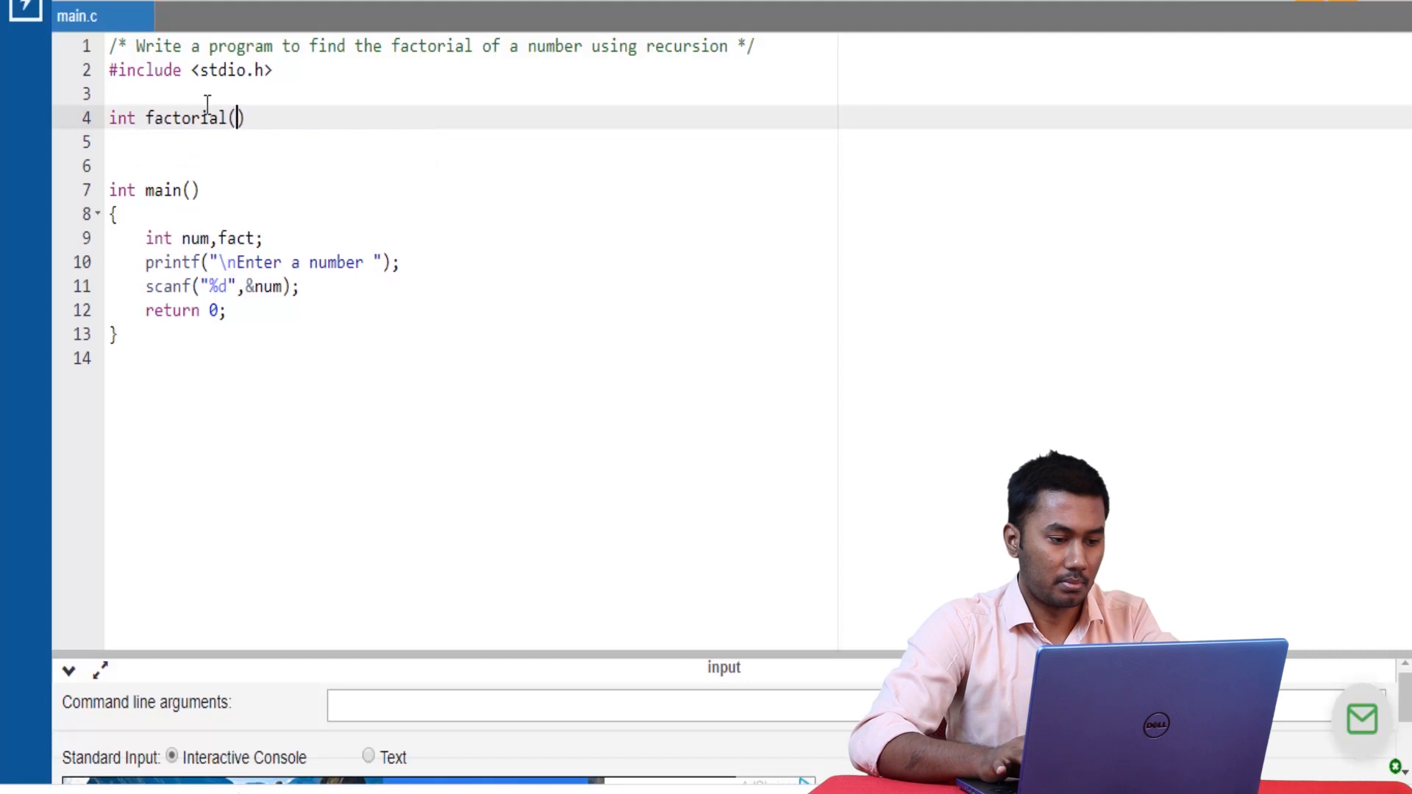
text(int)
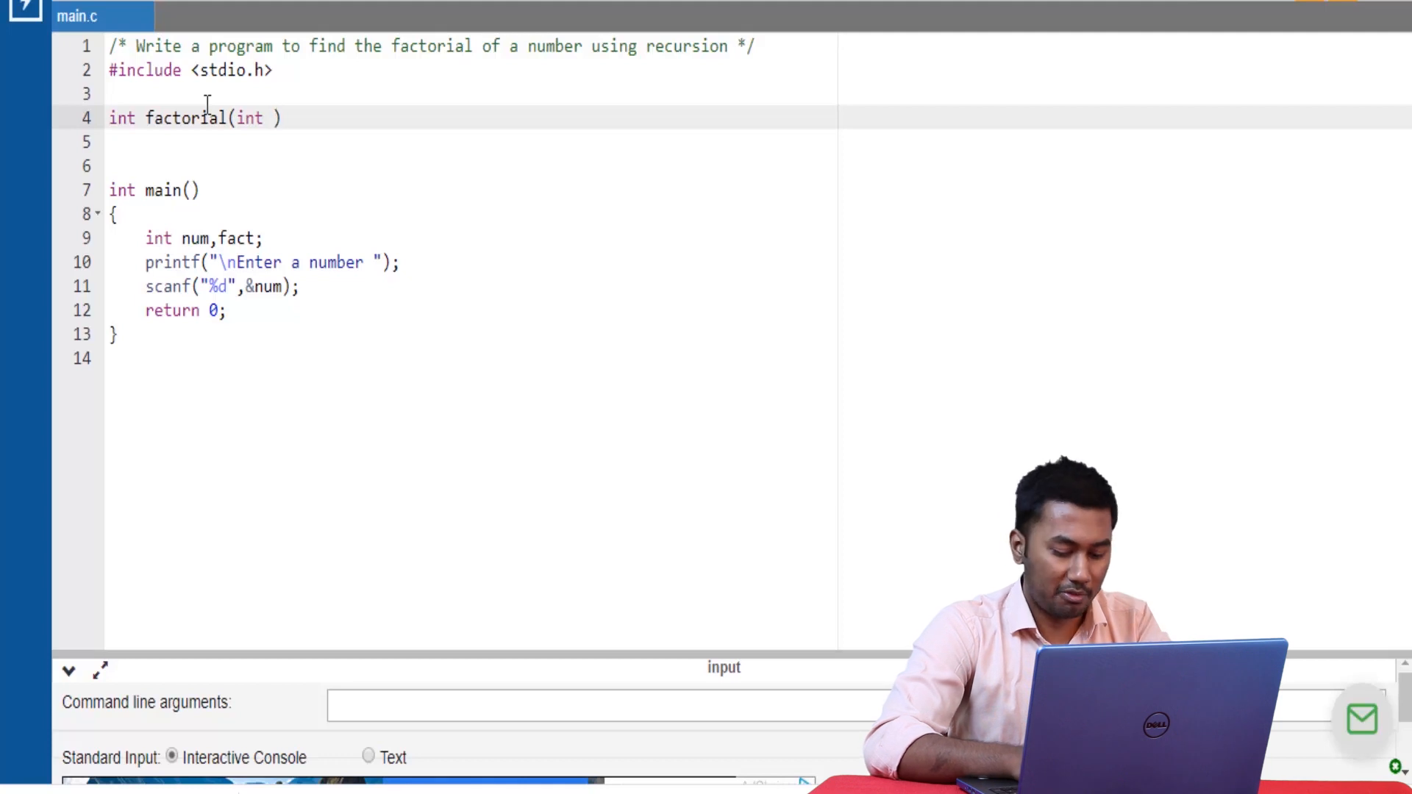
text(num)
click(471, 141)
text({)
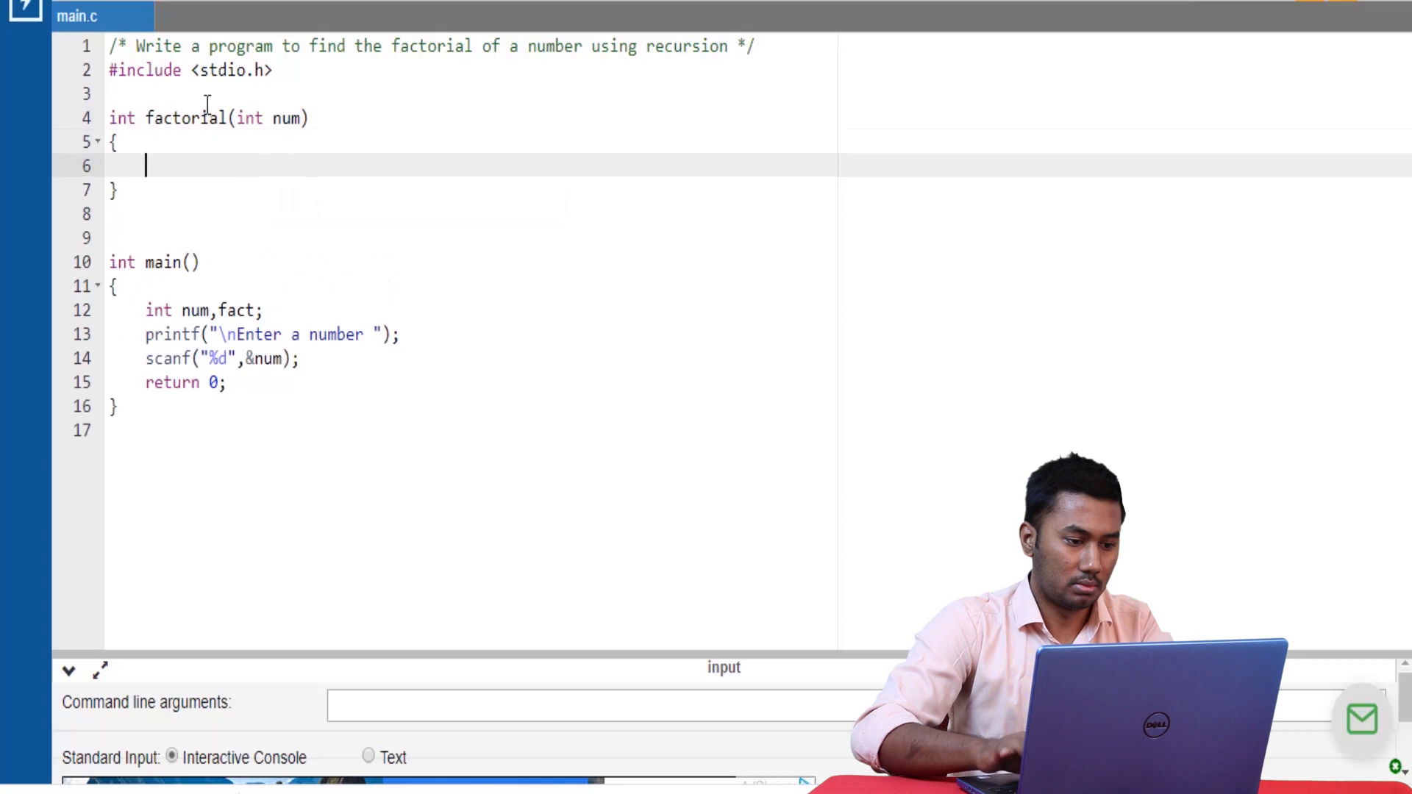
Step: Give factorial the base case if(num==1 || num==0) return 1;
text(if)
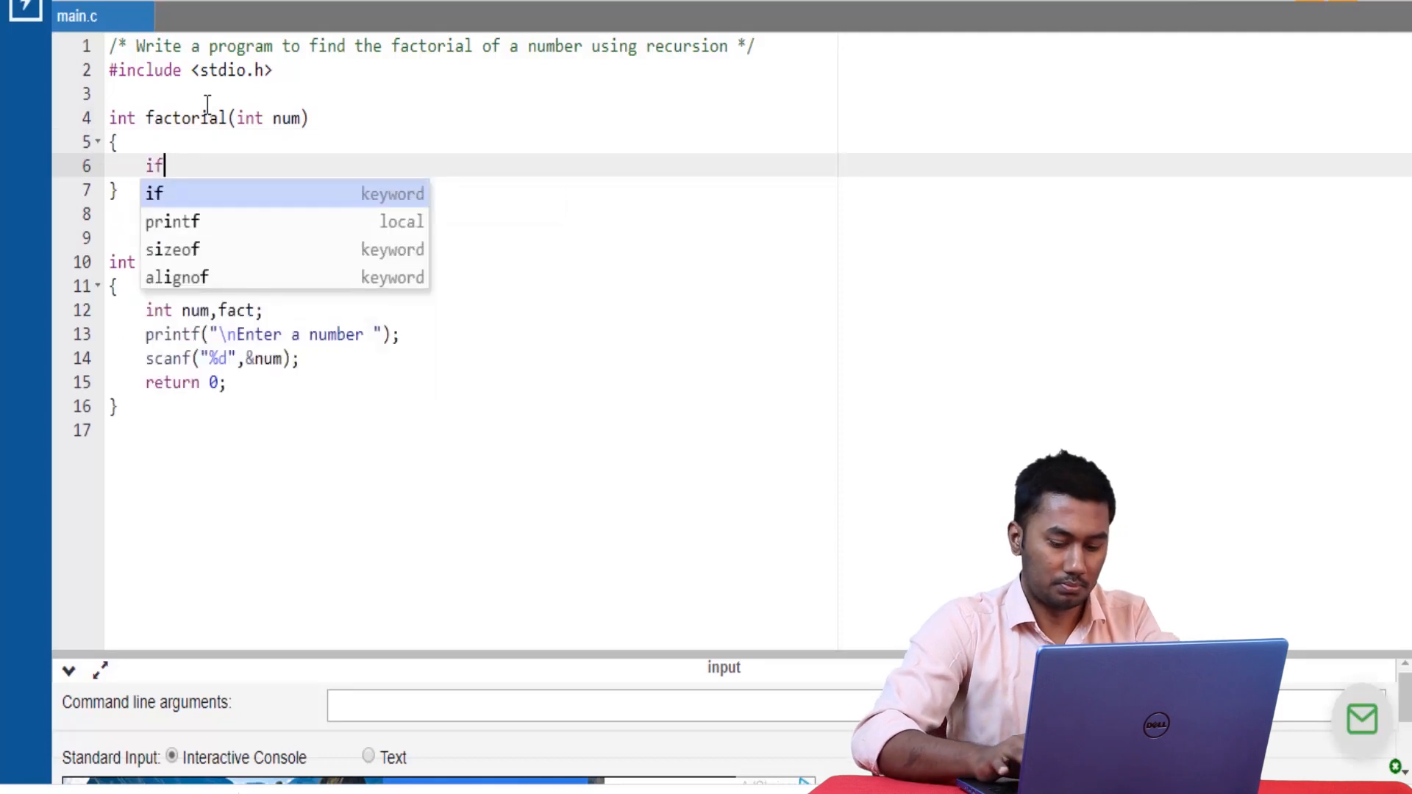
text((num=)
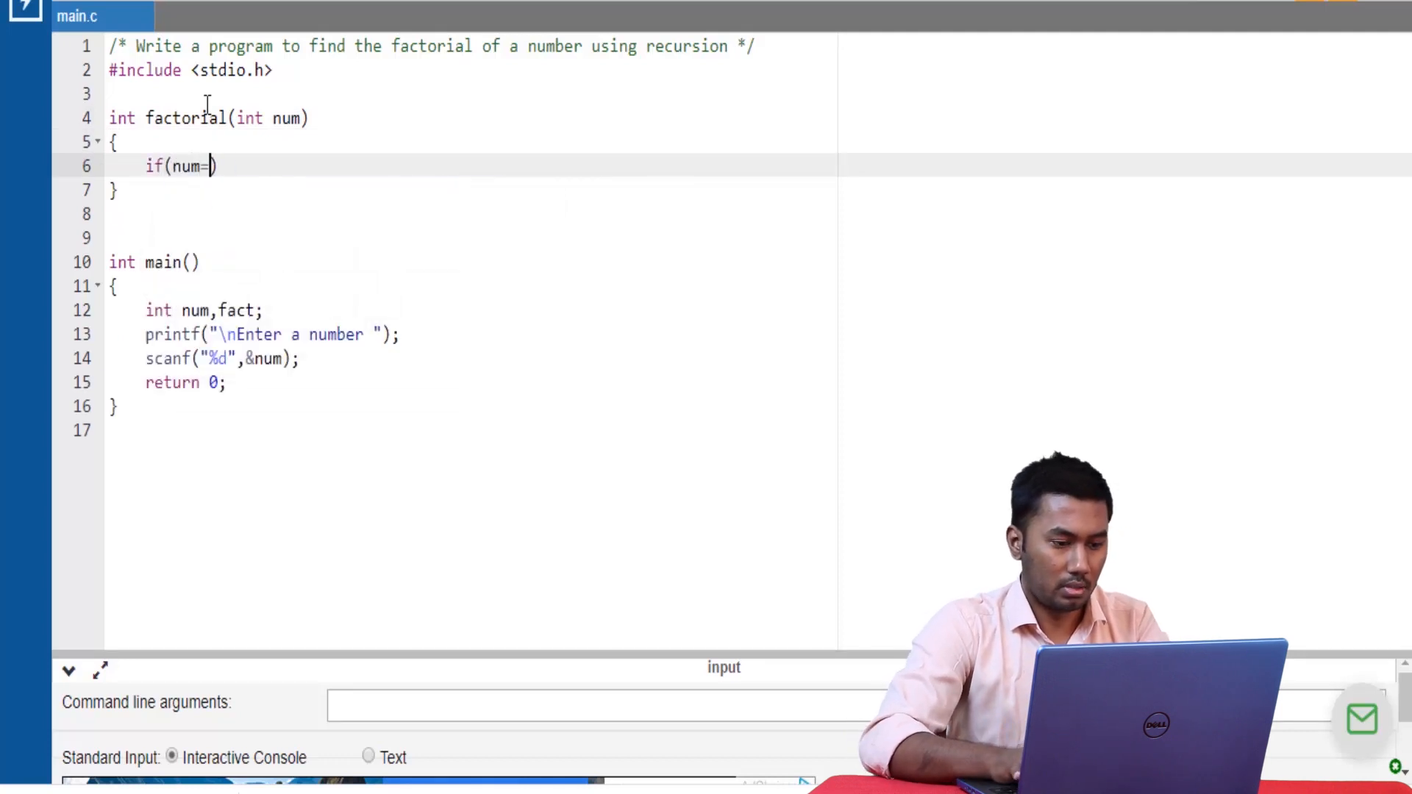
text(=1)
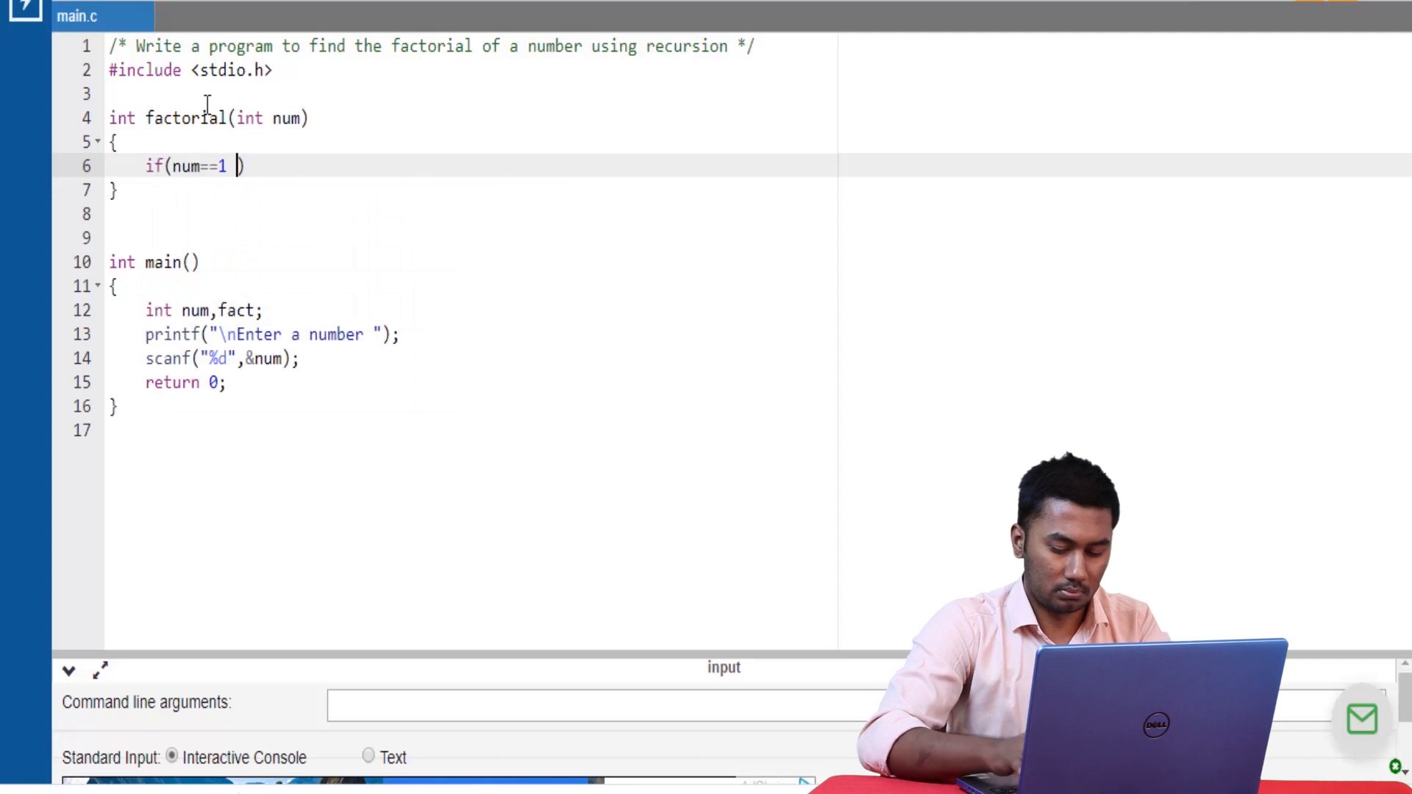
text(|)
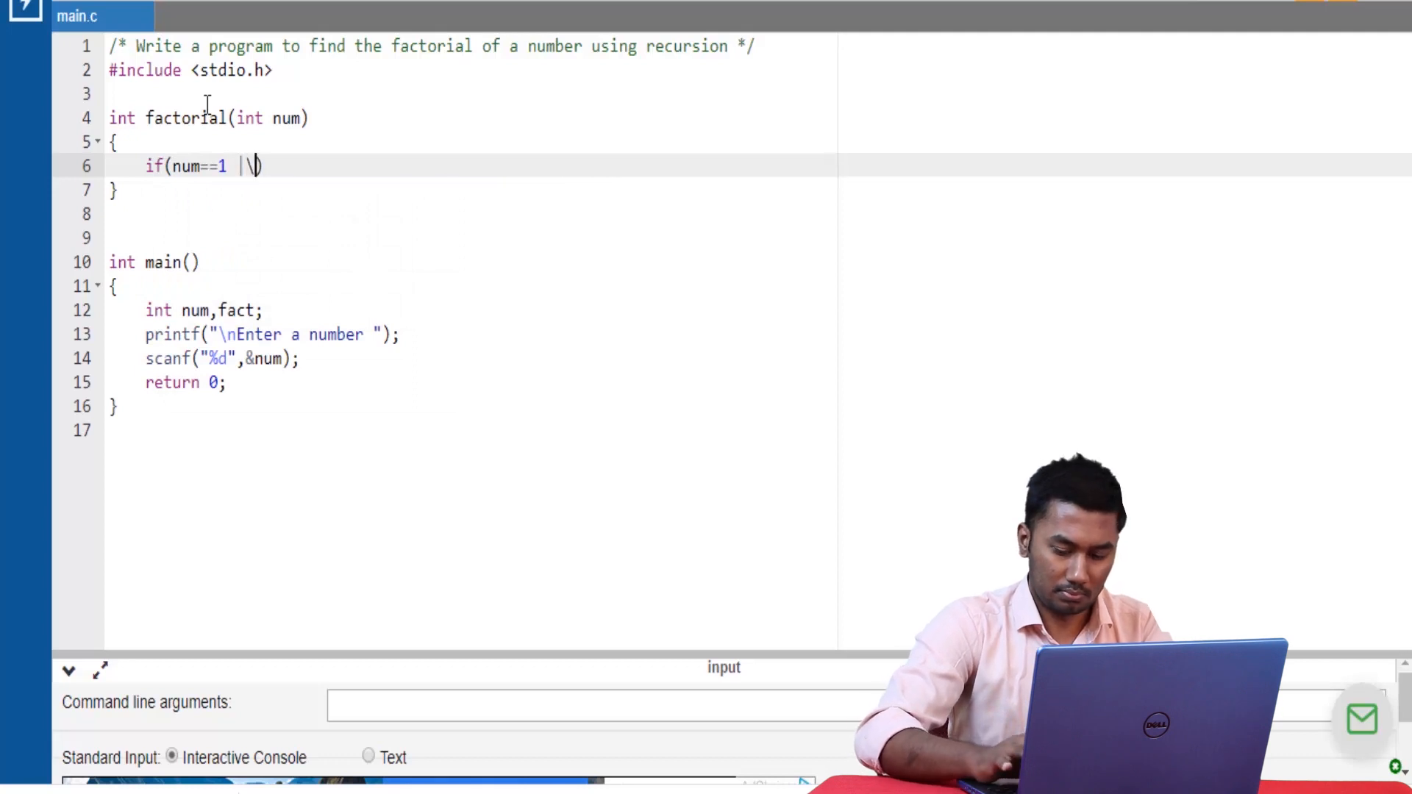
text(| n)
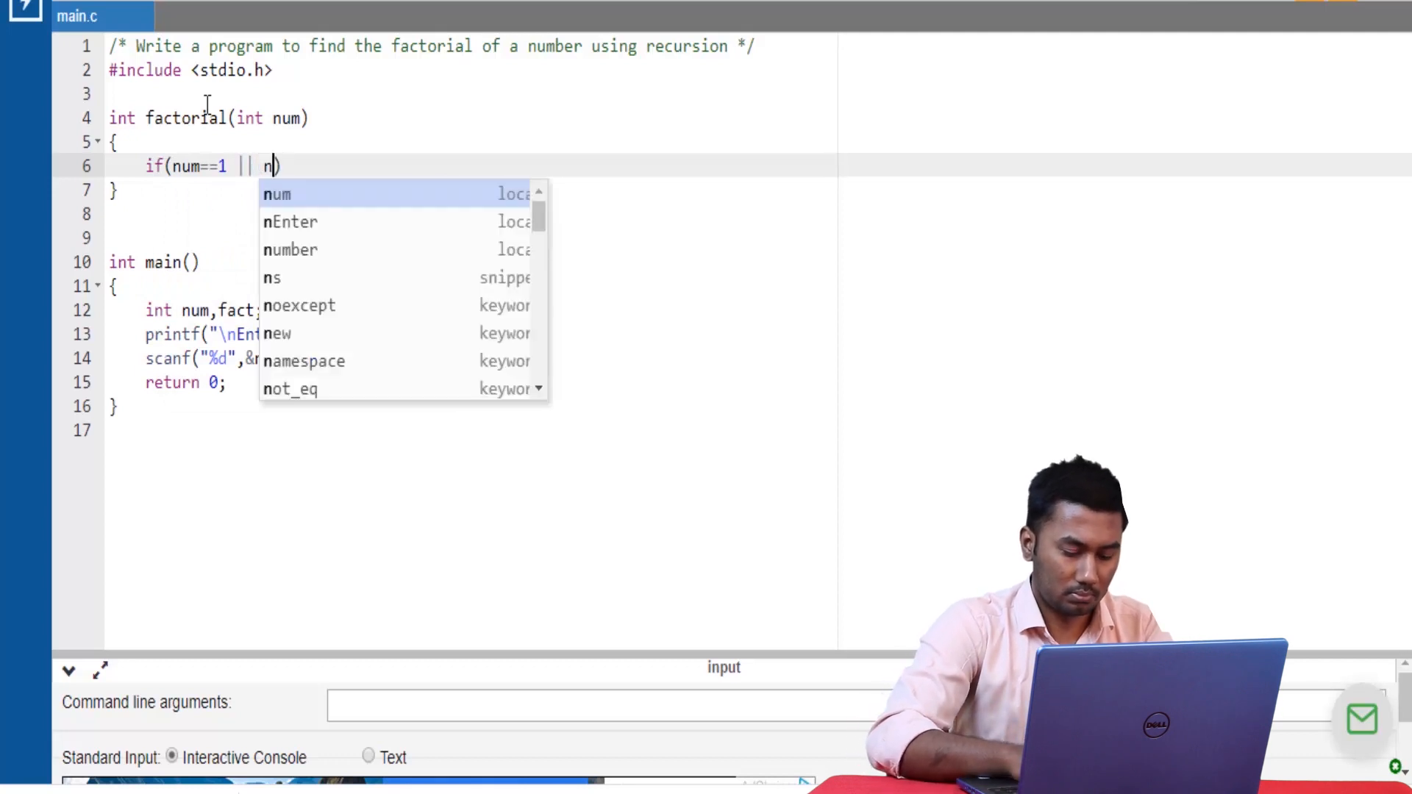
text(um==0)
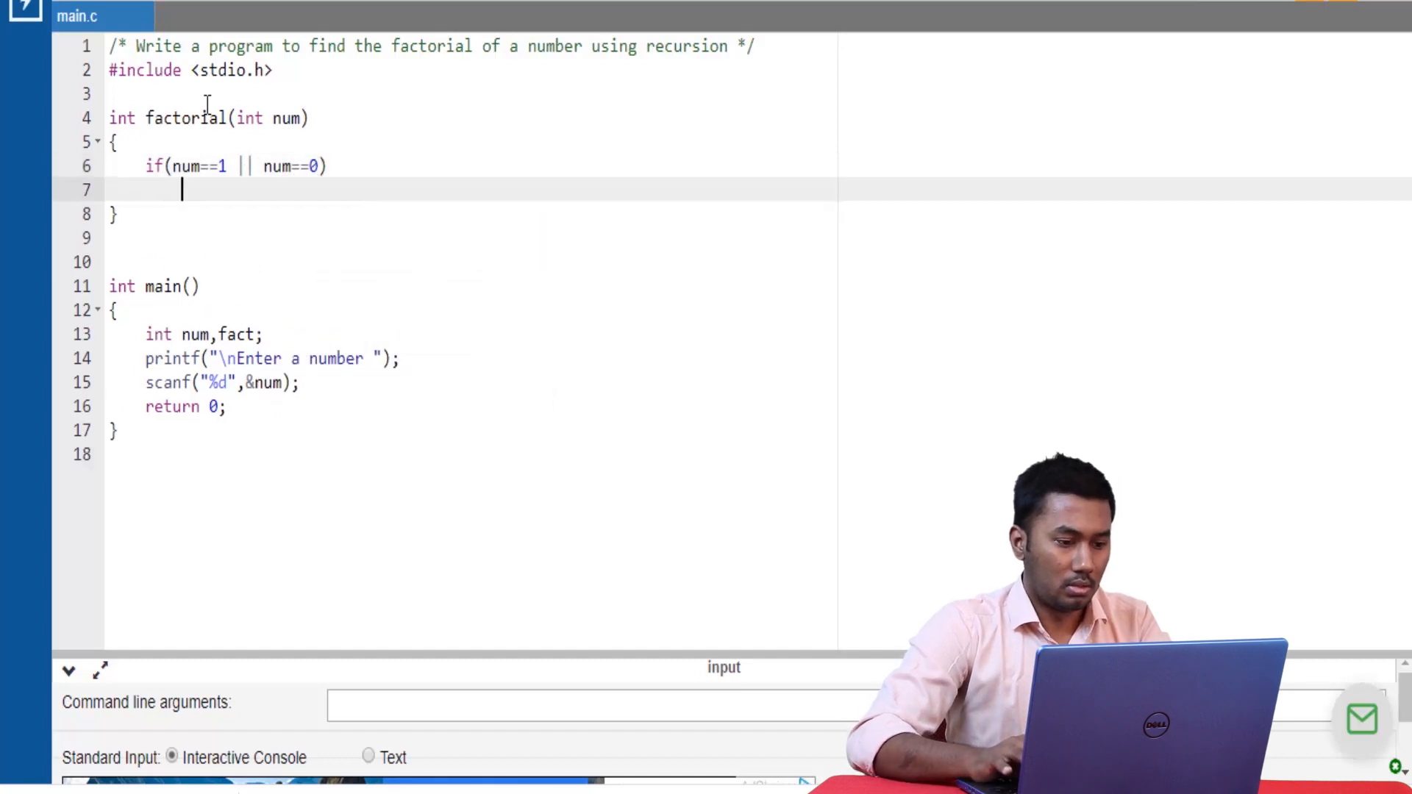
text(return 1;)
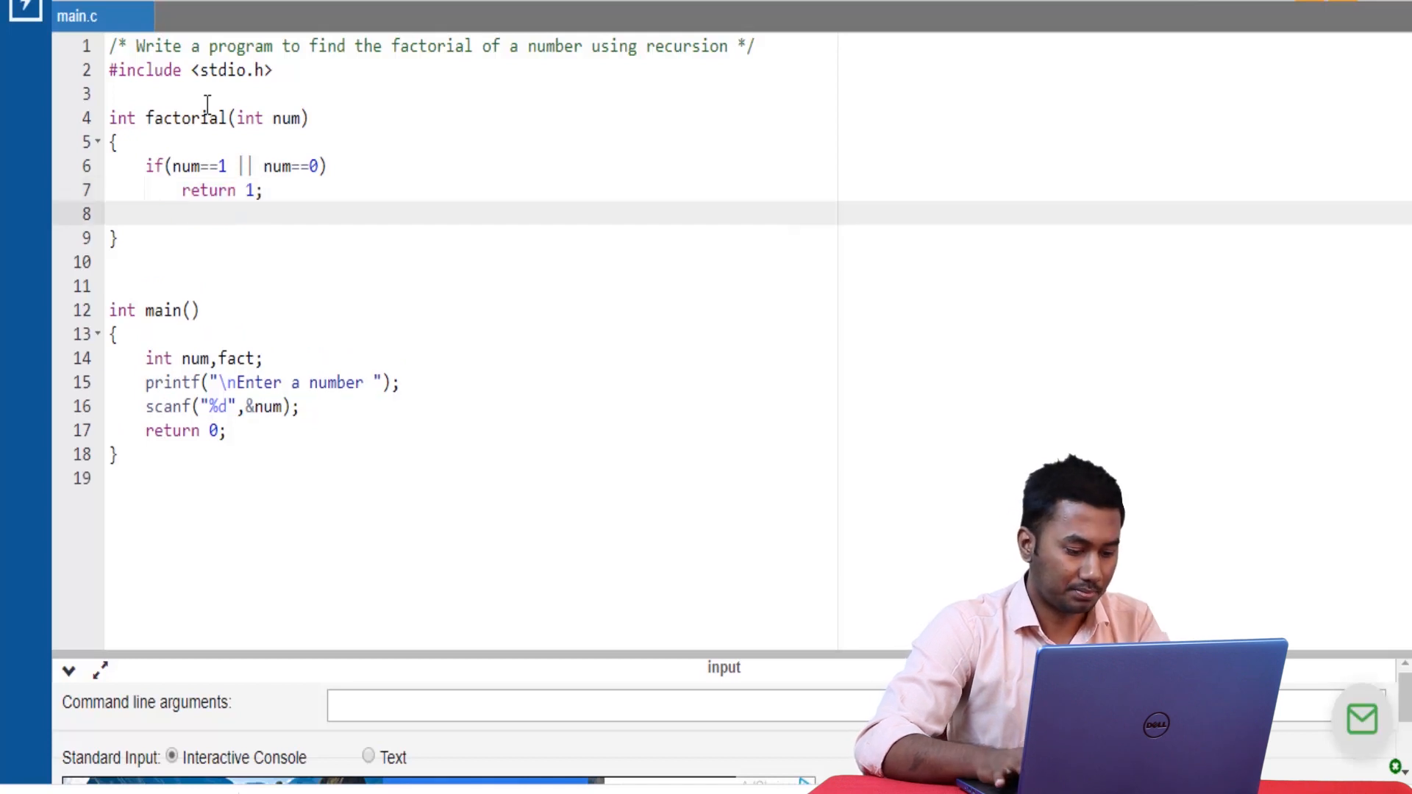
Step: Add else return num * factorial(num-1); to the factorial function
text(else)
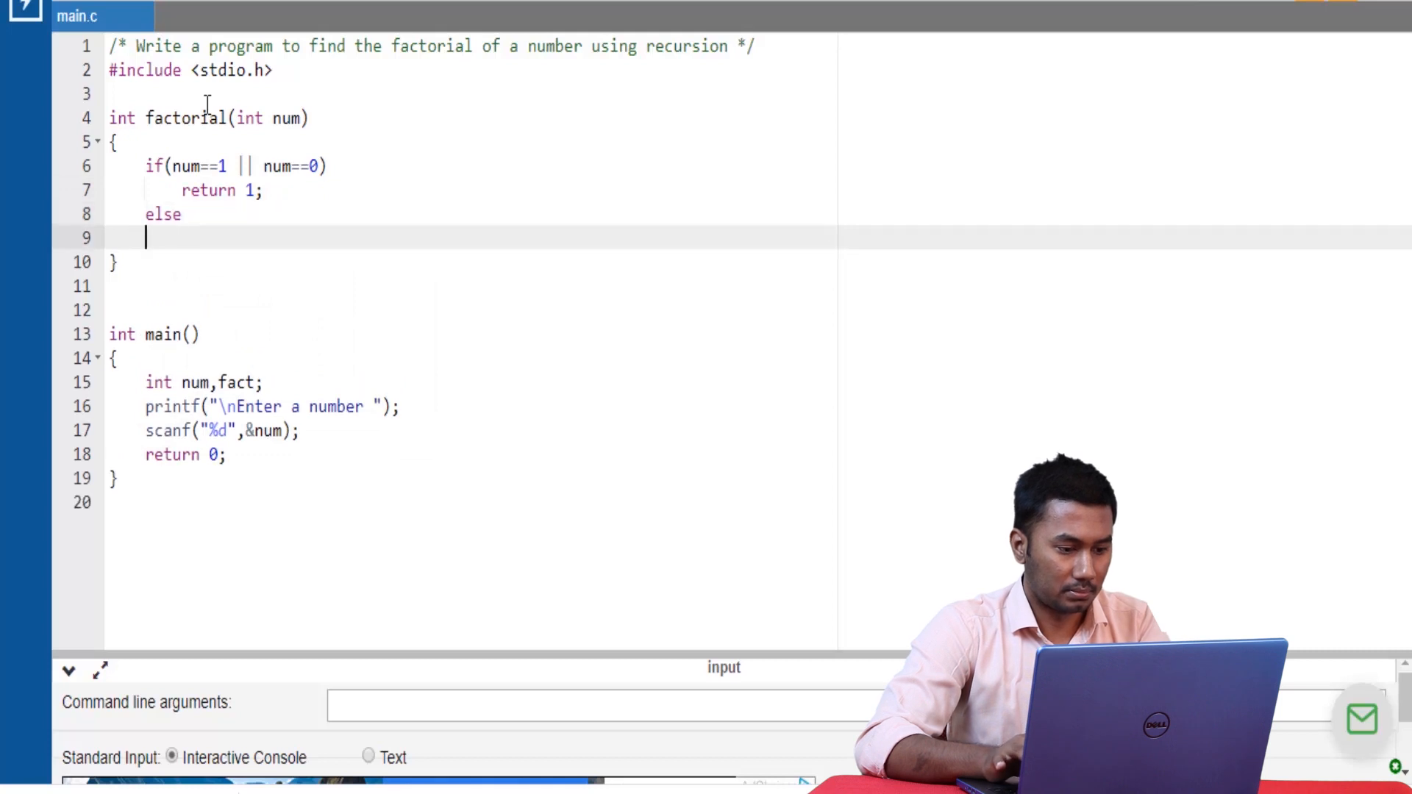
text(return num)
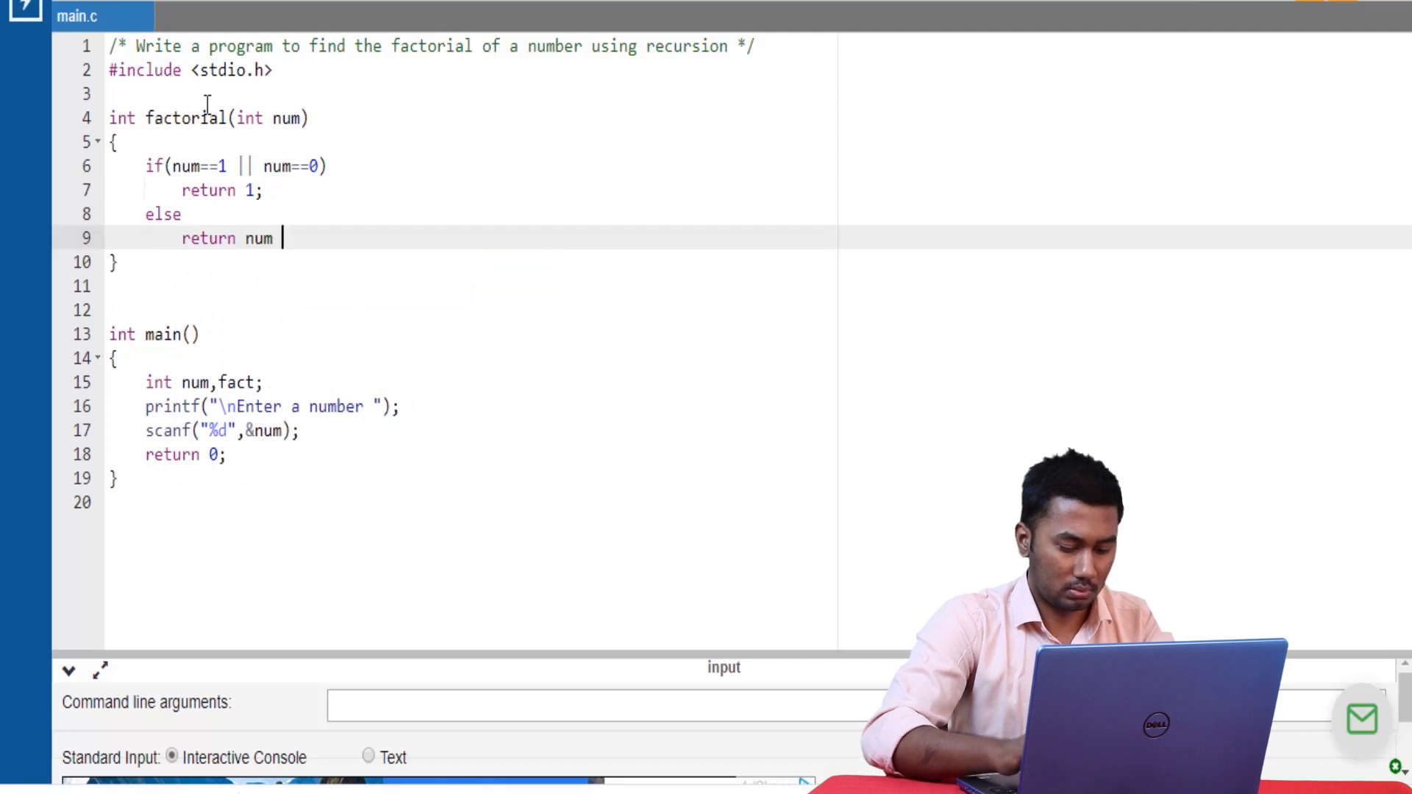
text(* f)
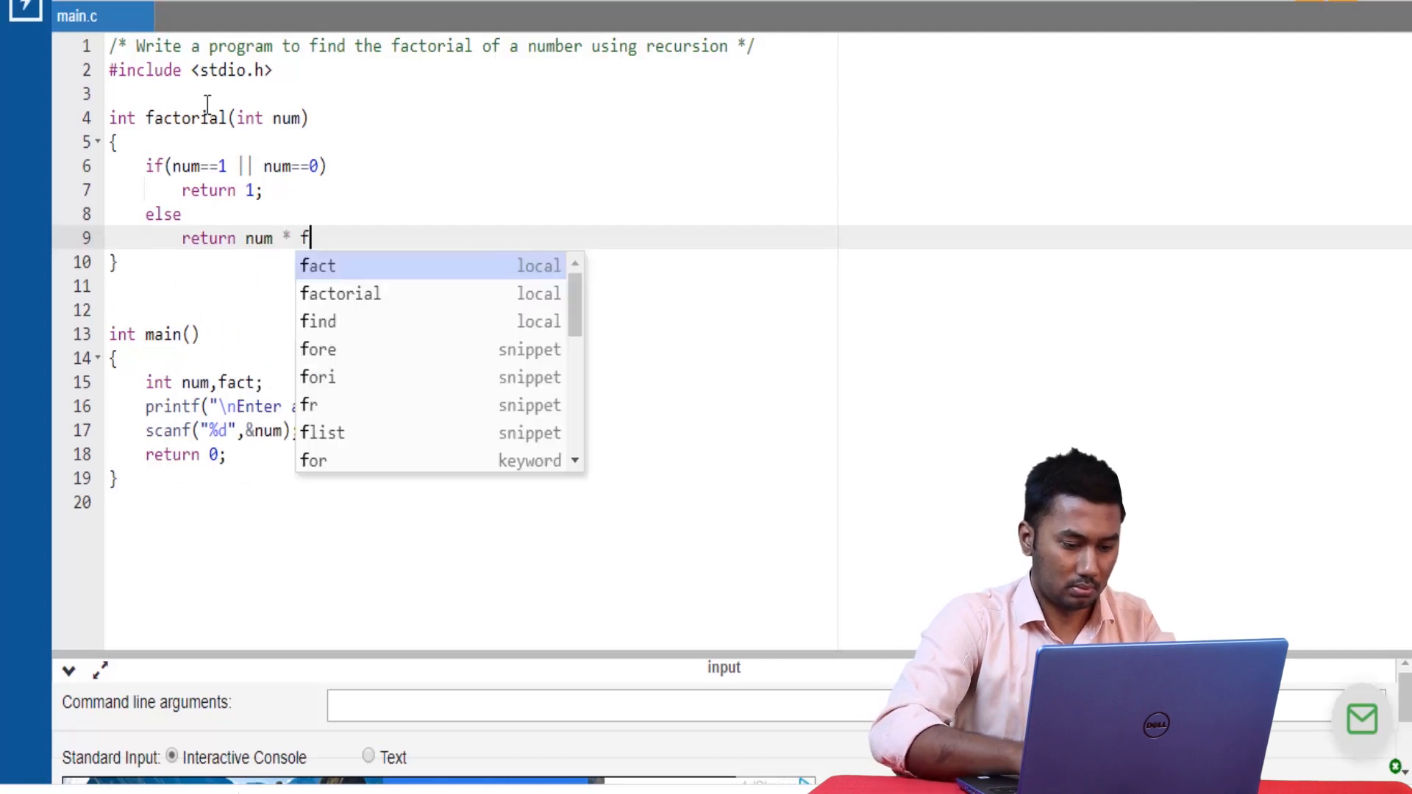
text(actorial()
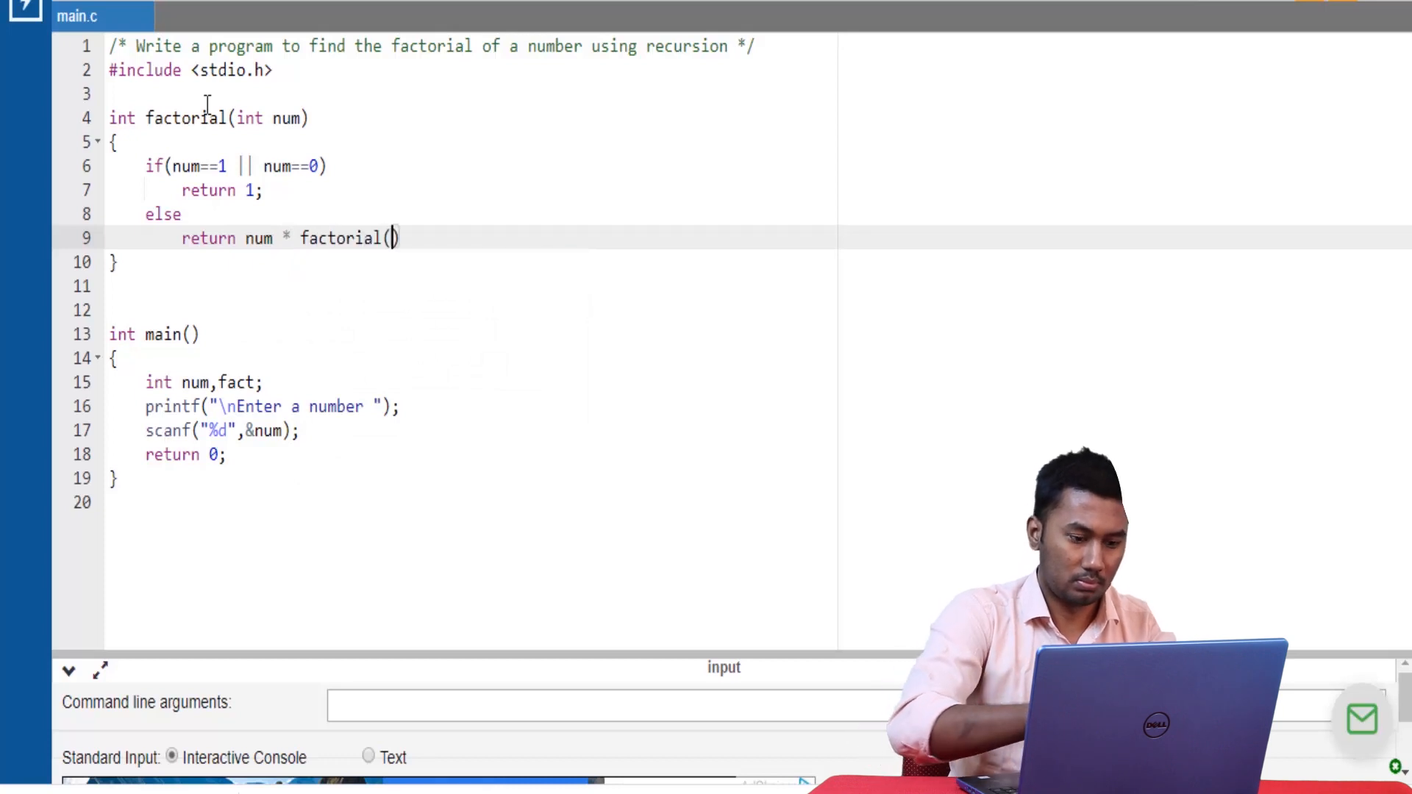
text(num-1)
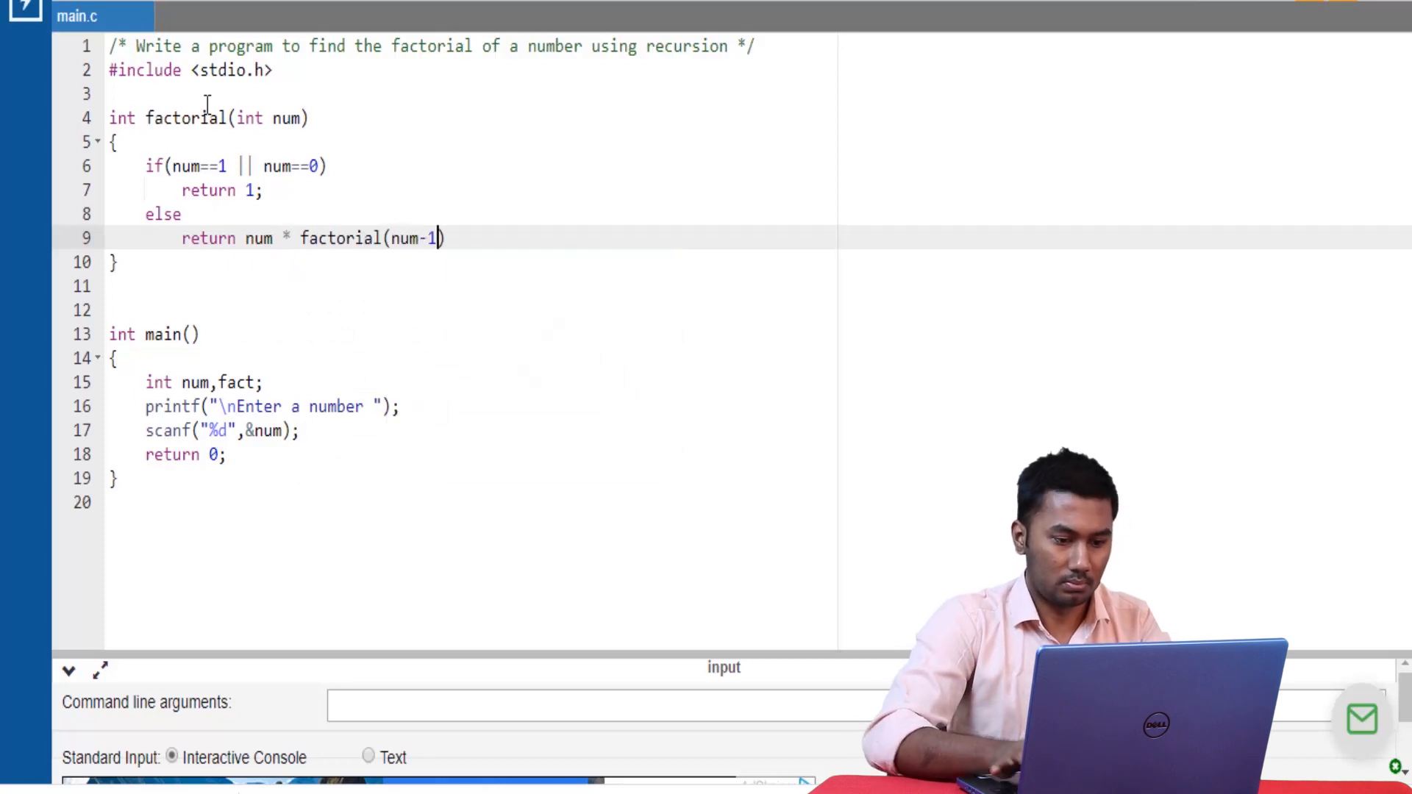
text(;)
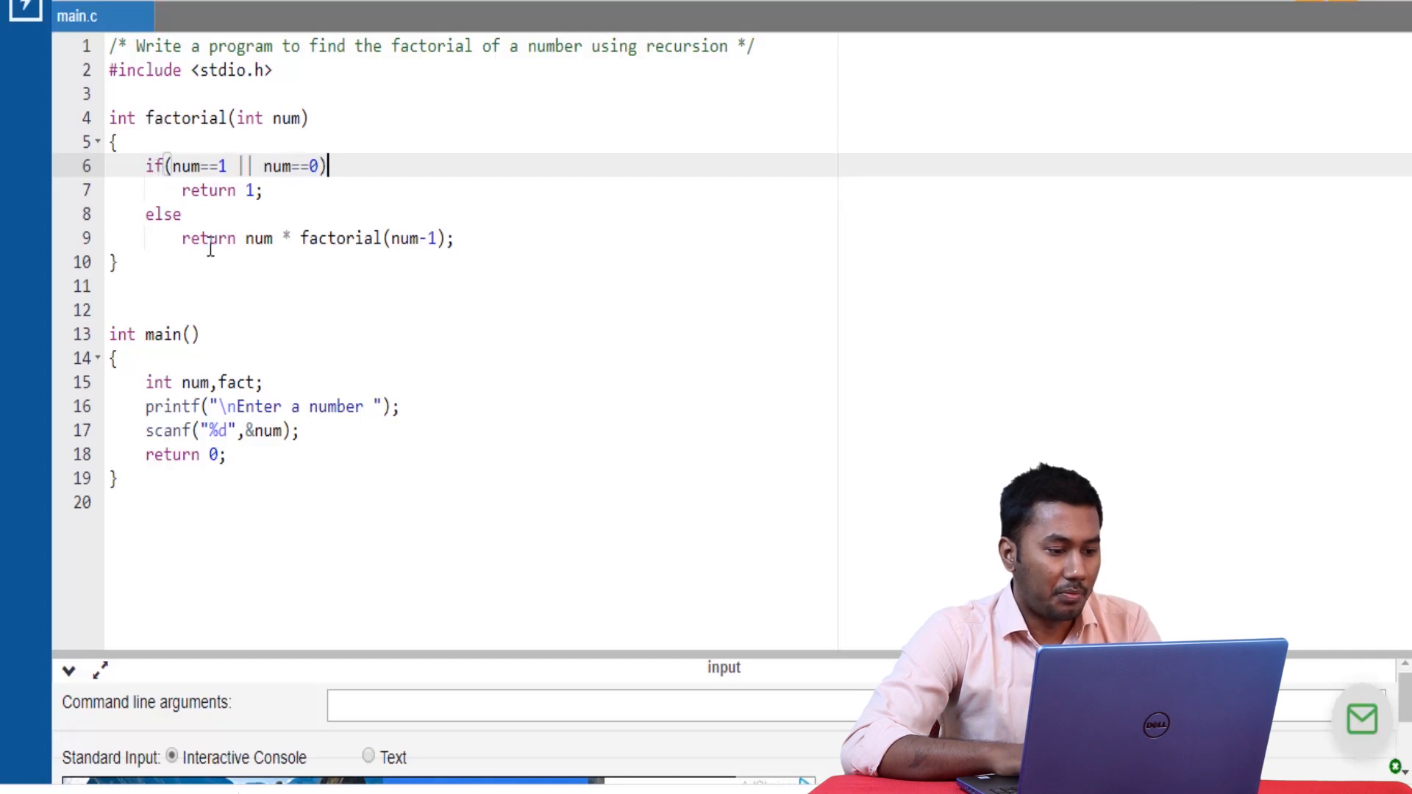
mouse_move(285, 261)
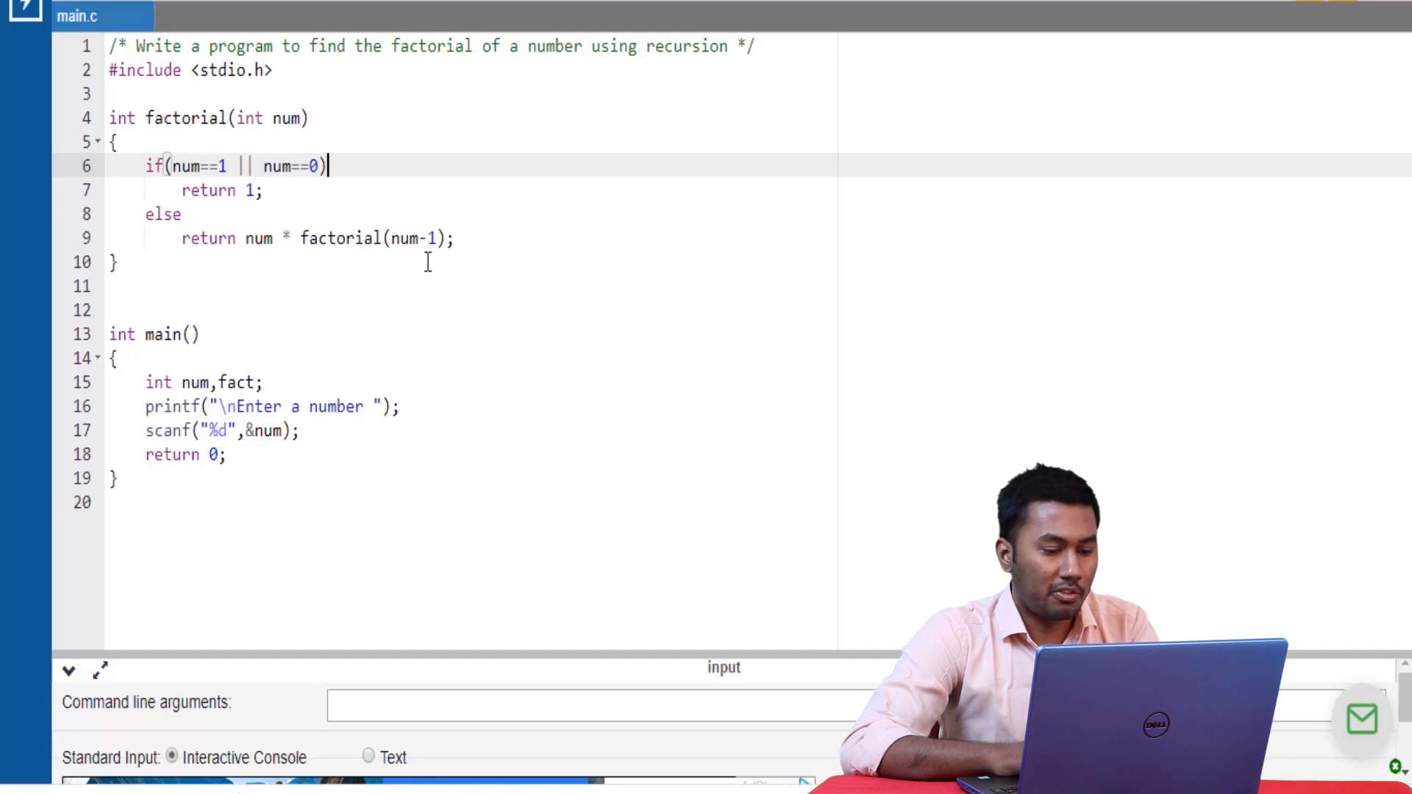
mouse_move(264, 117)
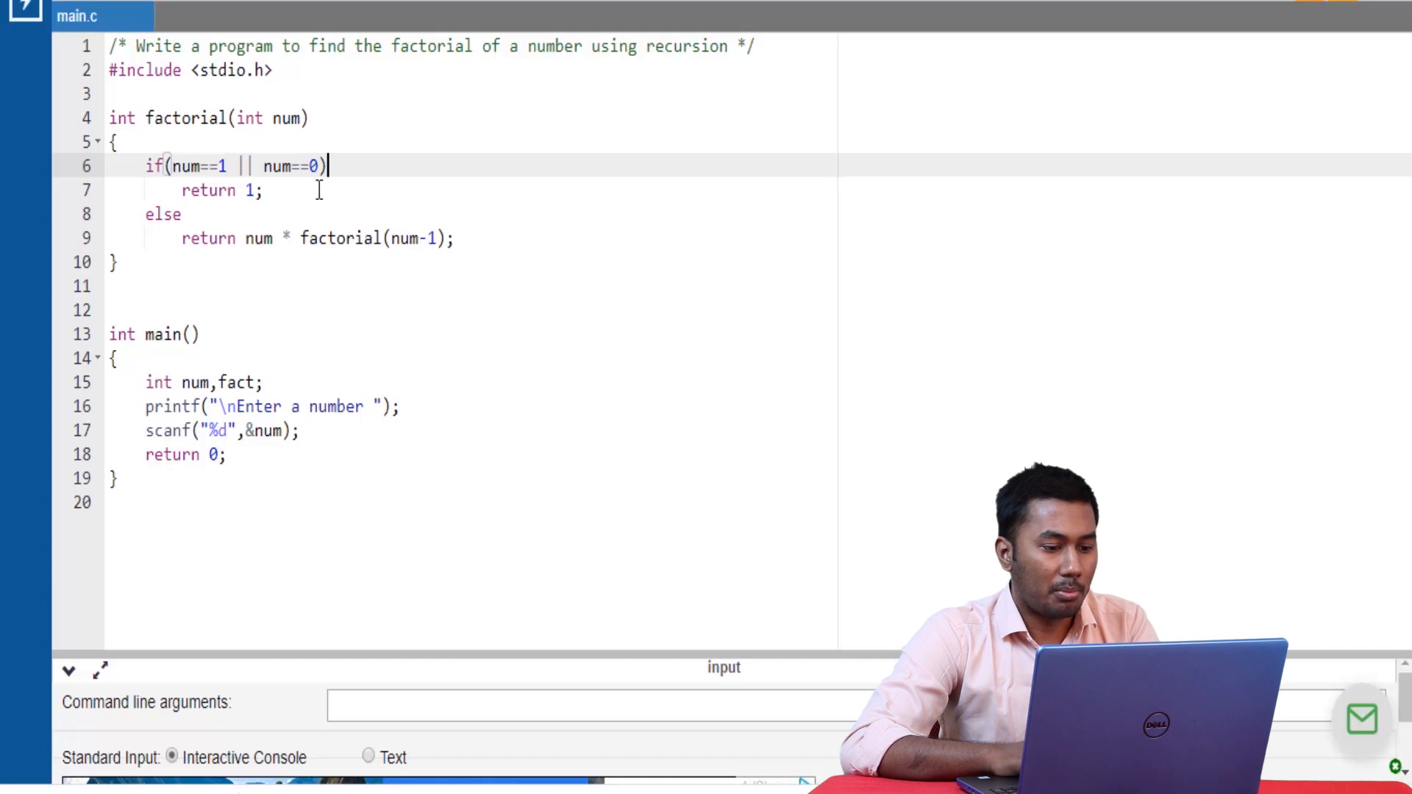
mouse_move(474, 236)
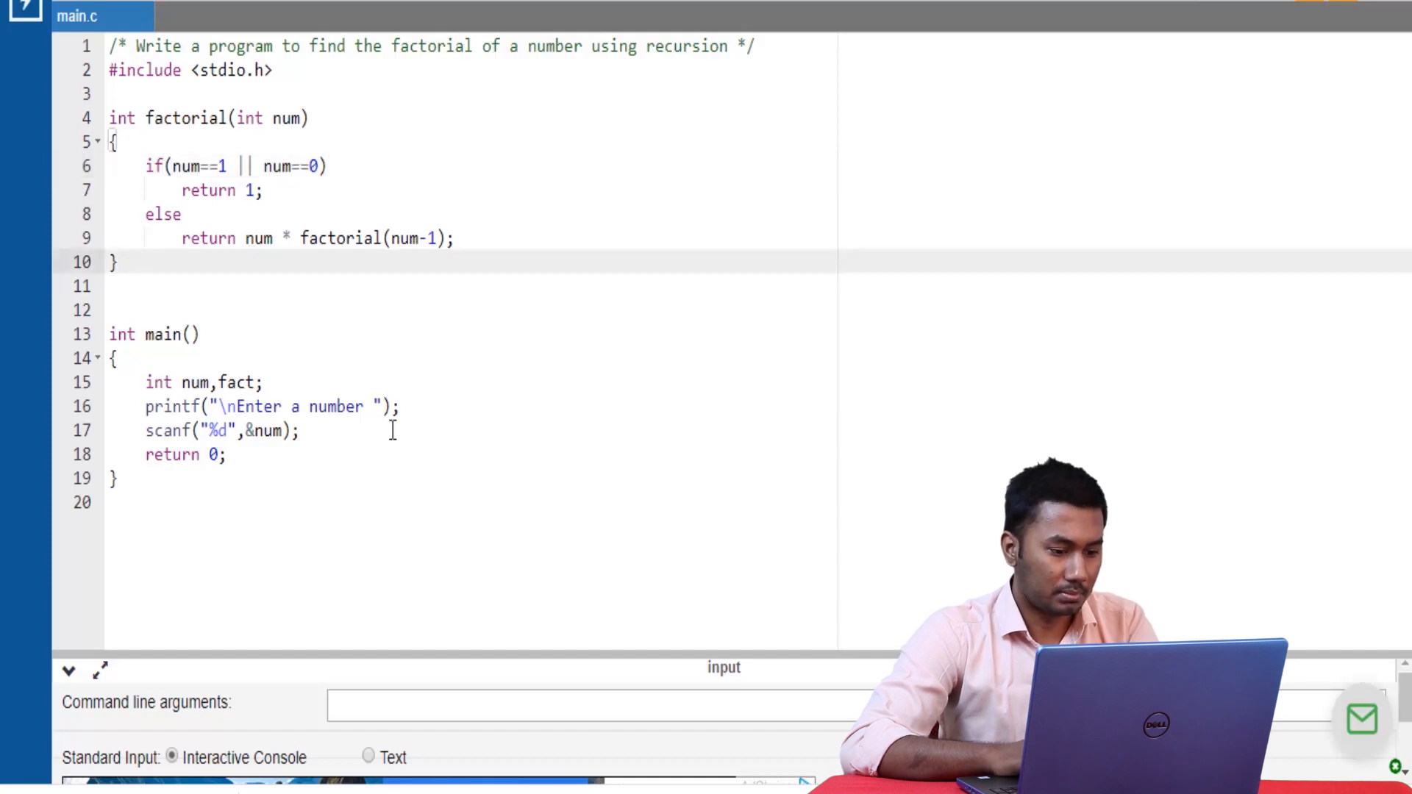
Step: Store the result with fact=factorial(num); after the scanf line
text(f)
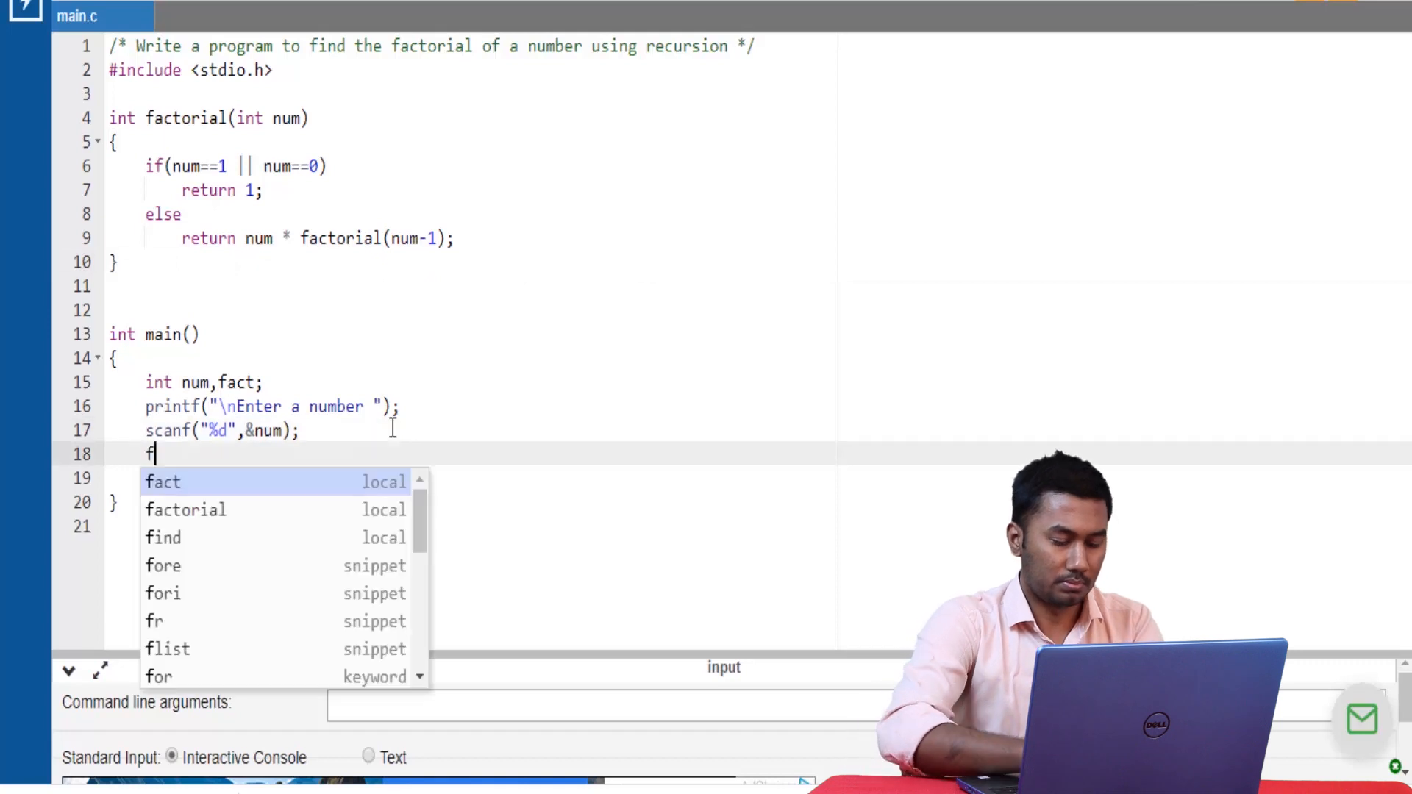
text(act)
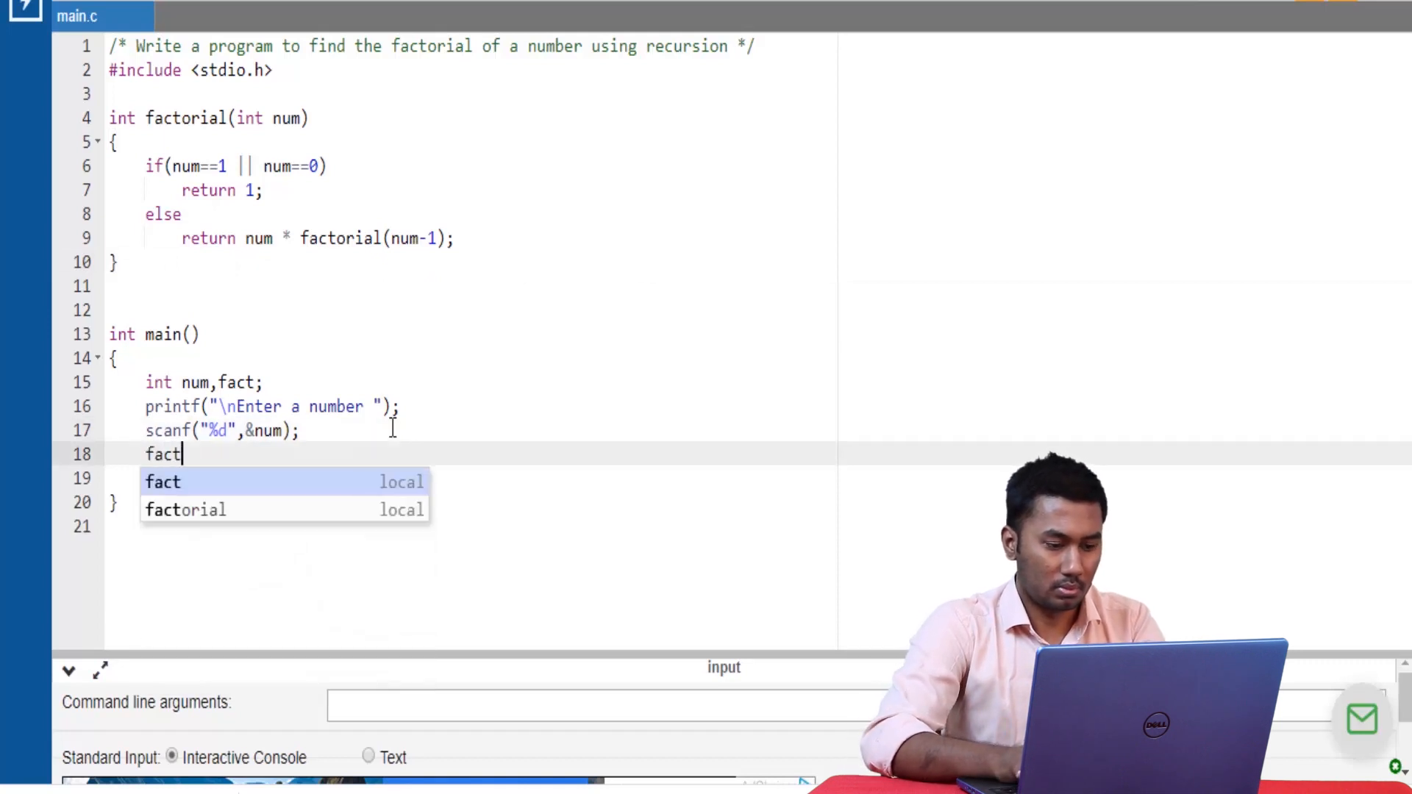
text(=factorial)
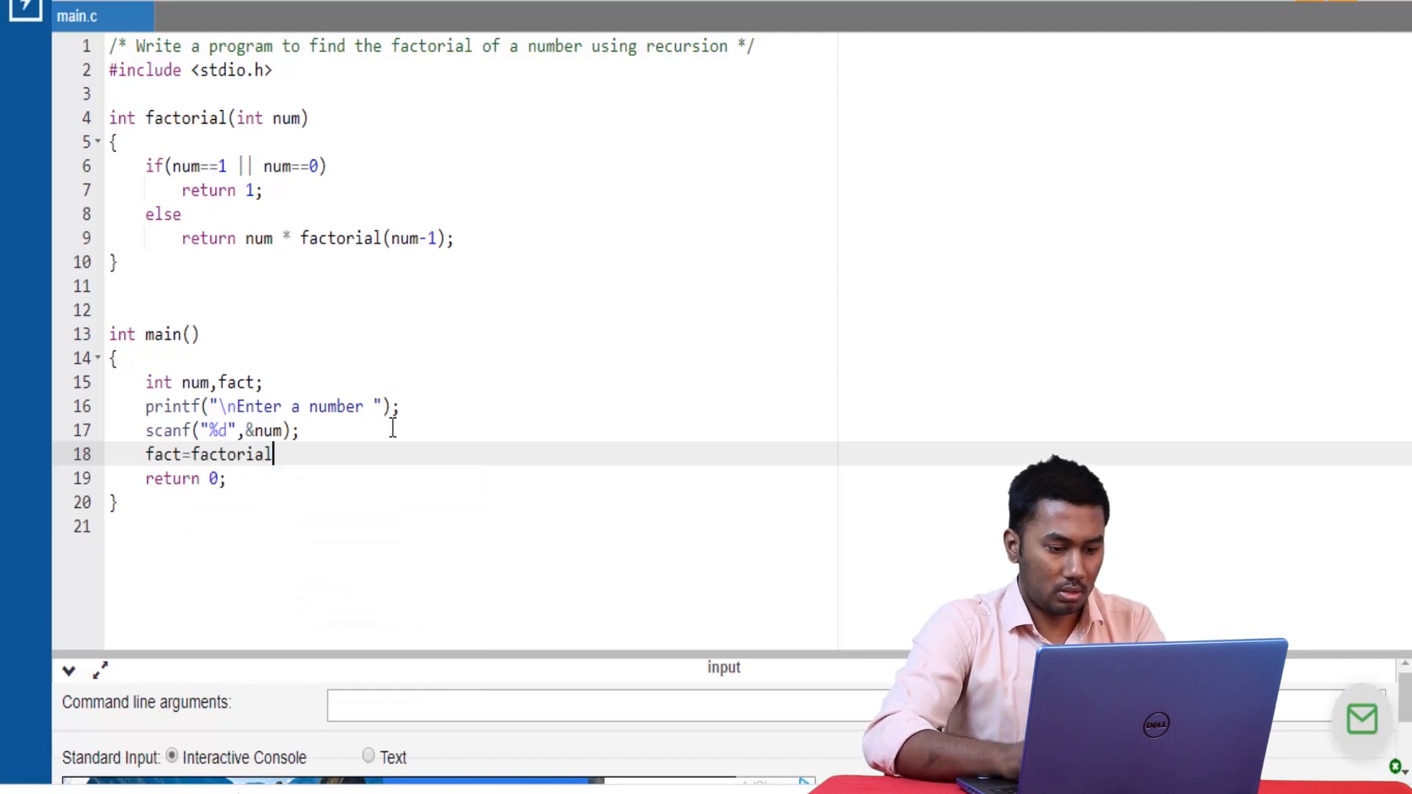
text((num))
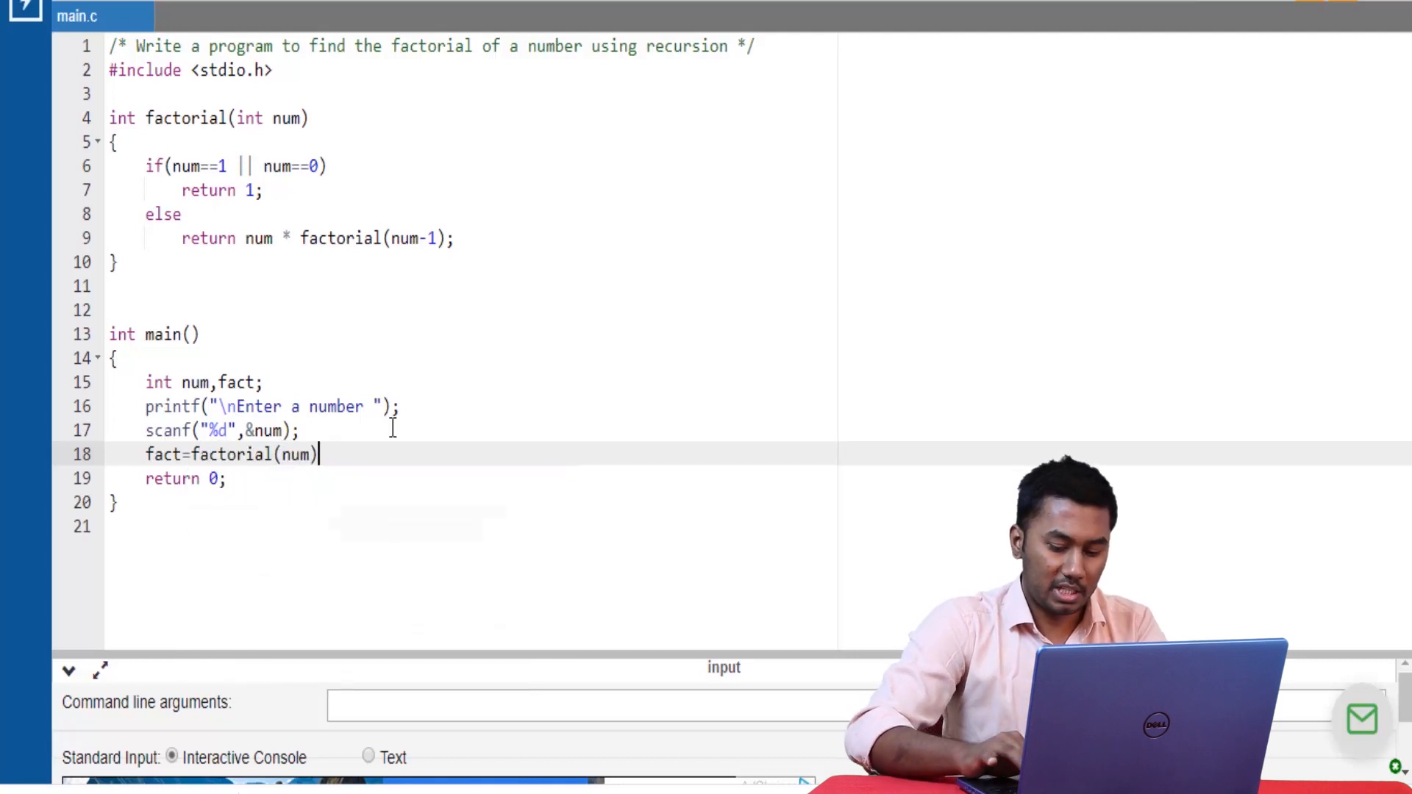
text(;)
text(printf()
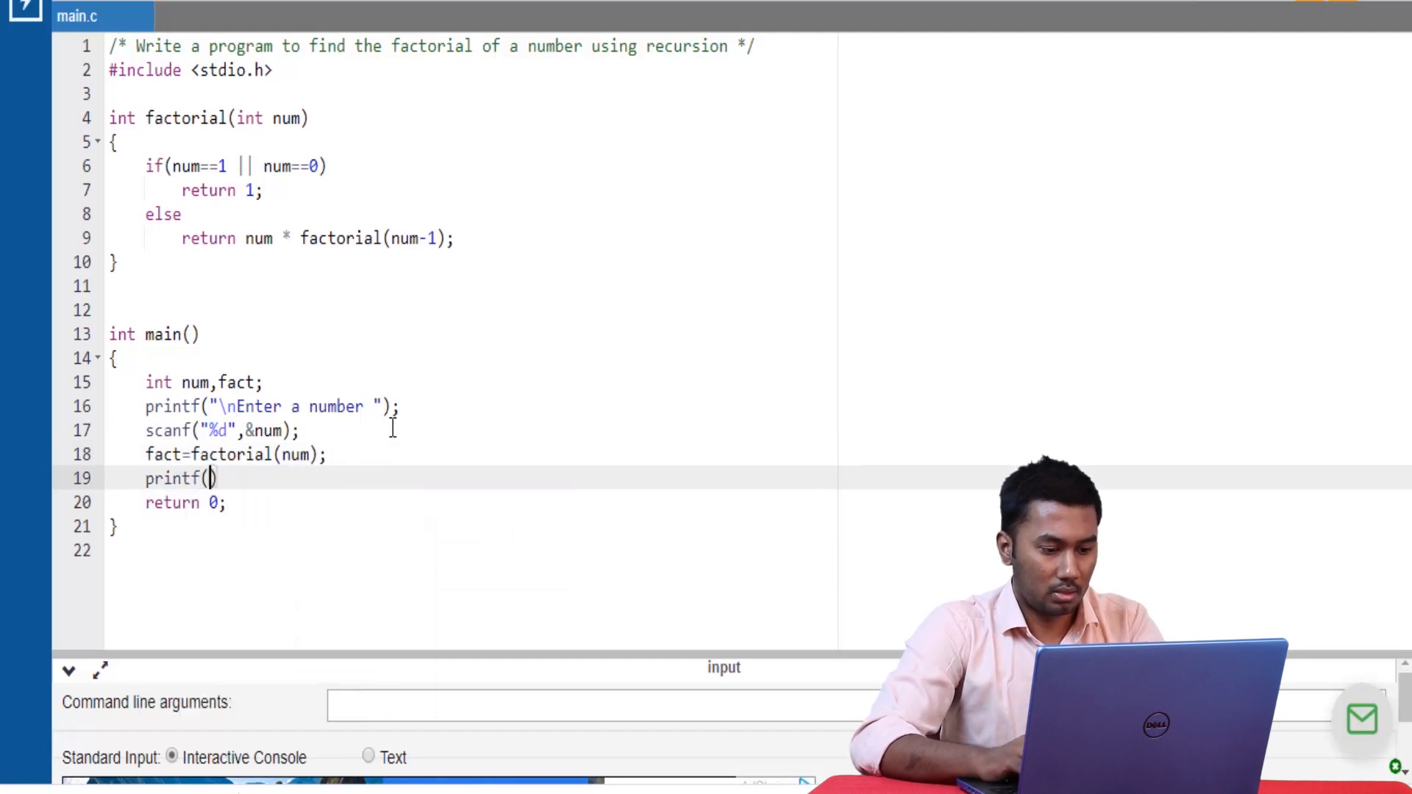
Step: Print "\nThe factorial of the given number is %d" with fact
text("\)
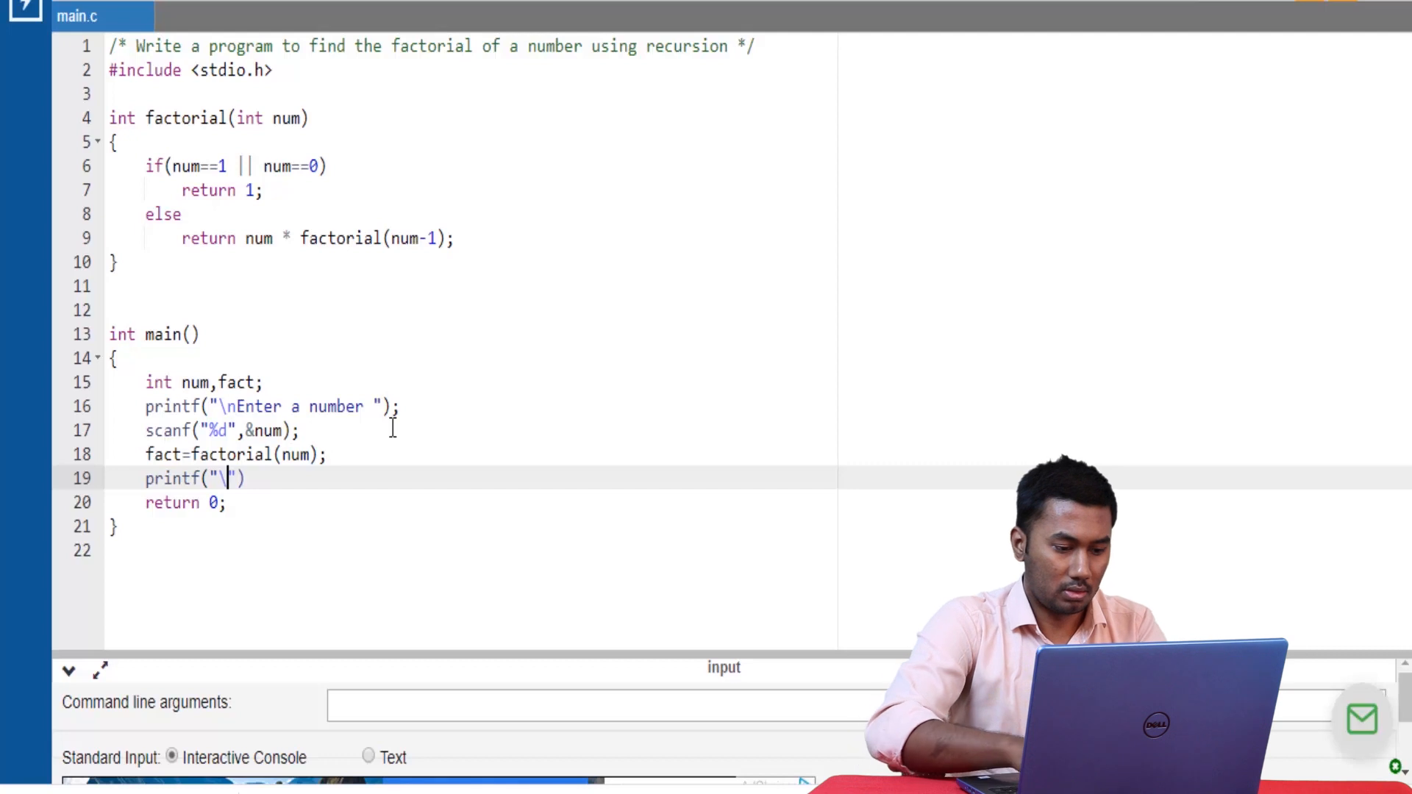
text(The factorial of the give)
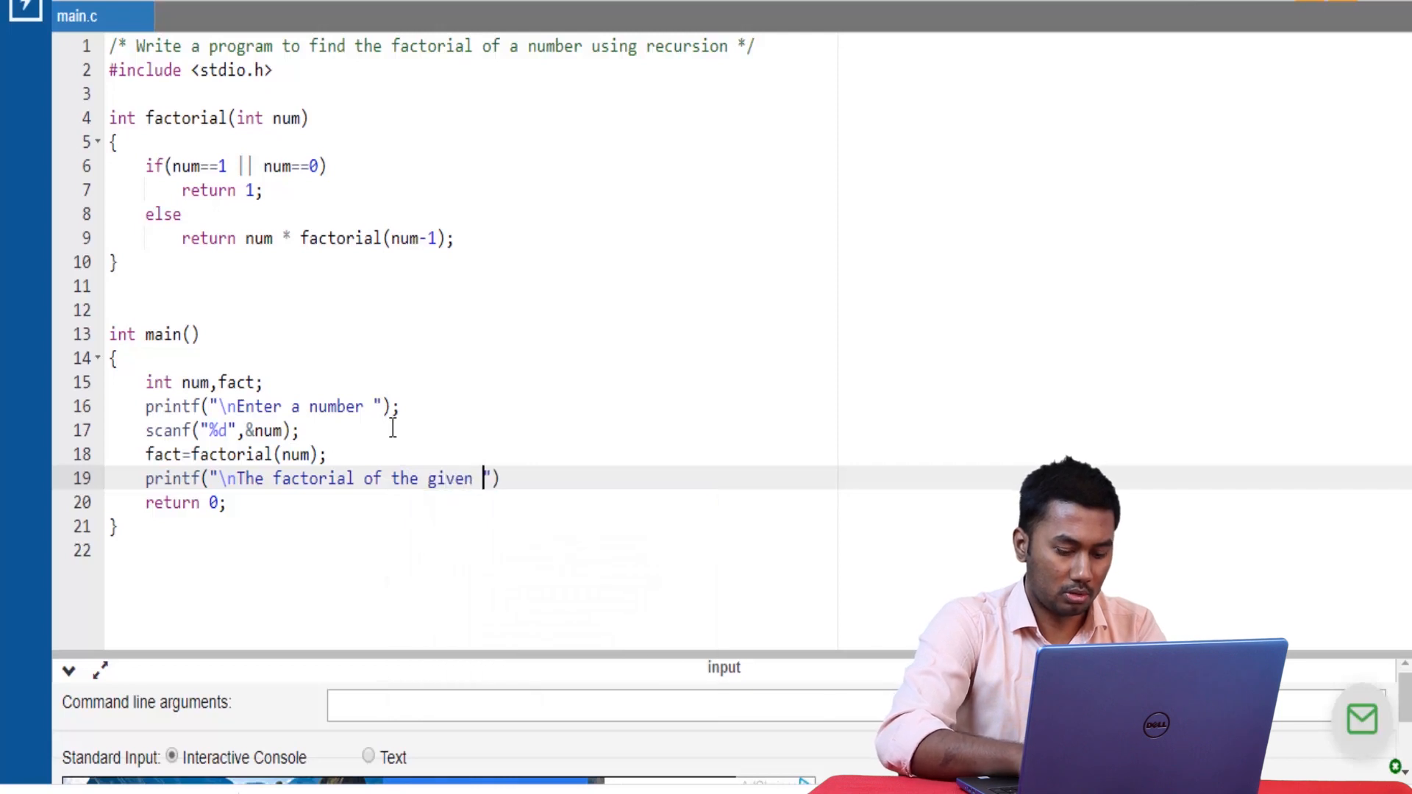
text(number)
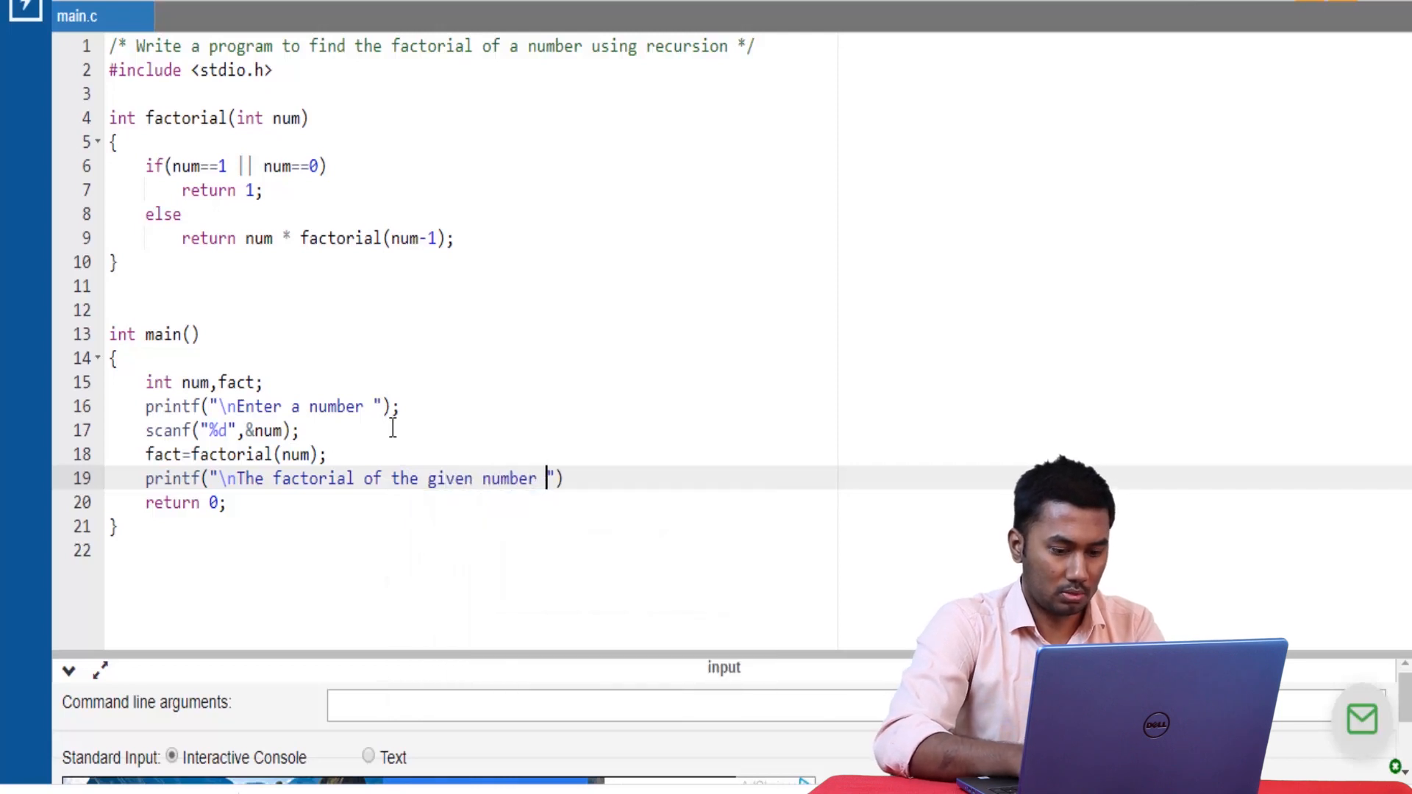
text(is %d)
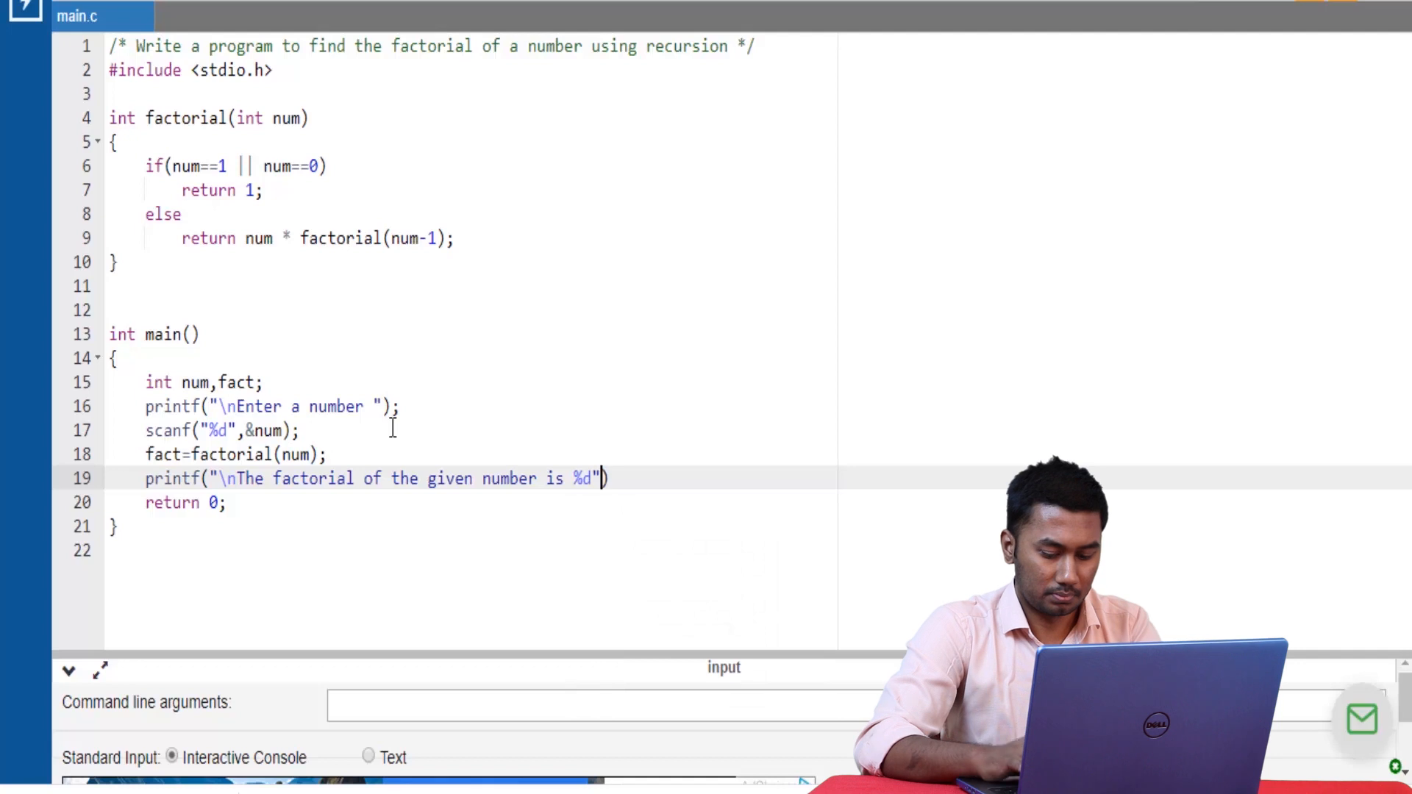
text(,fact)
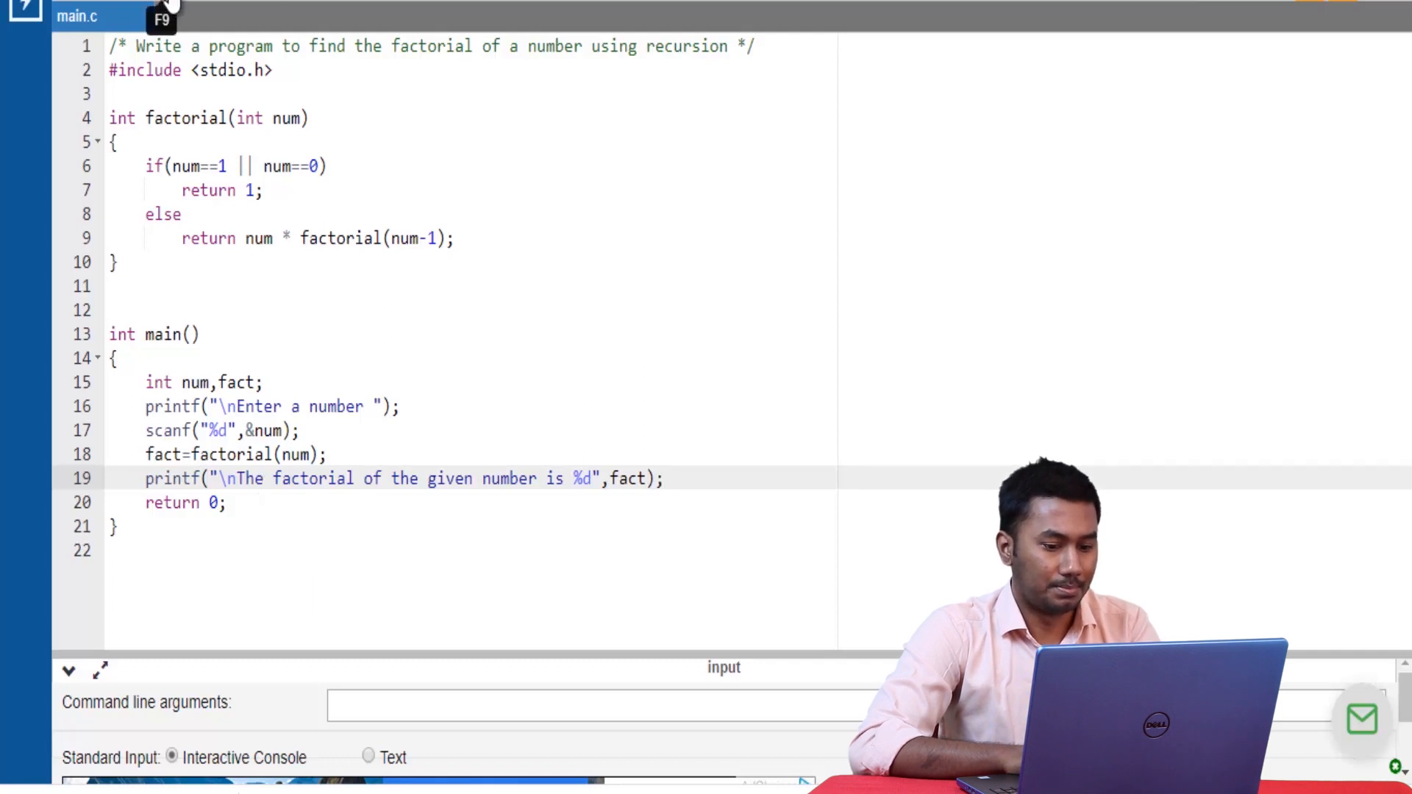
Step: Run the program with F9 and enter 5 at the number prompt
key(F9)
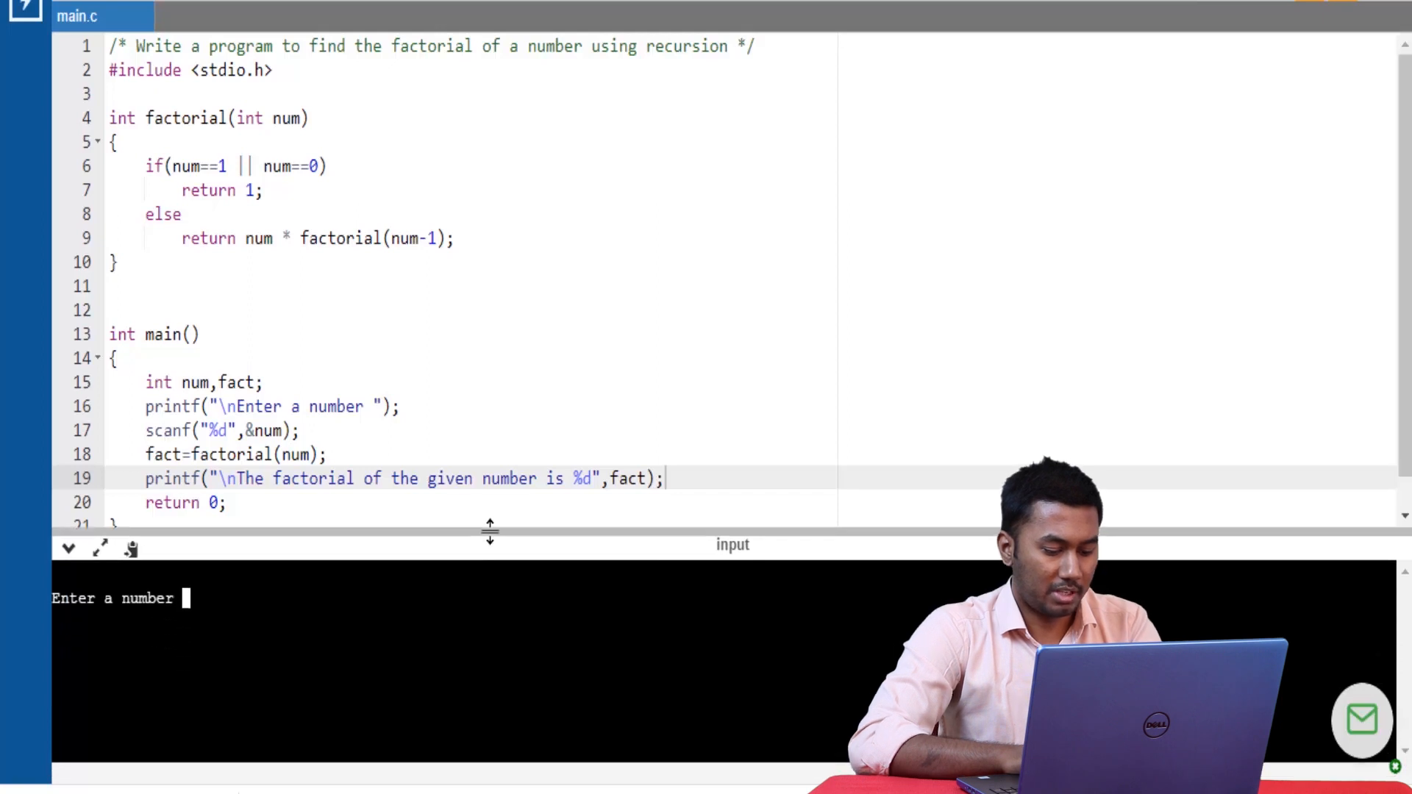
text(5)
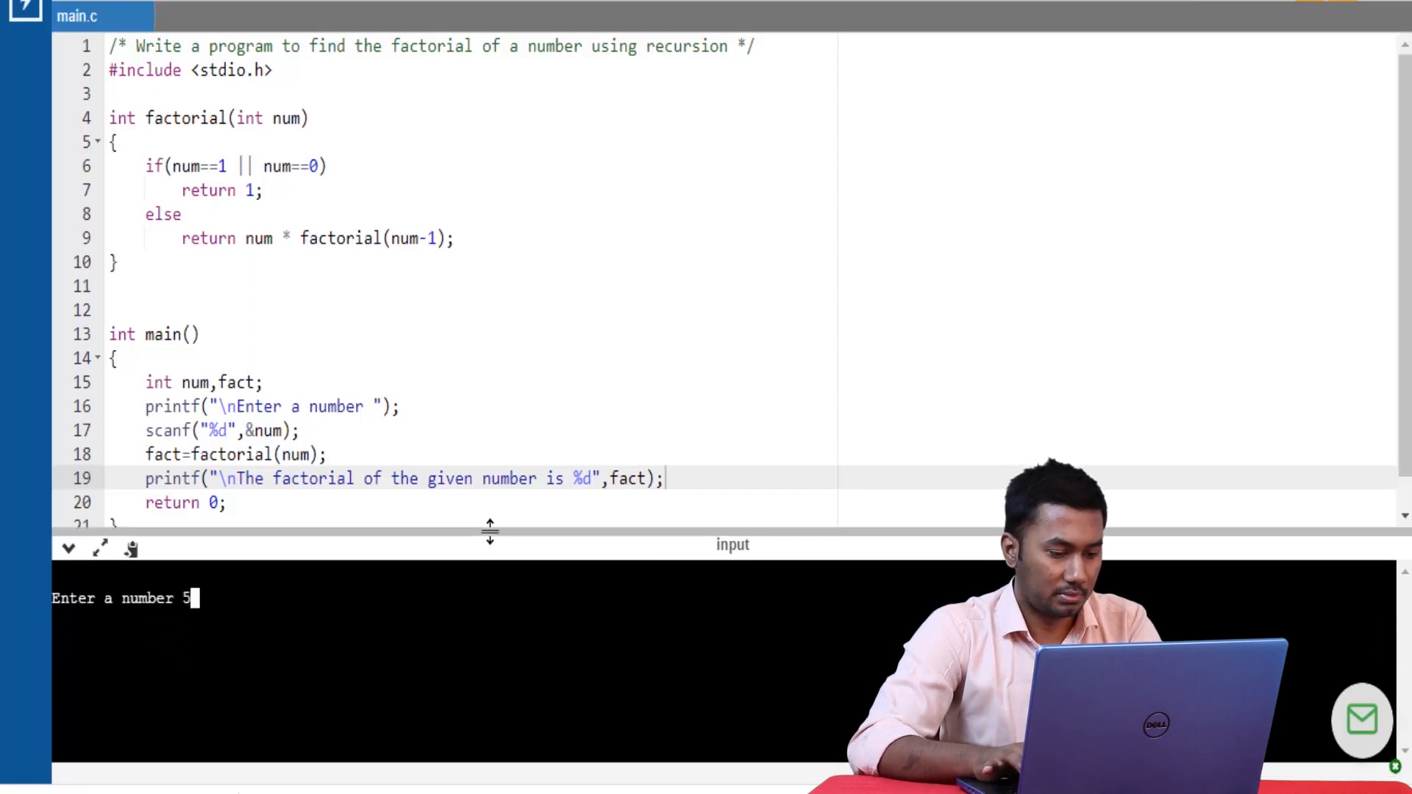
key(enter)
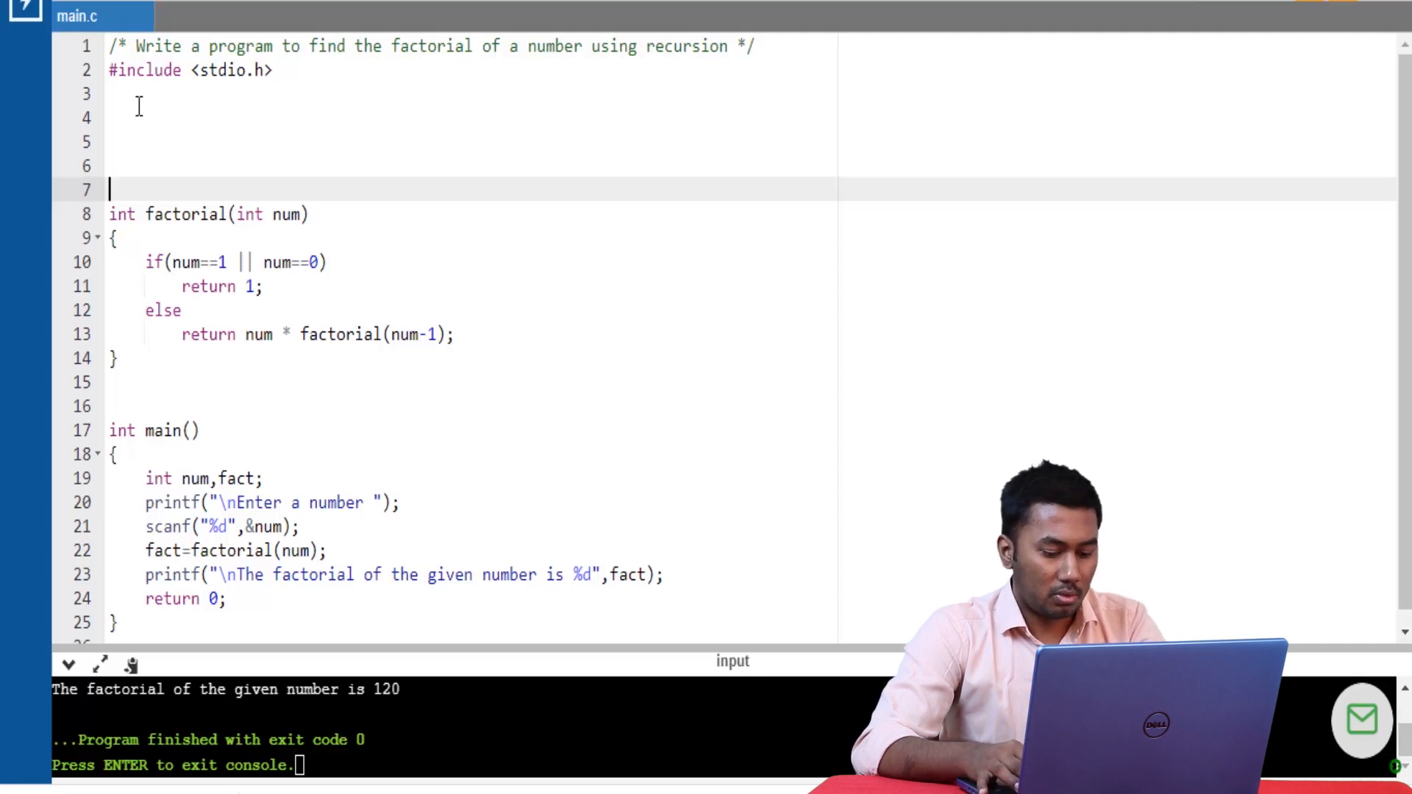
Step: Type the trace lines 5 * factorial(4) and 4 * factorial(3) above factorial
text(5 *)
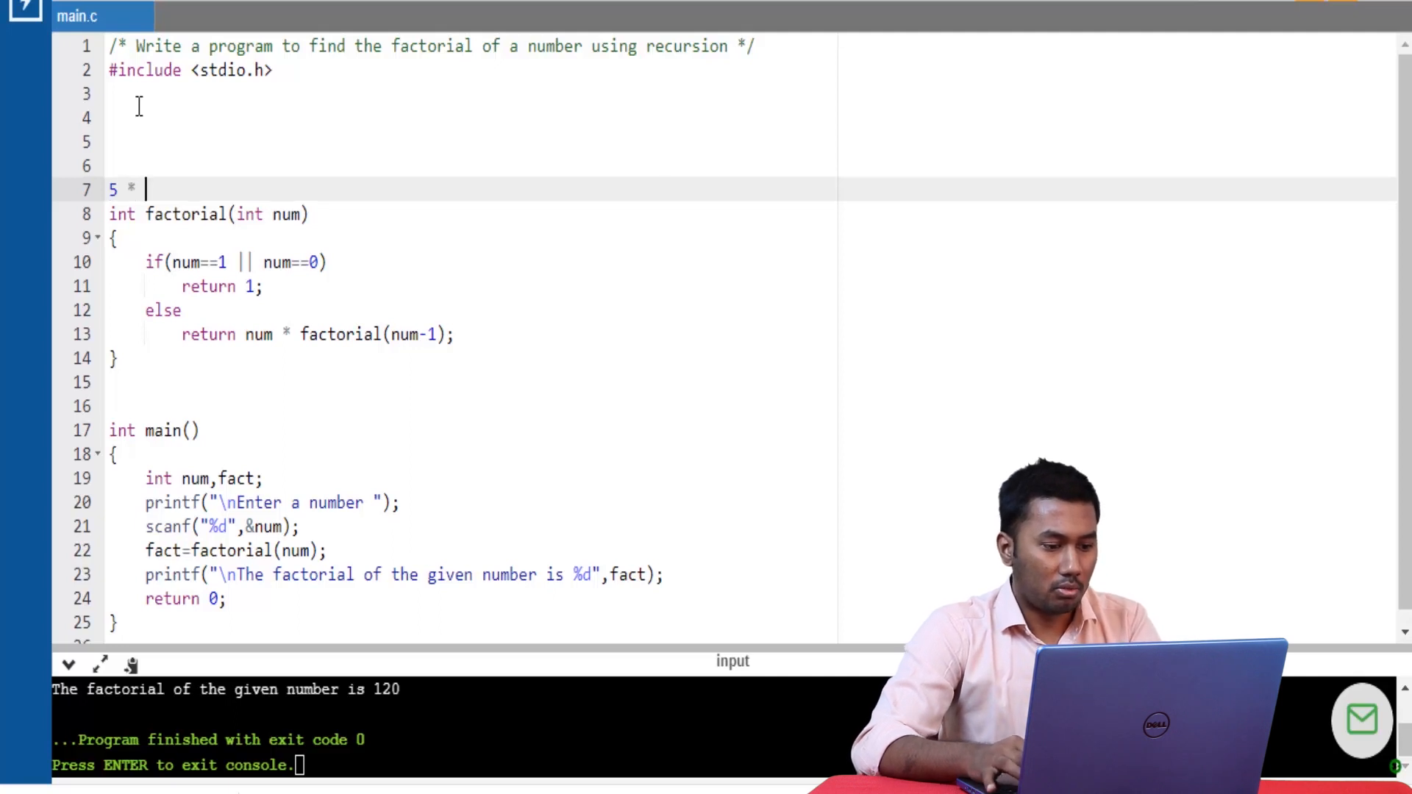
text(factorial()
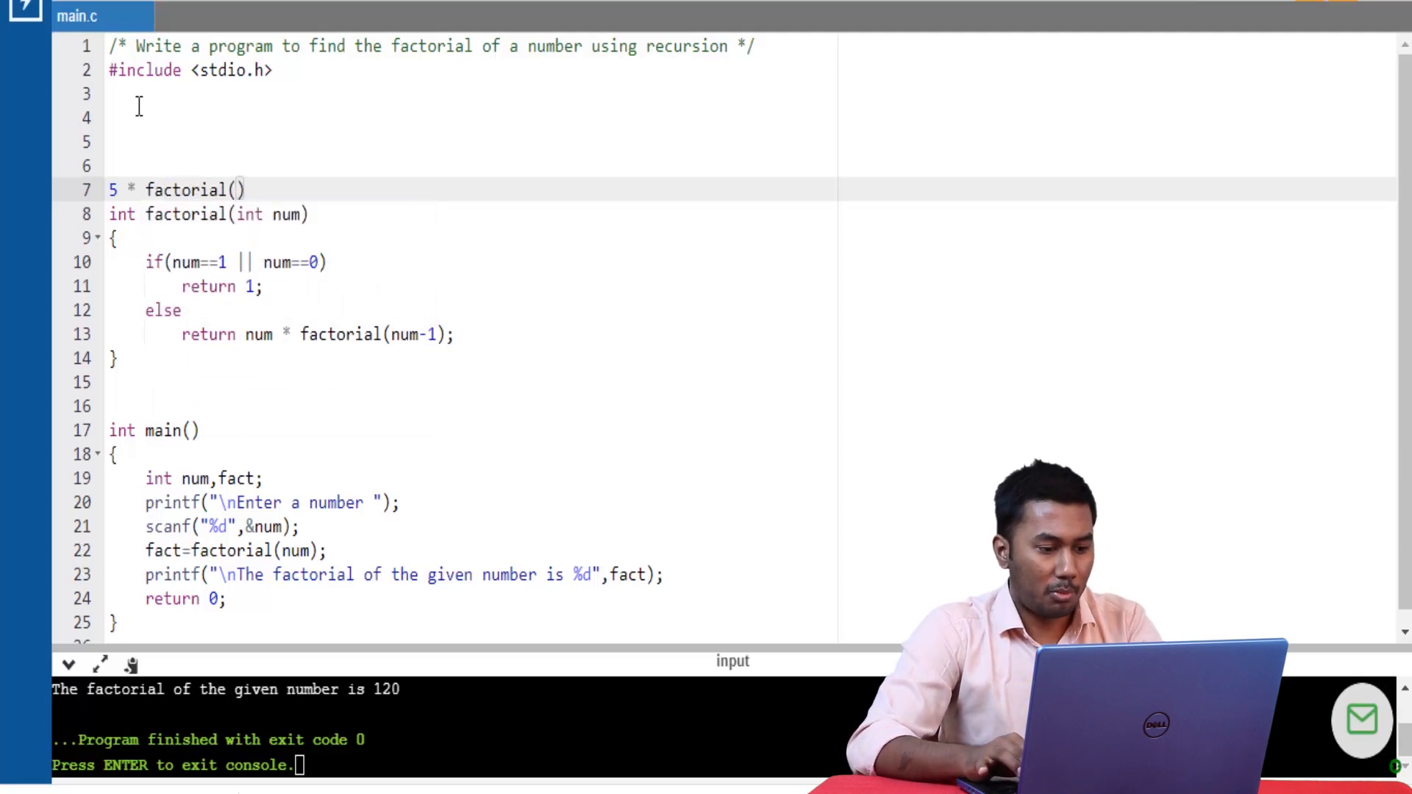
text(4)
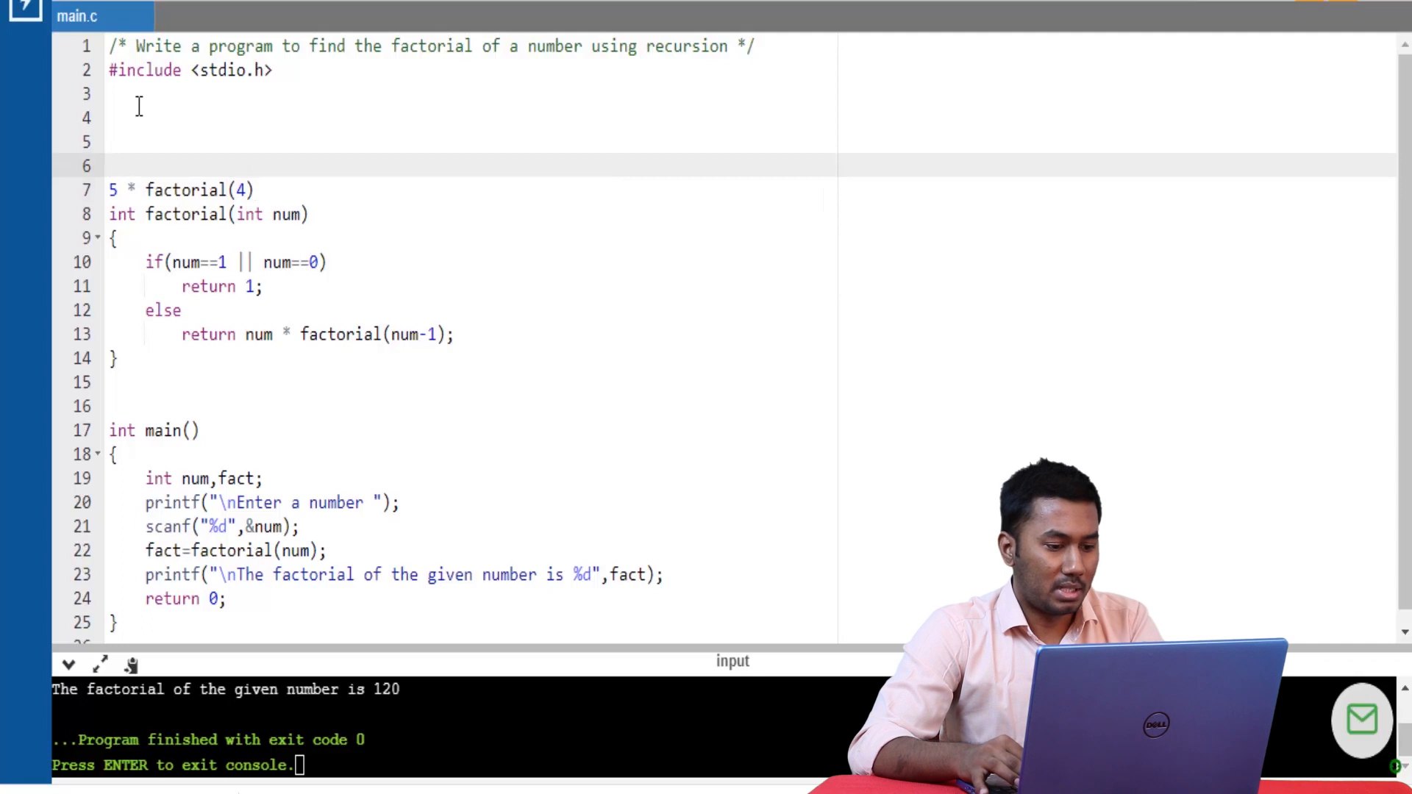
text(4)
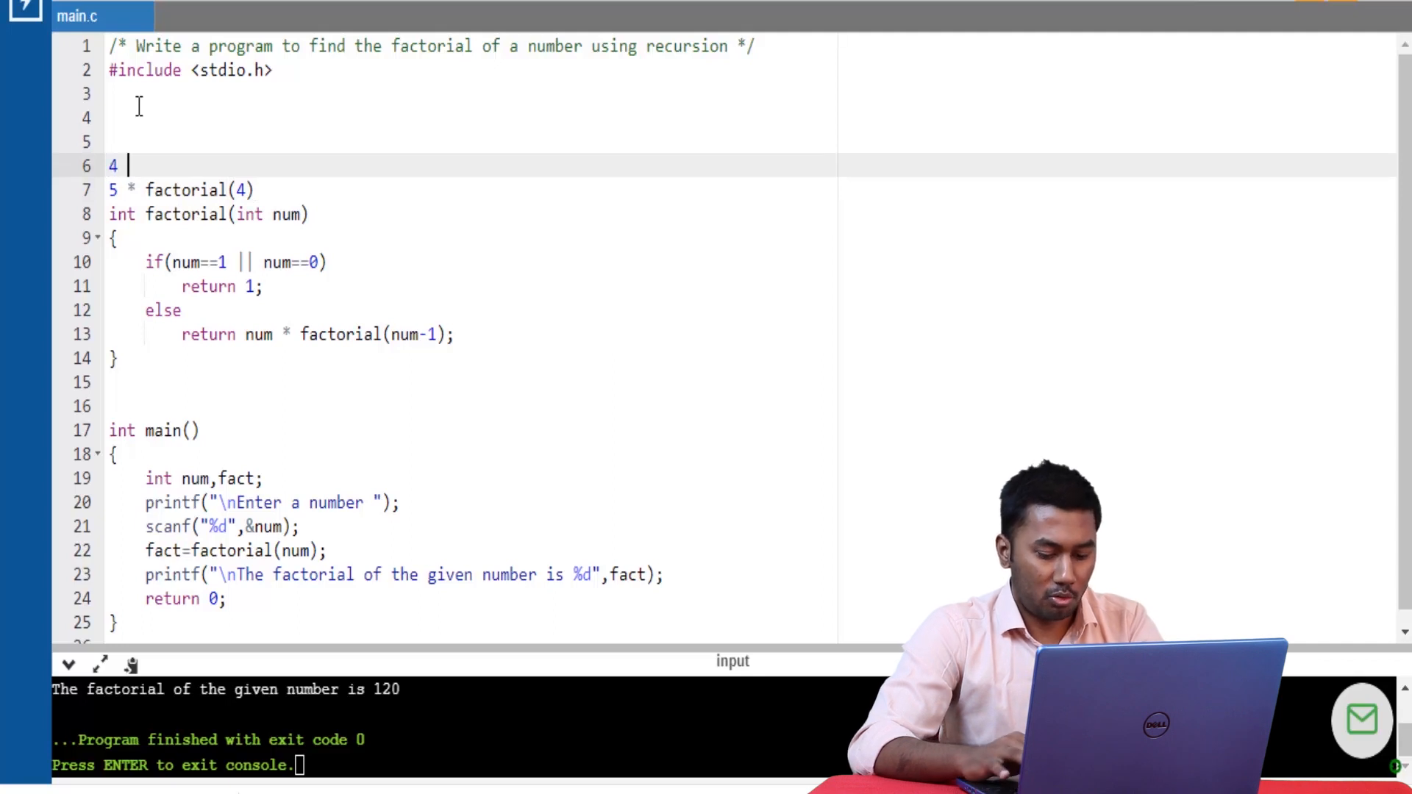
text(factorial)
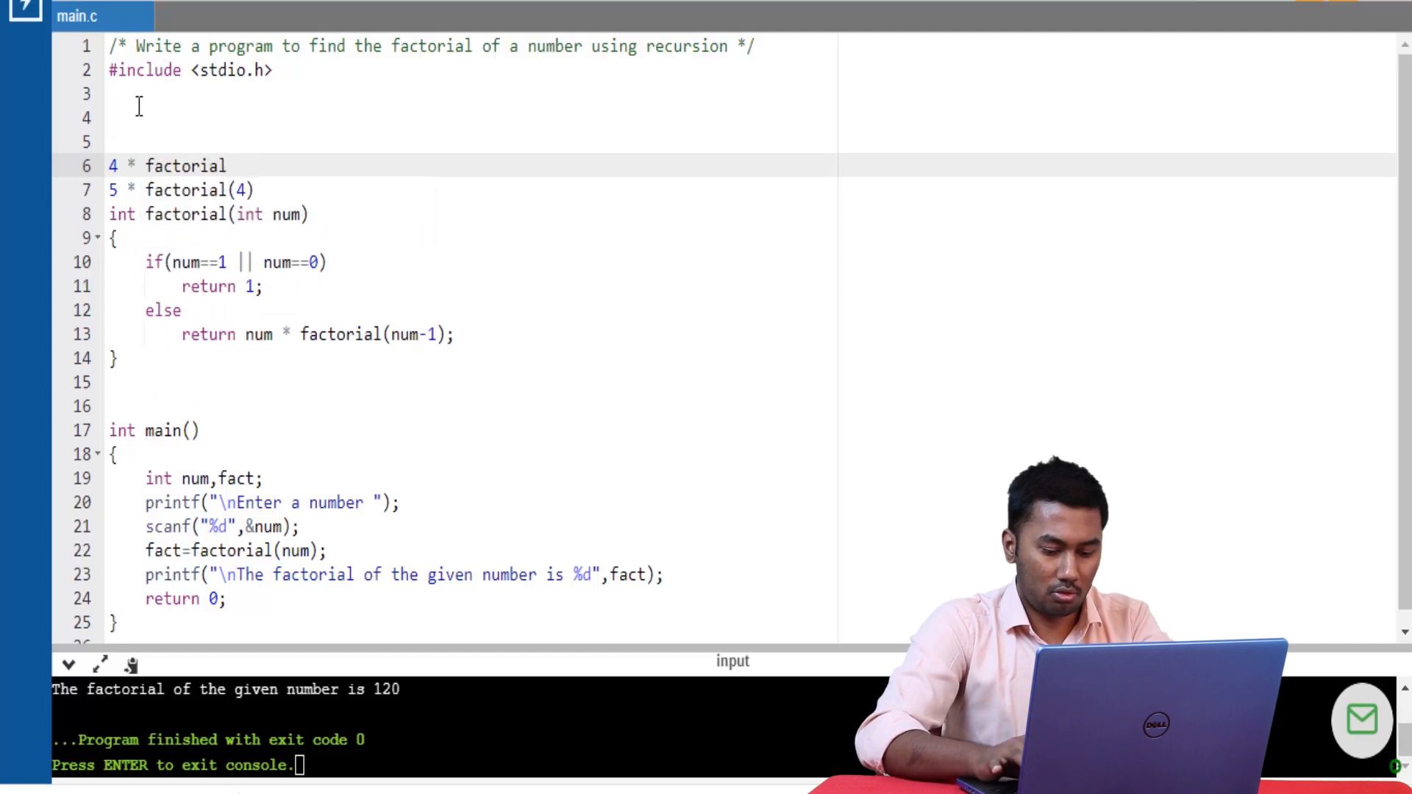
text((3))
click(472, 141)
text(3 *)
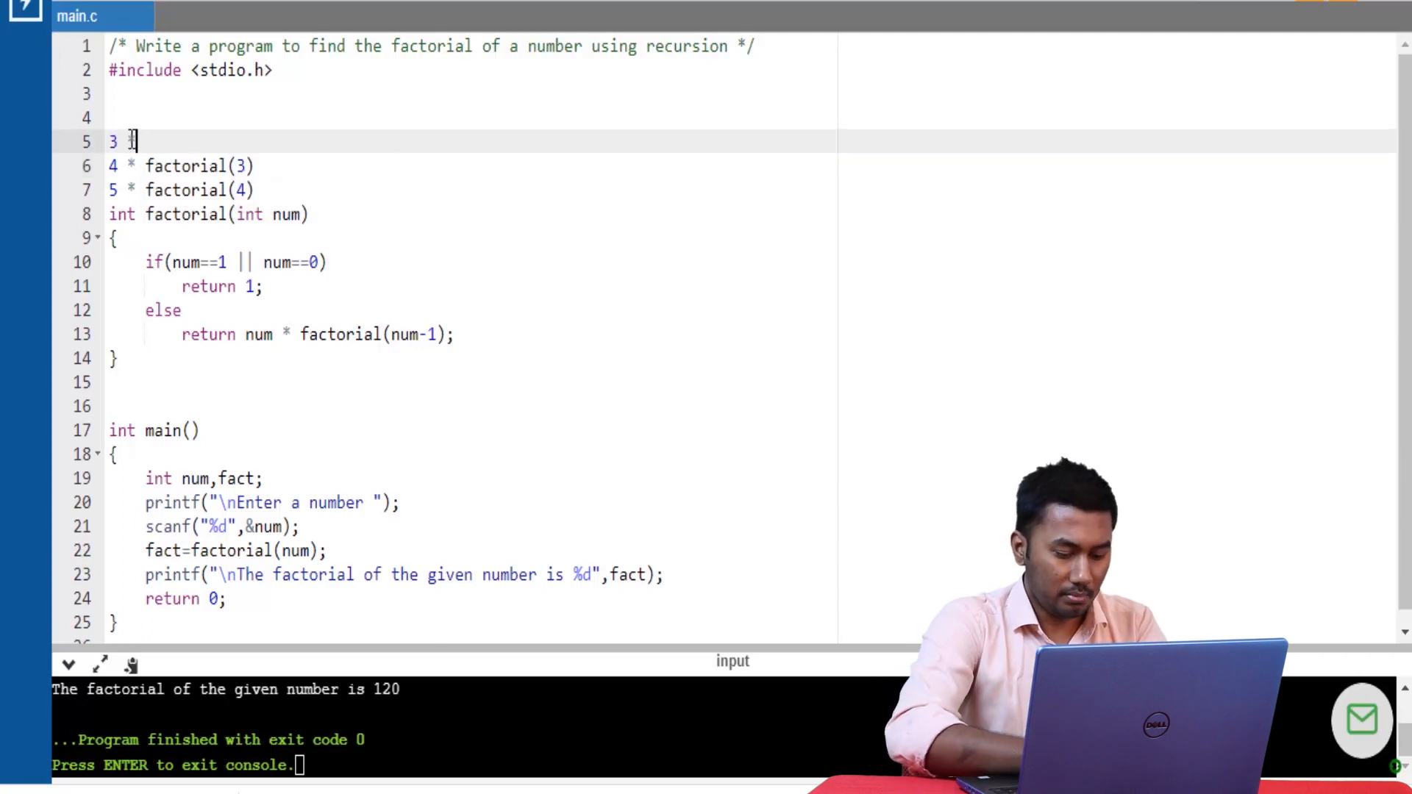
Step: Type the trace lines 3 * factorial(2) and 2 * factorial (1), accepting autocomplete
text(factoru)
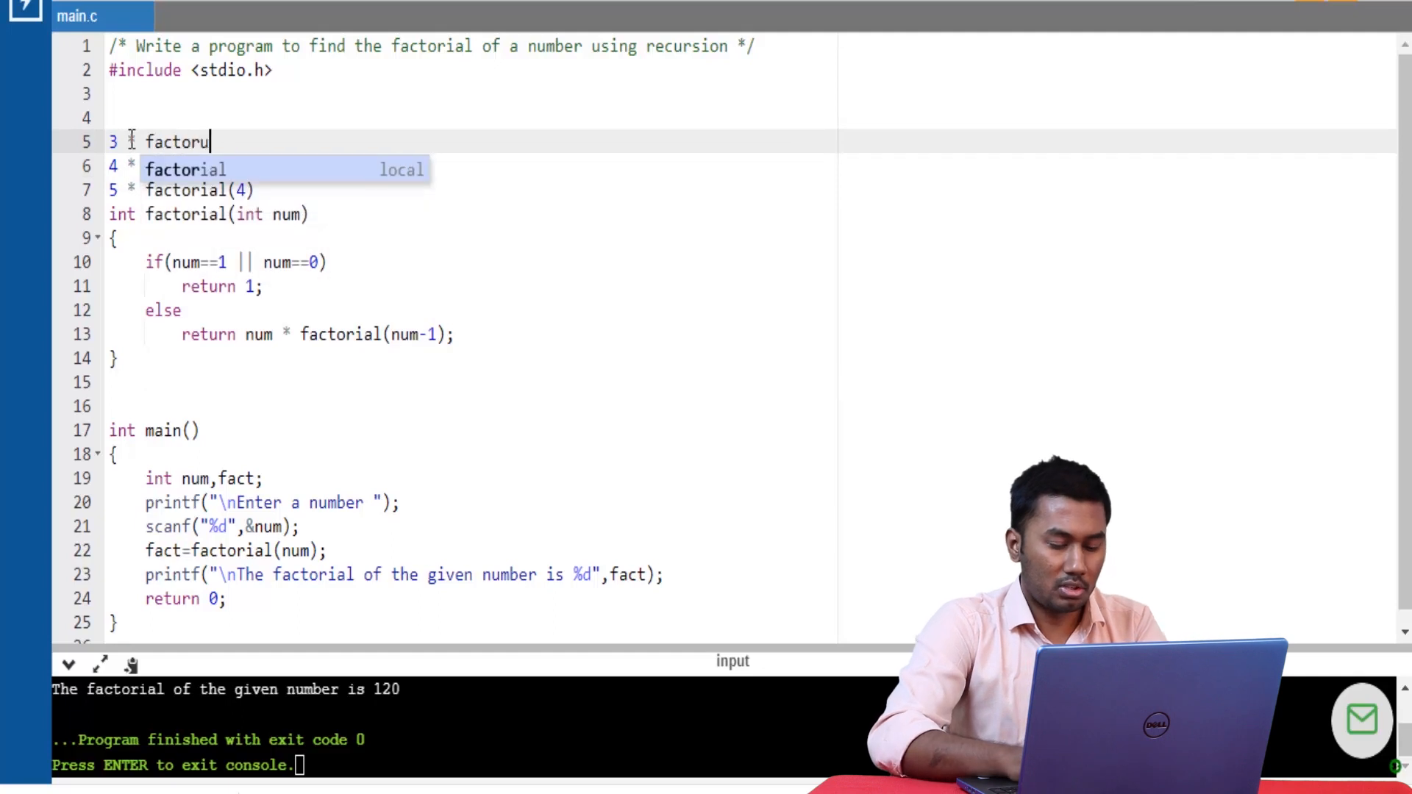
key(Backspace)
text(ial)
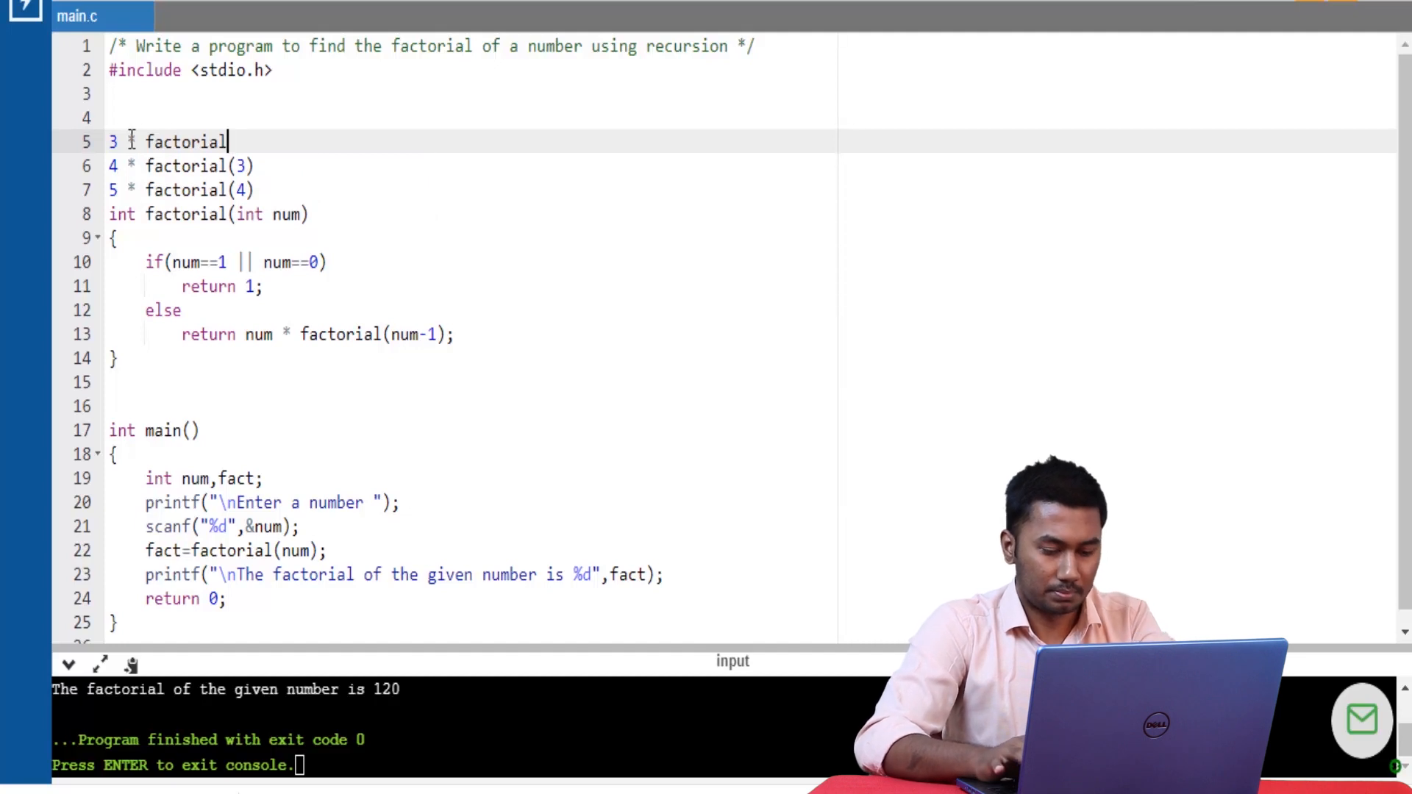
text((2))
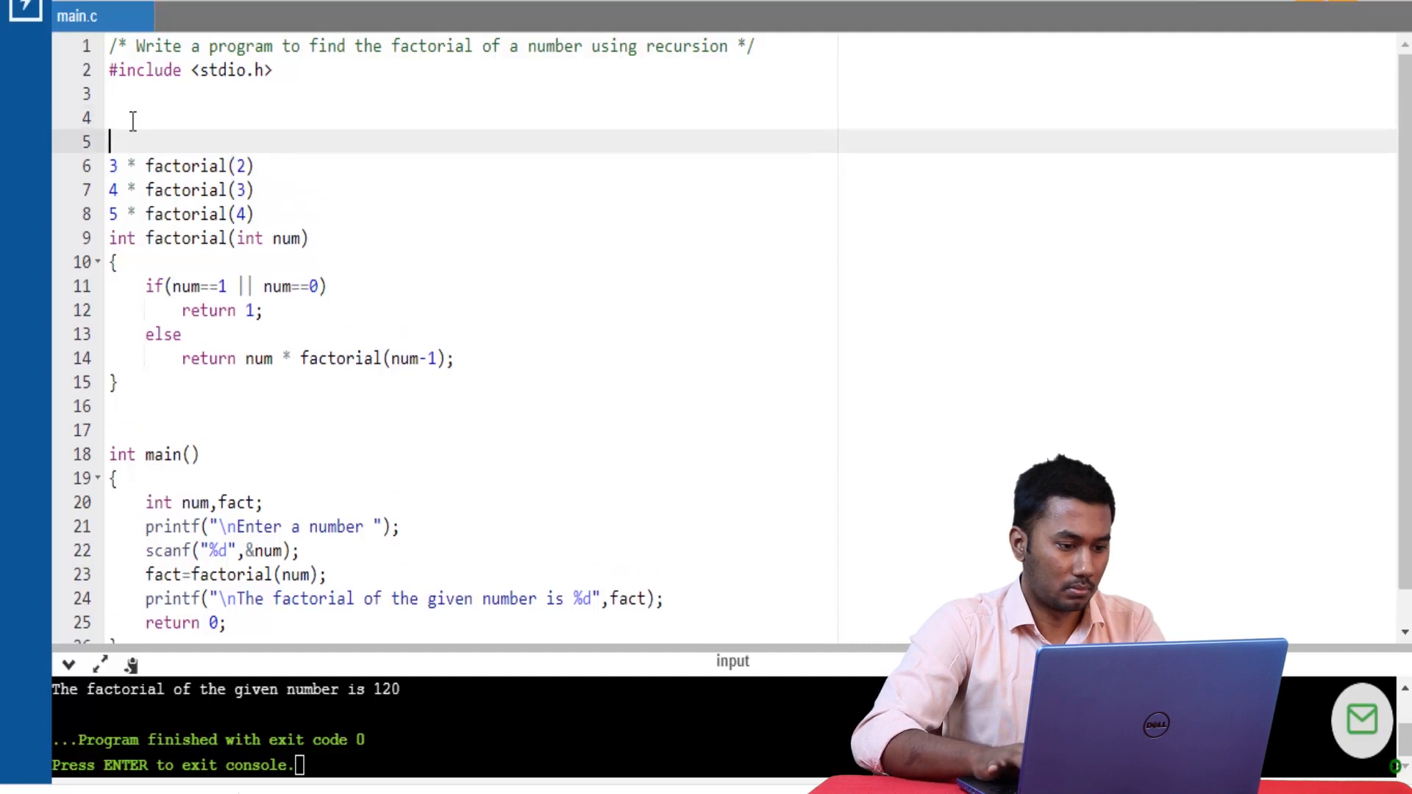
text(2*)
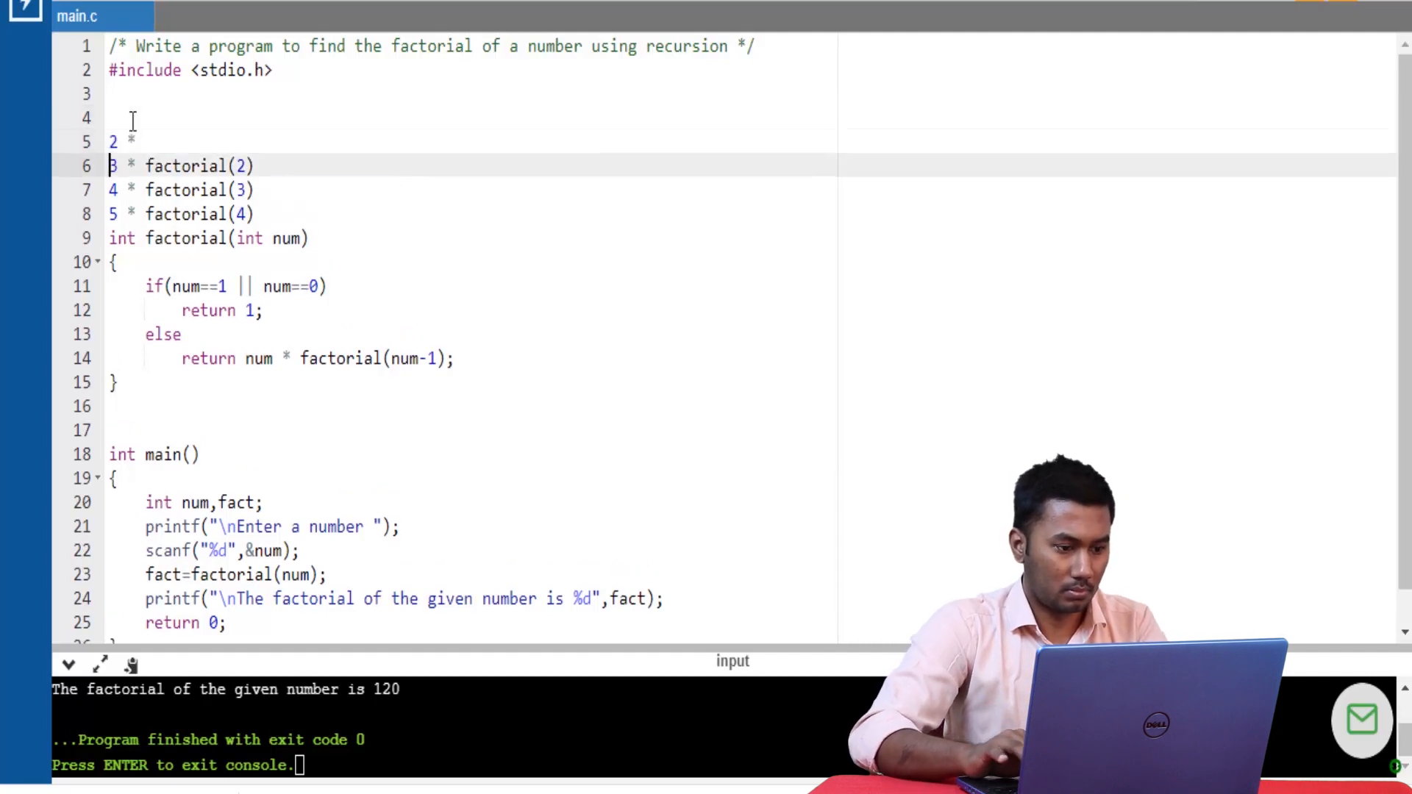
text(fa)
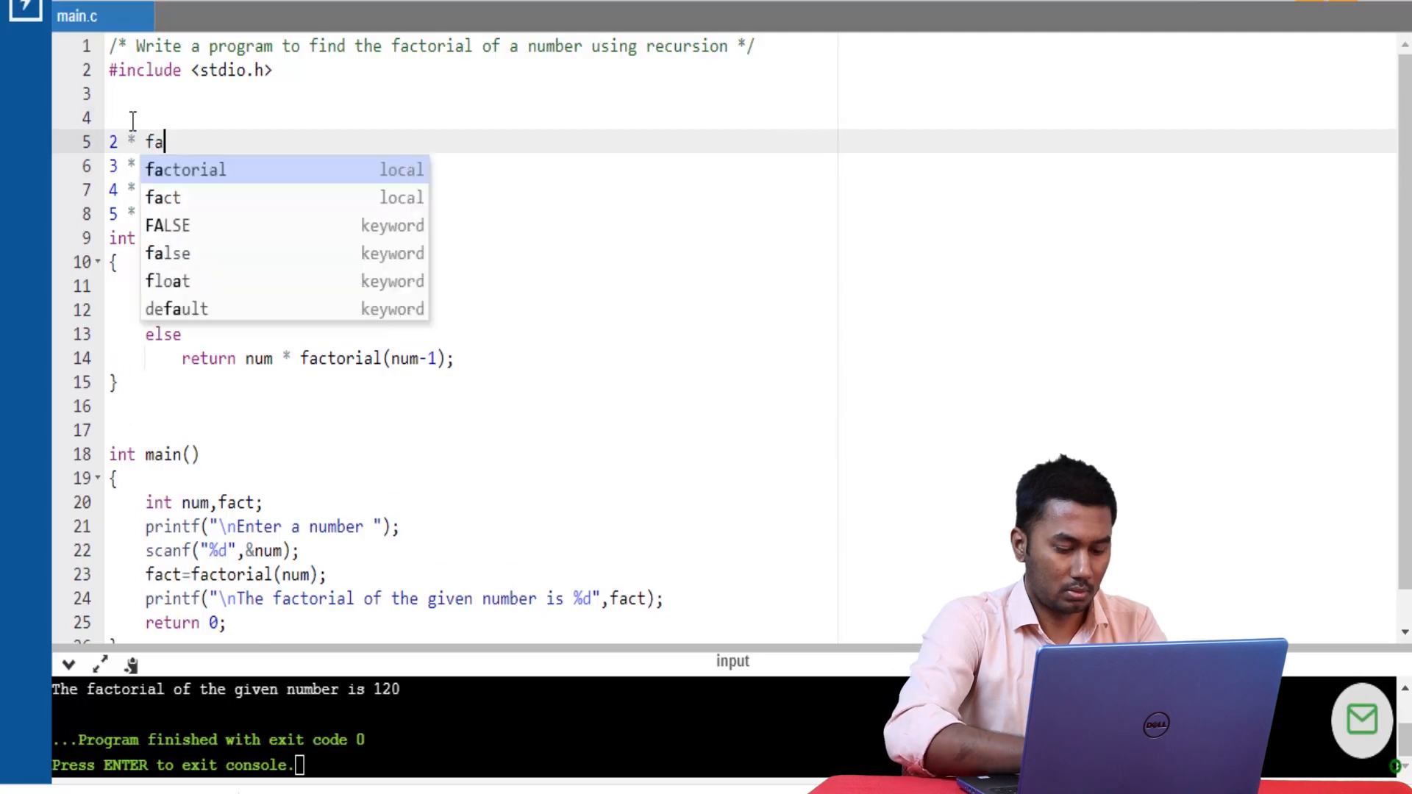
text(ctorial ()
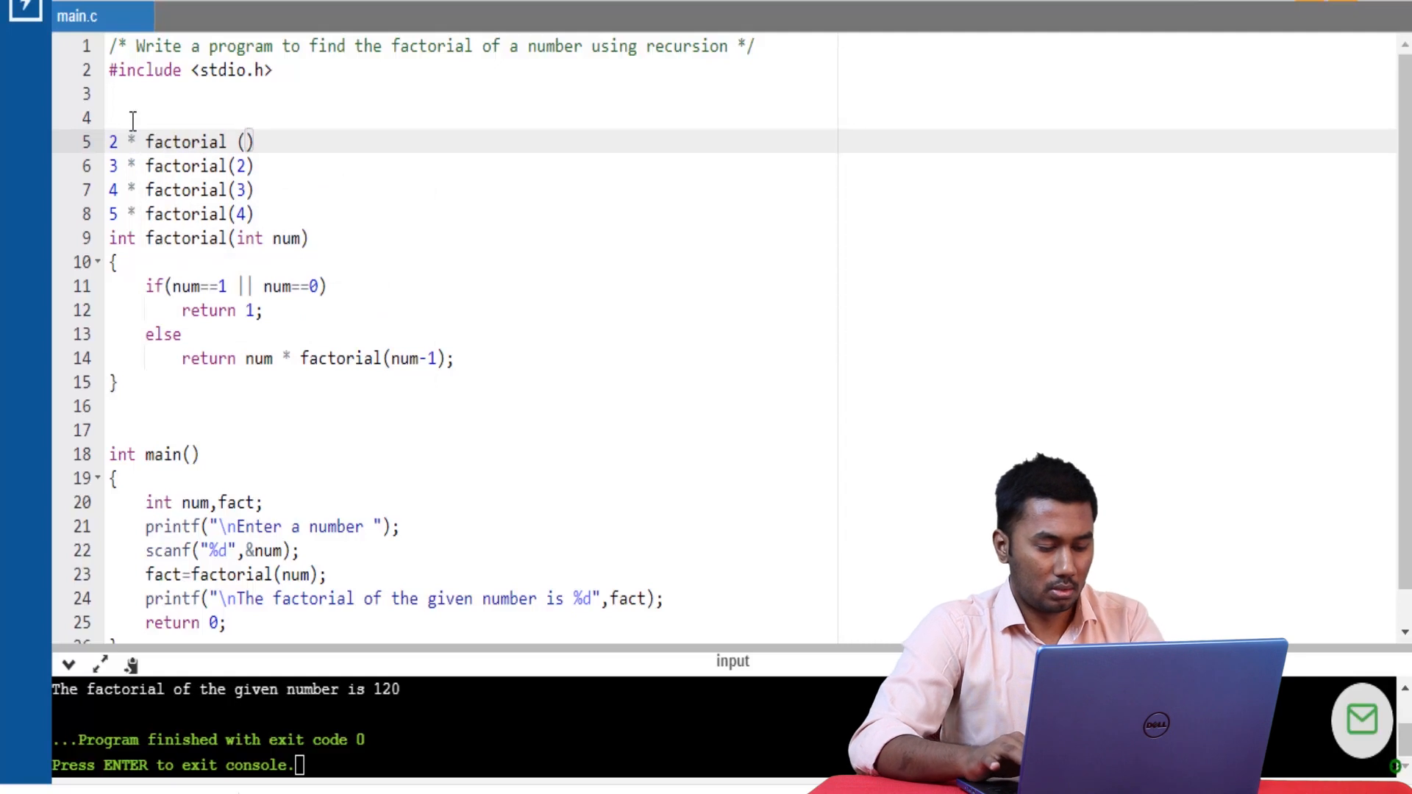
text(1)
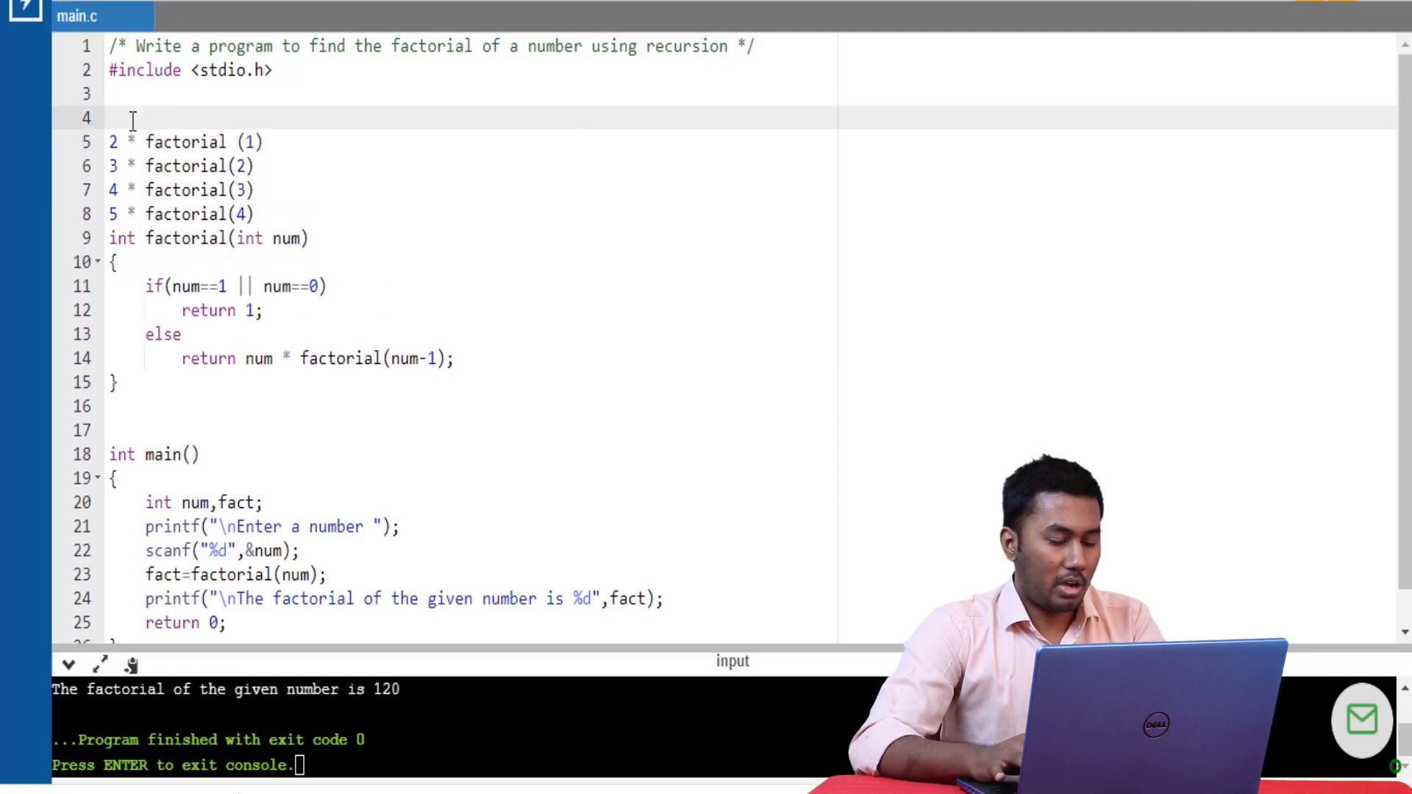
Step: Type 'factorial(1) - returns 1' on blank line 4 of main.c
text(factori)
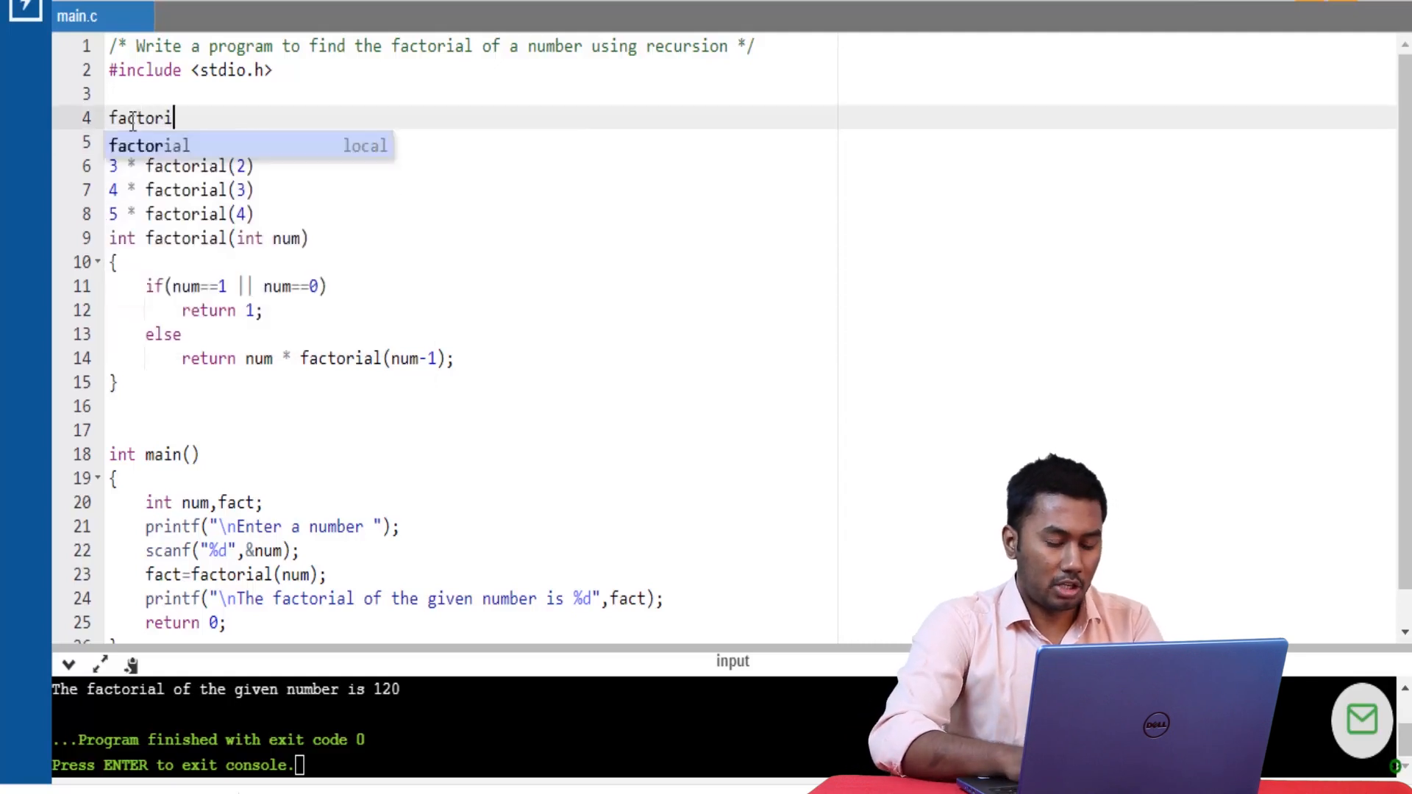
text(l)
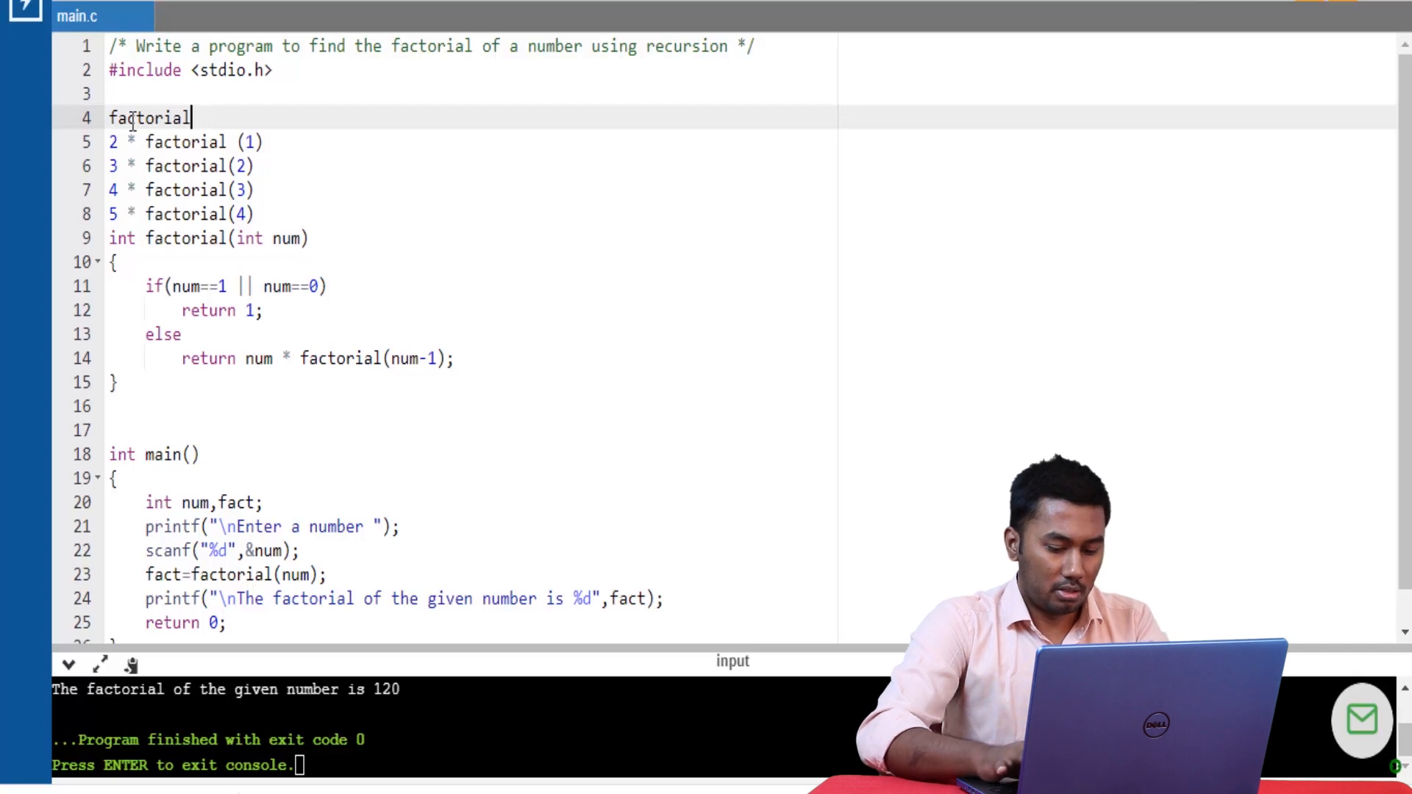
text((1))
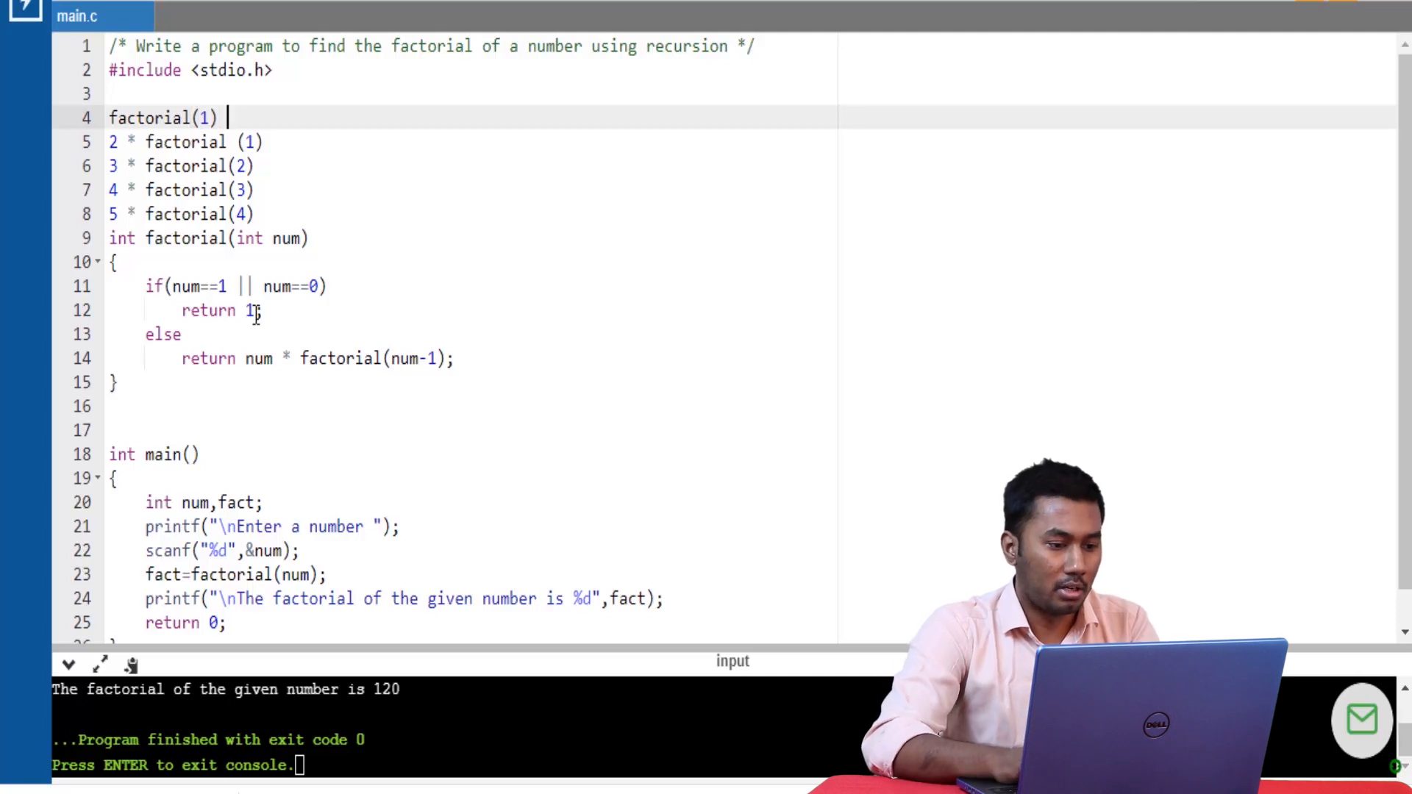
text(- retur)
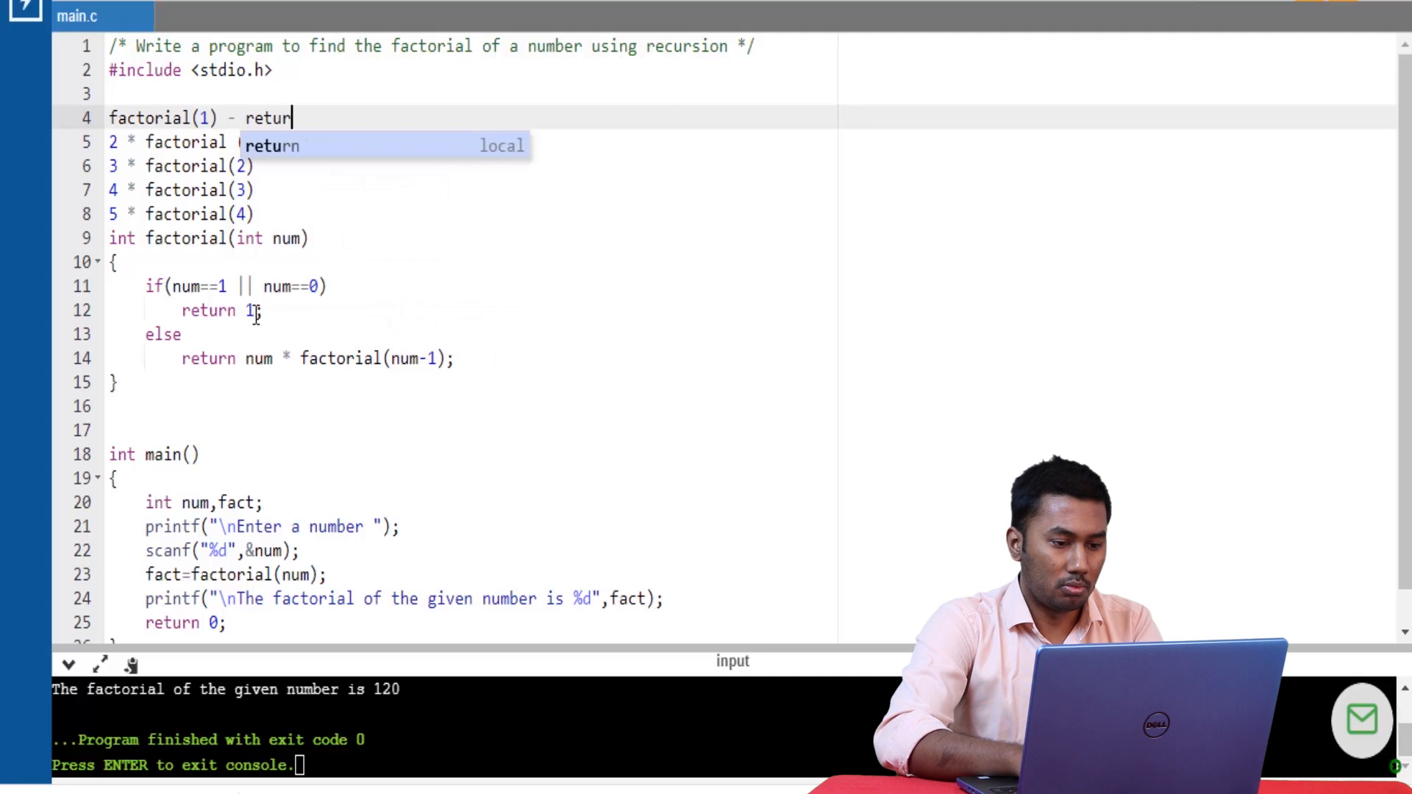
text(ns 1)
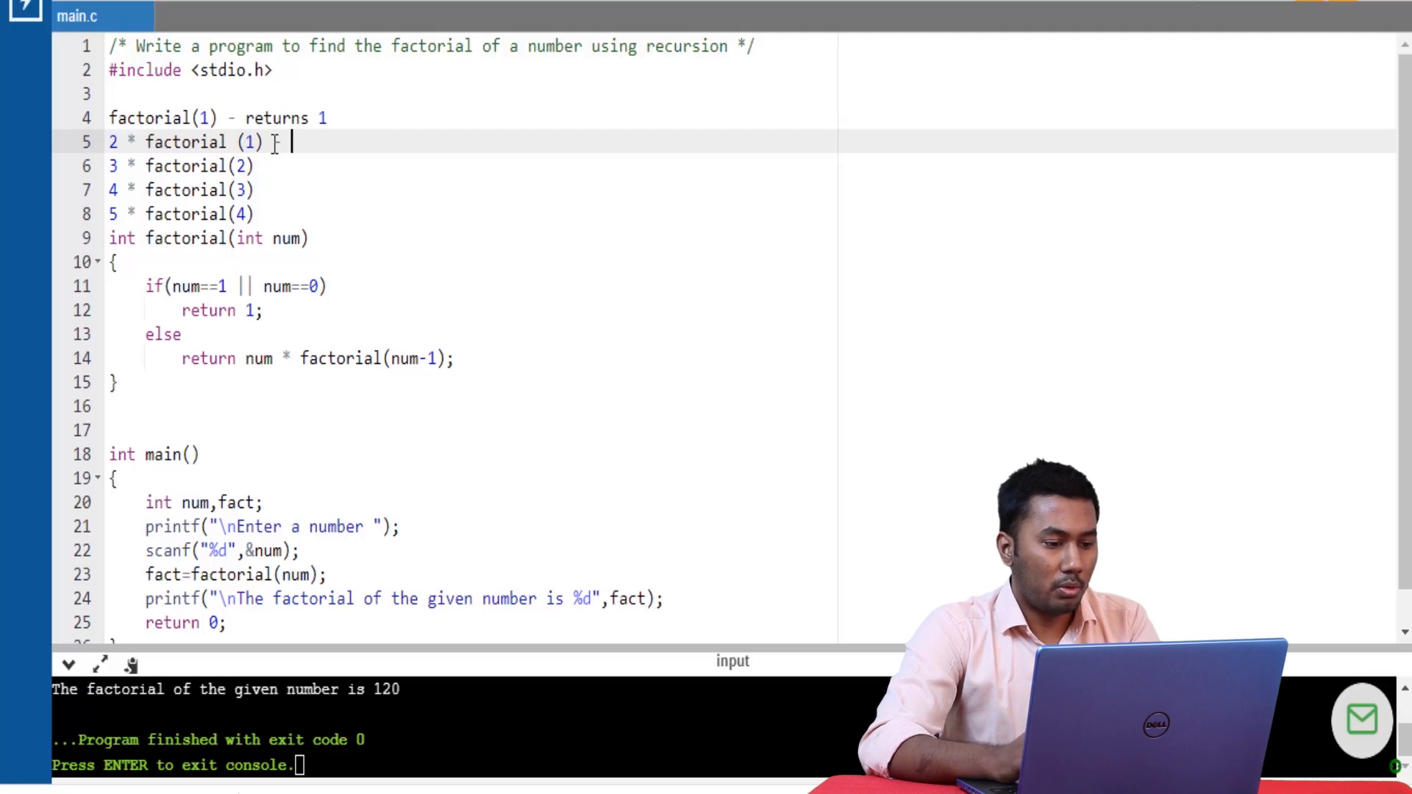
Step: Append ' - 2 * 1 -> 2' to the 2 * factorial (1) line
text(2 * 1)
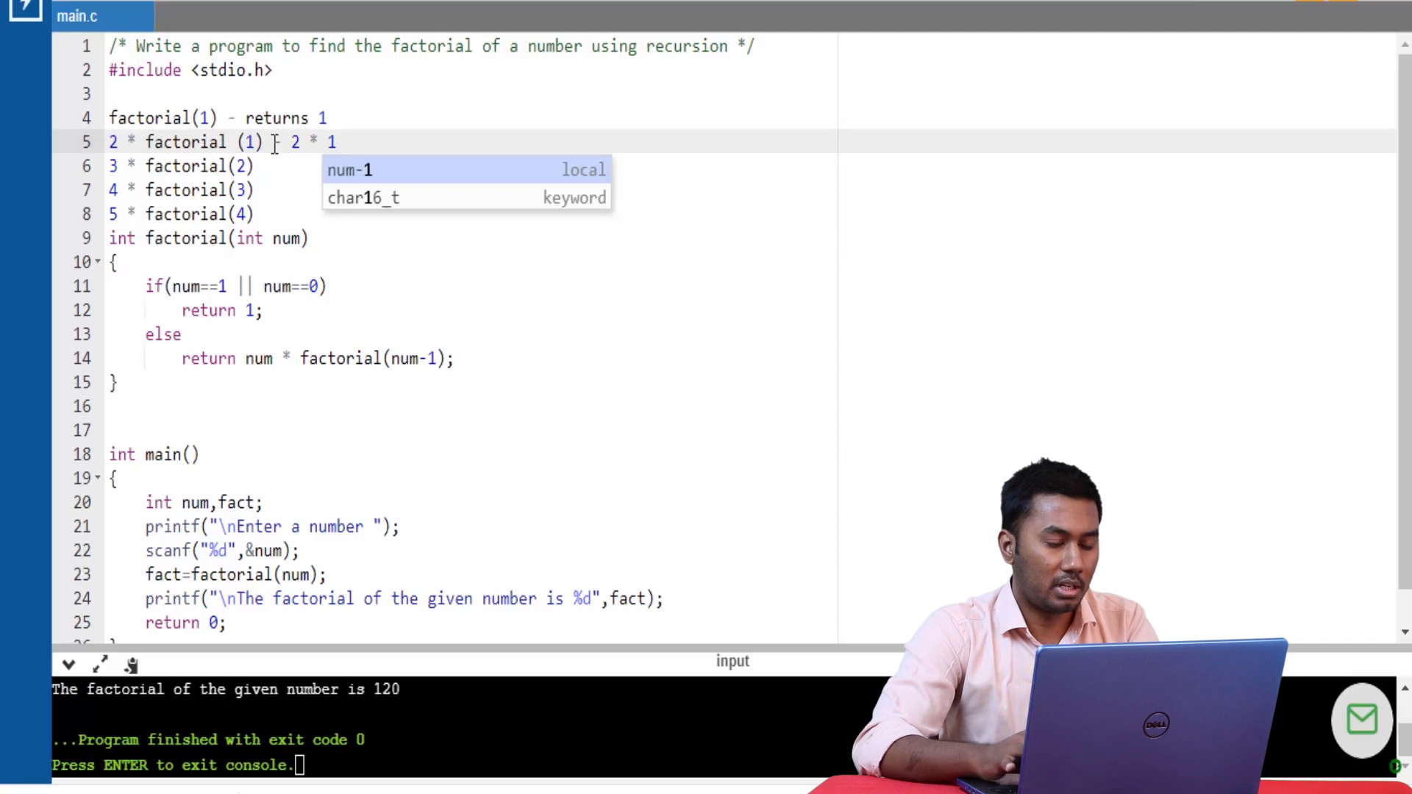
text(-)
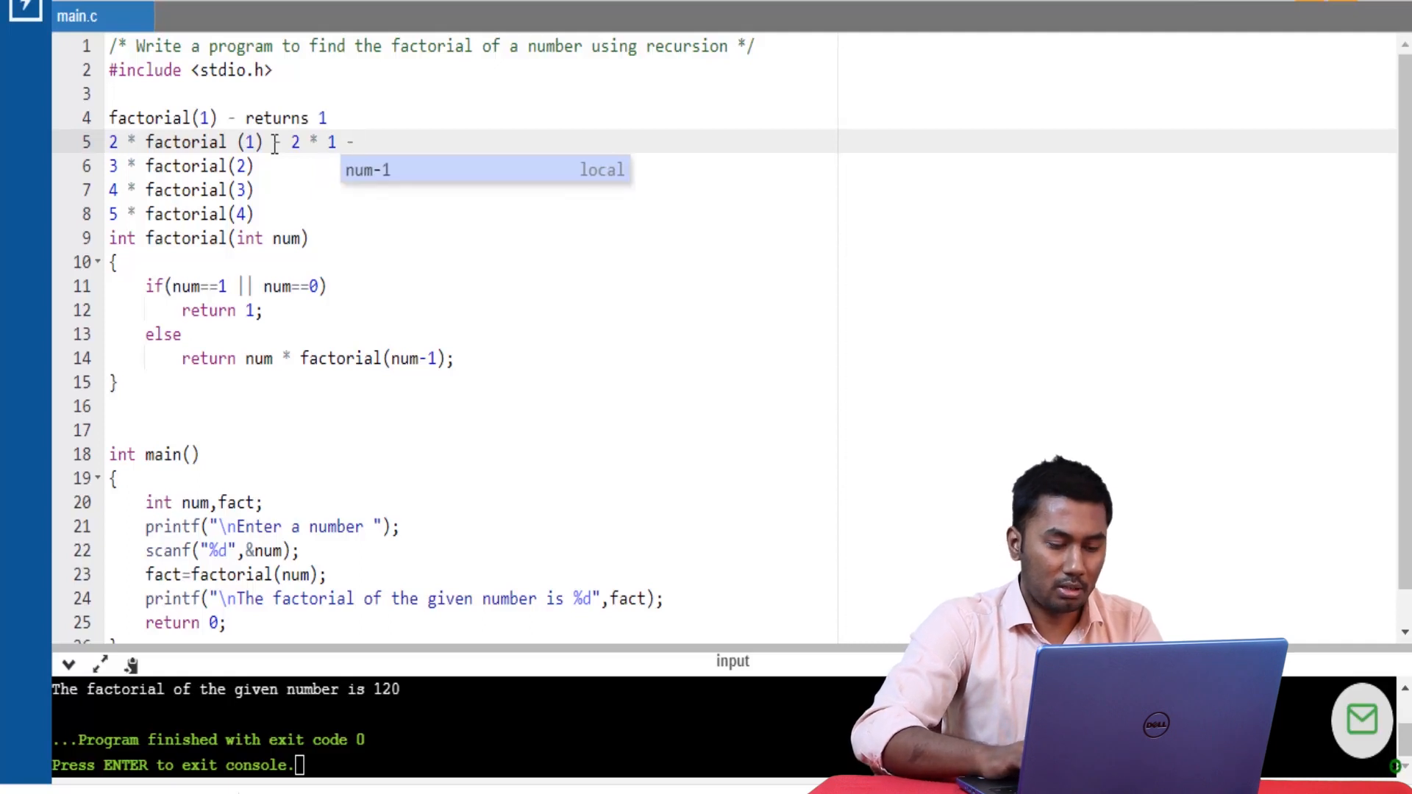
text(>)
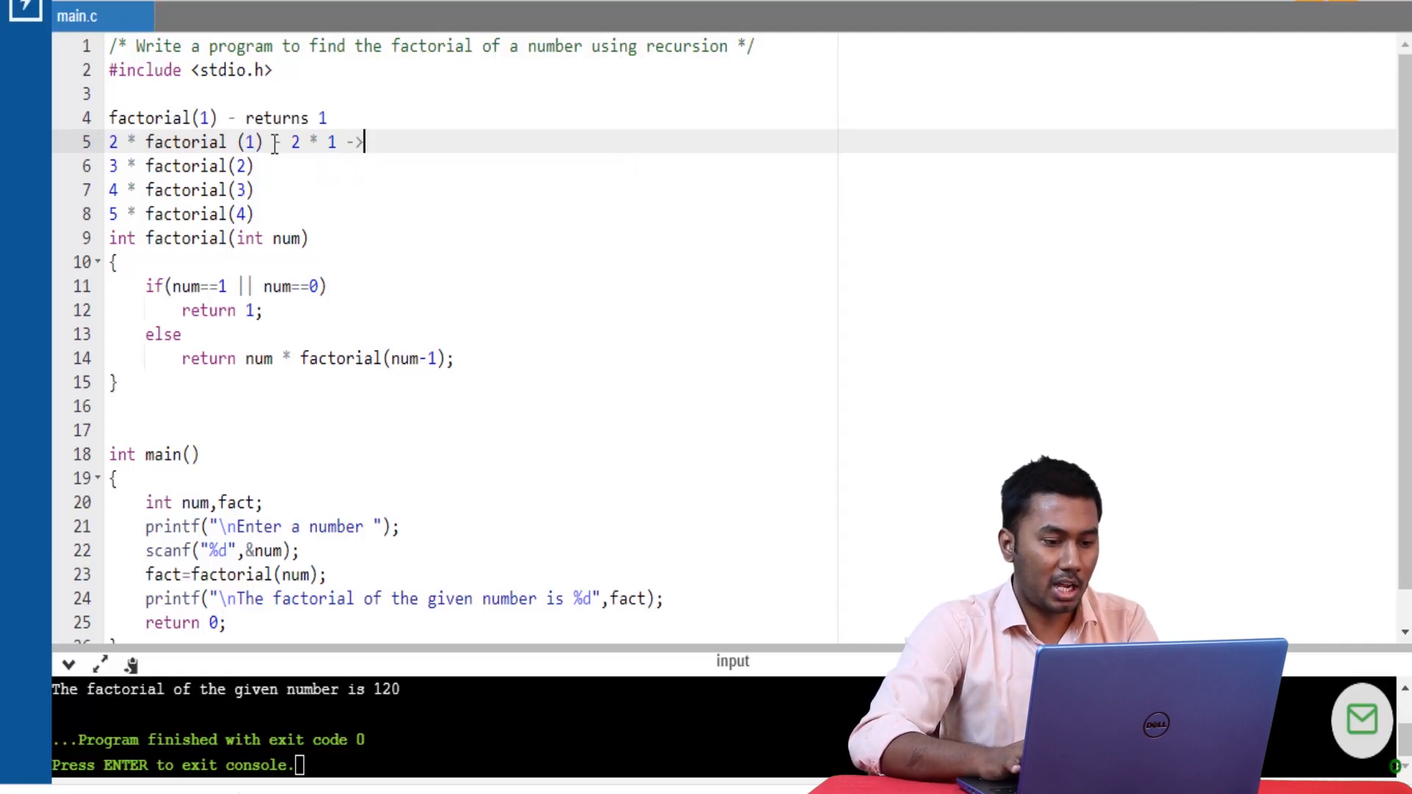
text(2)
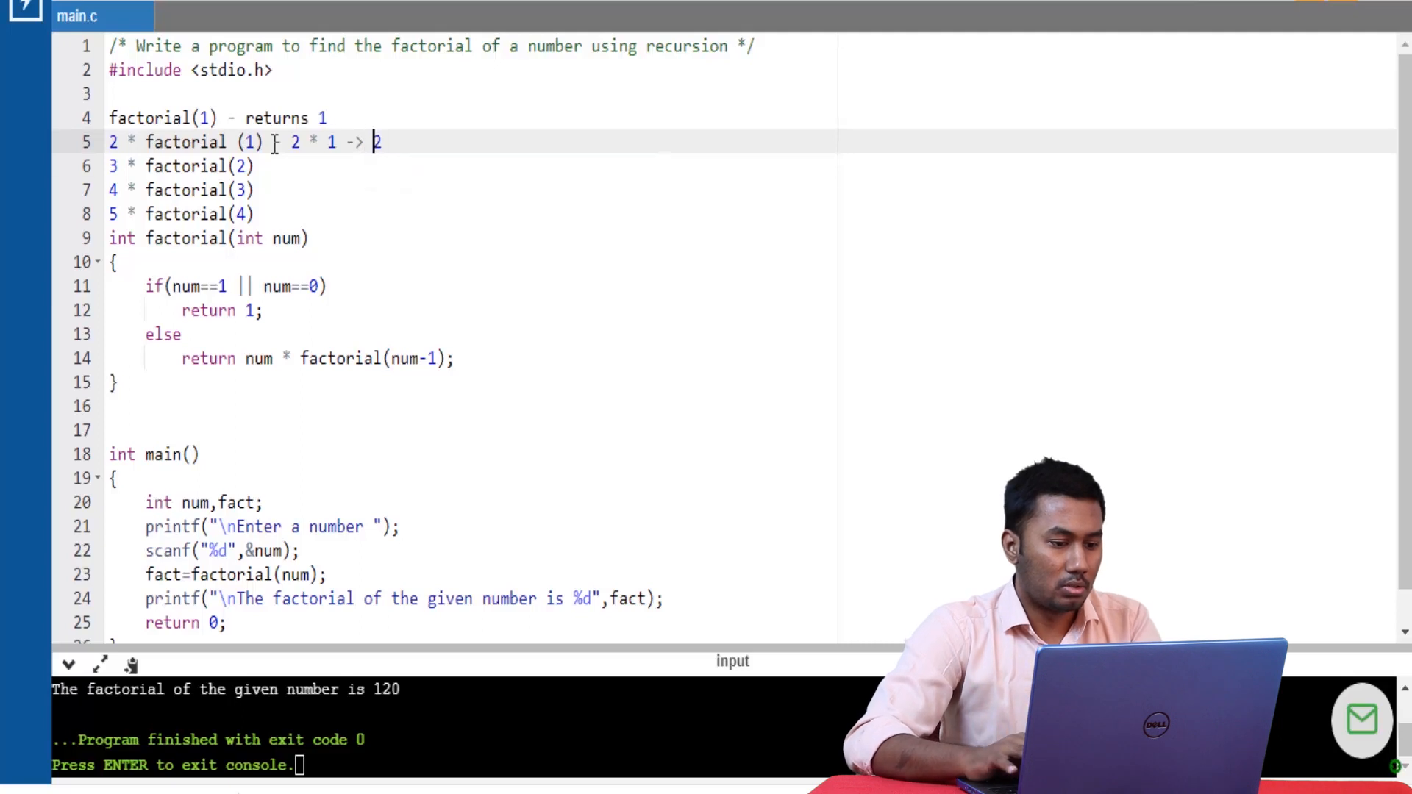
text(2)
click(471, 166)
text( -)
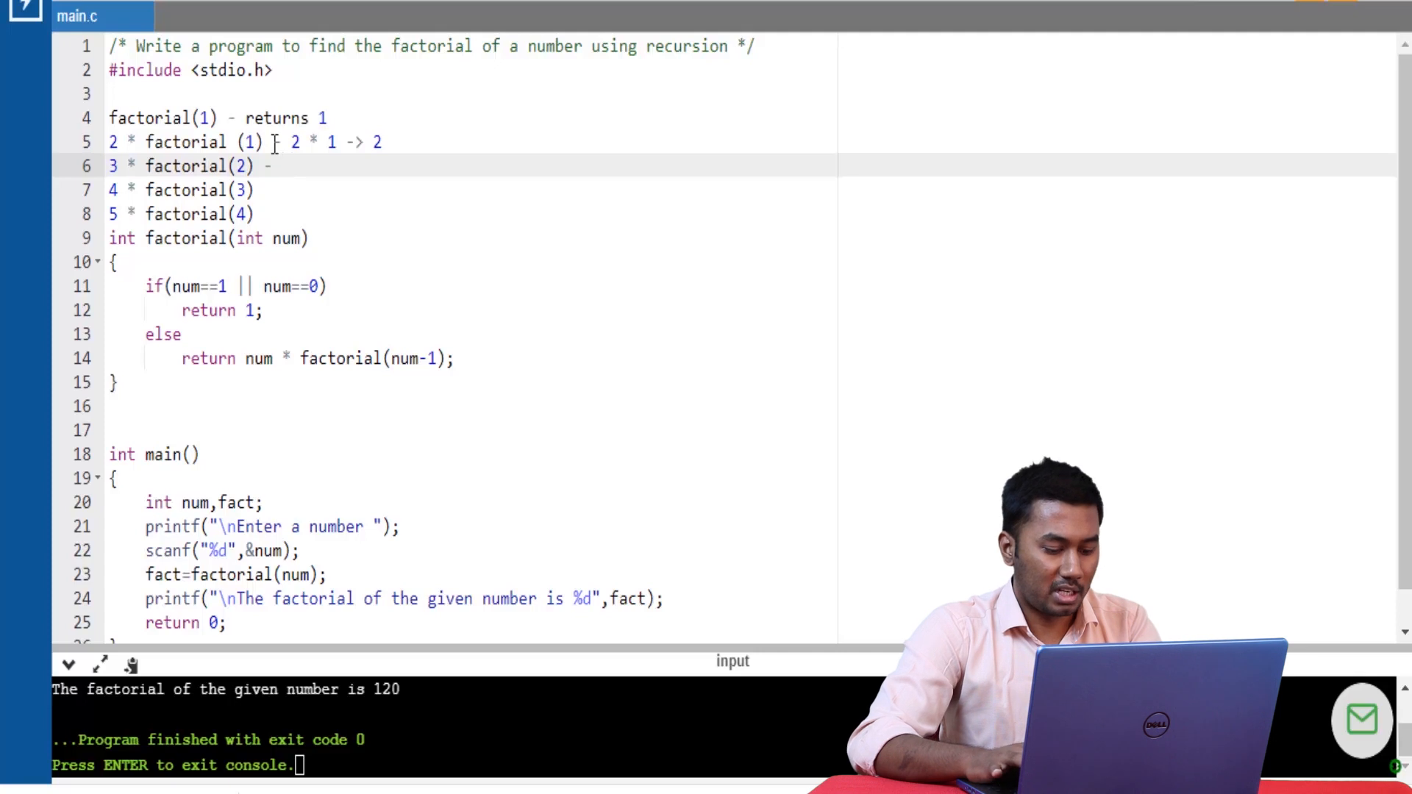
Step: Append ' - 3 * 2 ->6' to the 3 * factorial(2) line
text(3)
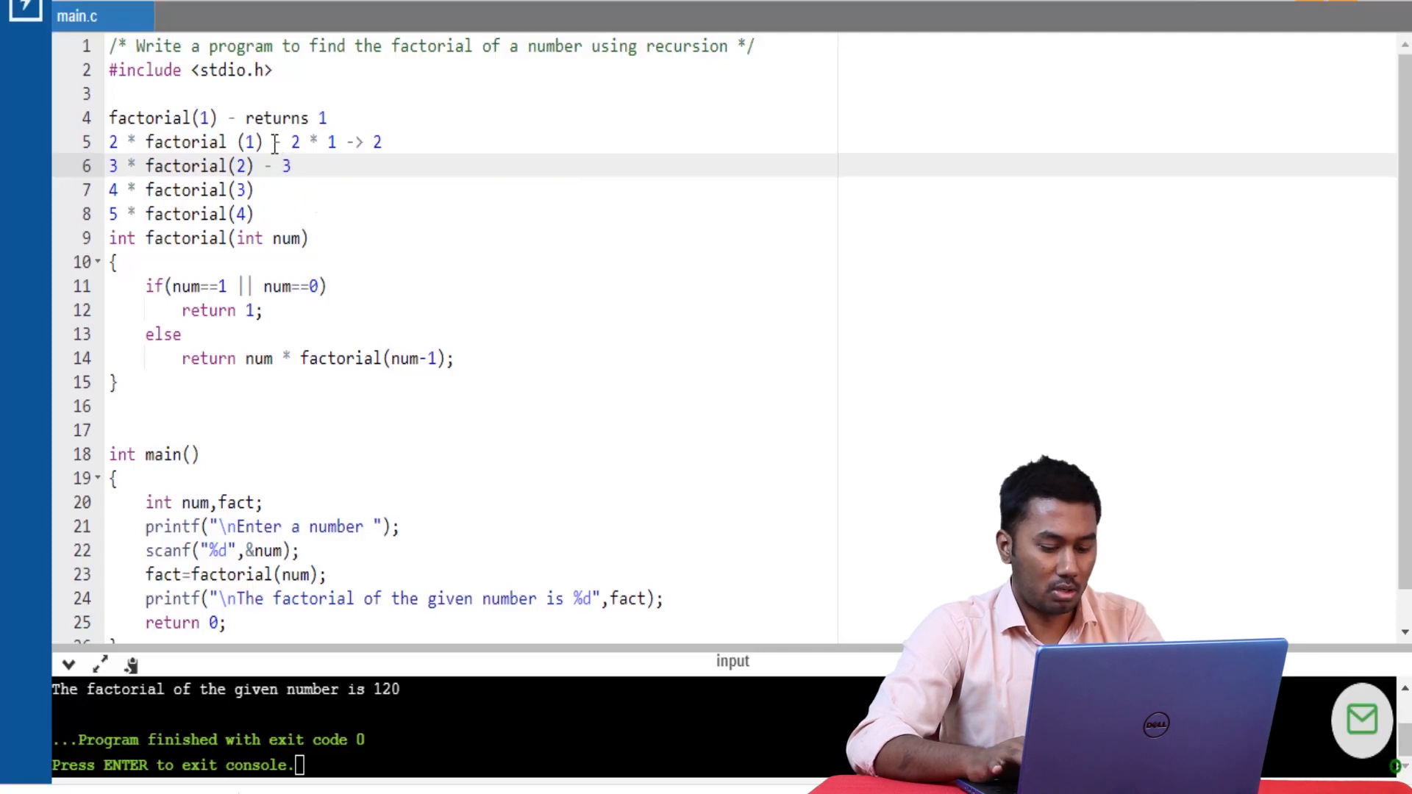
text(*)
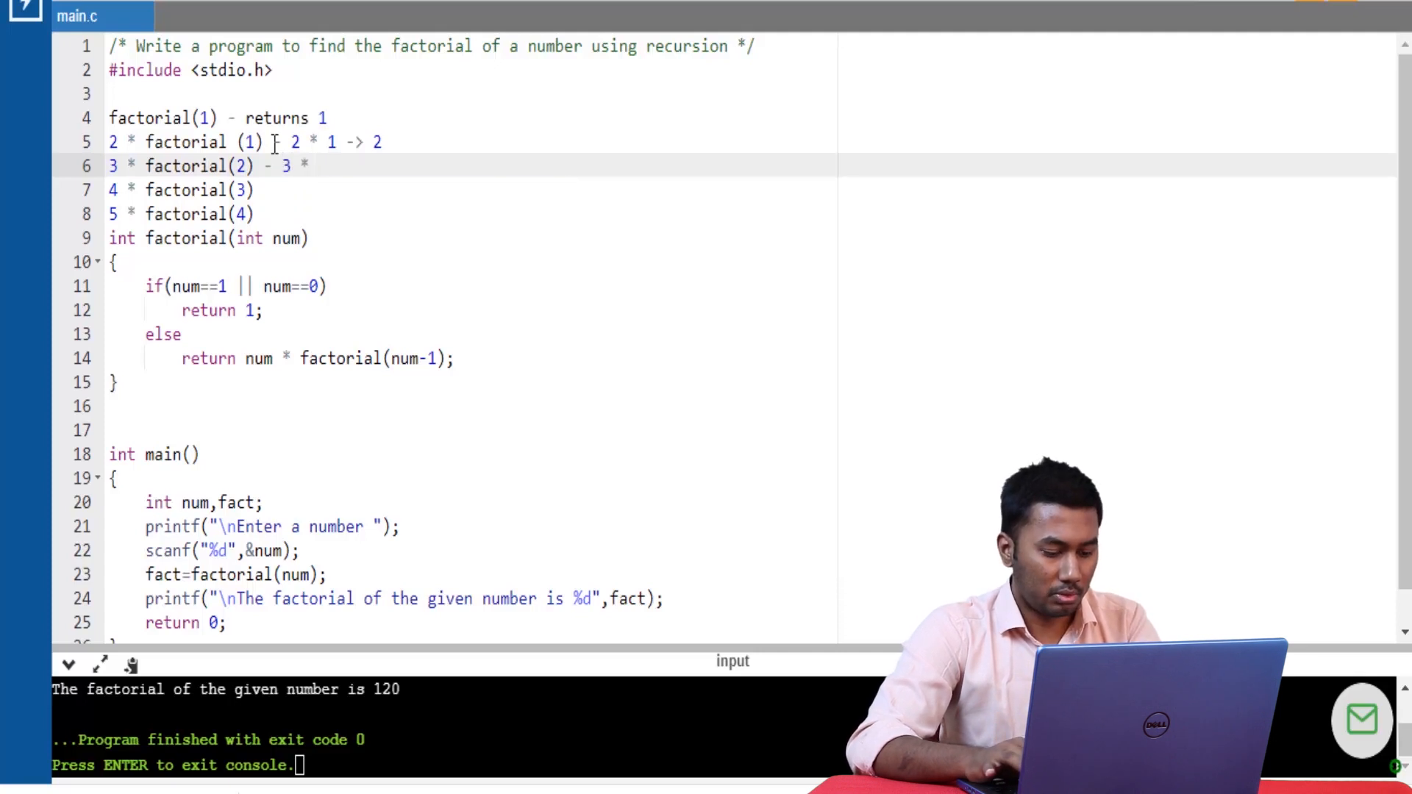
text(2 -)
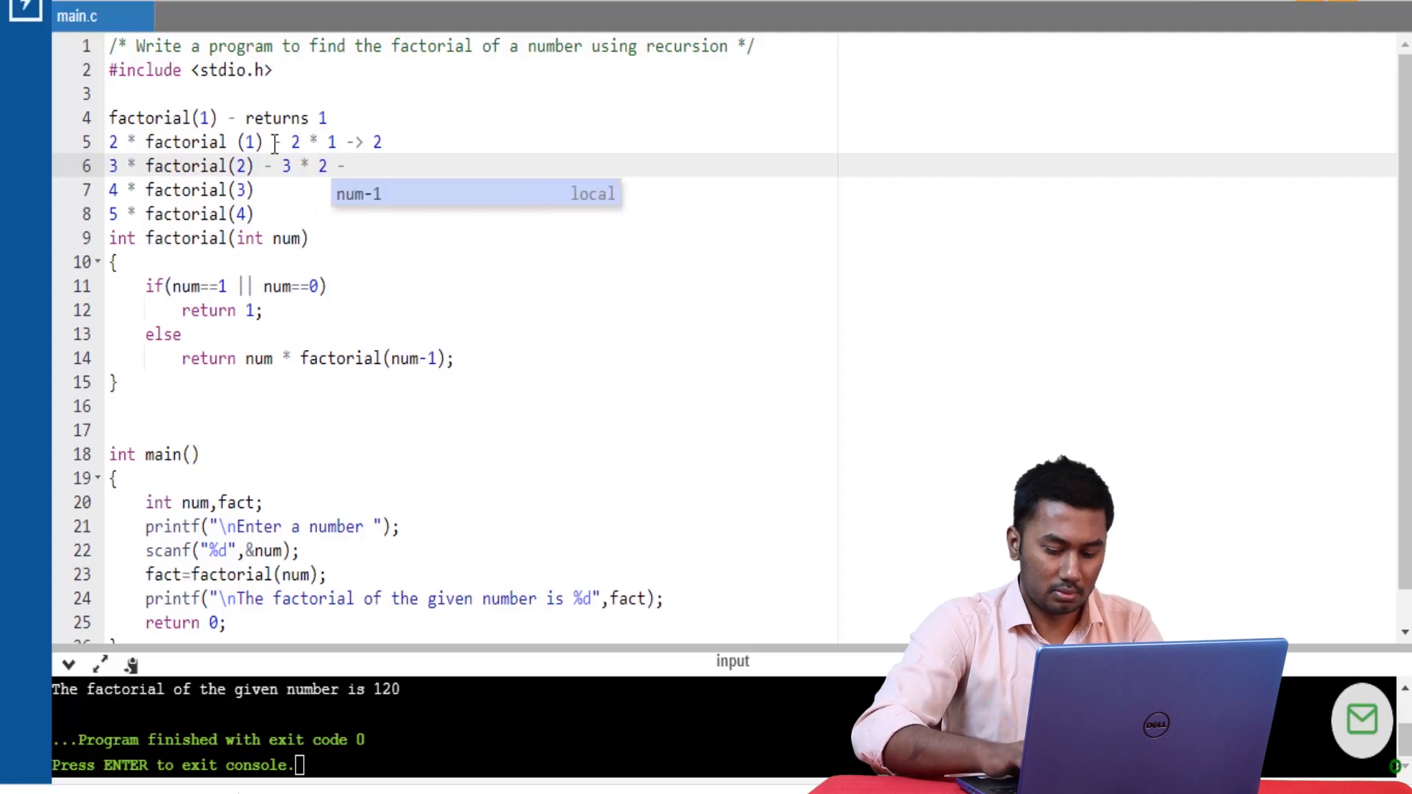
text(>6)
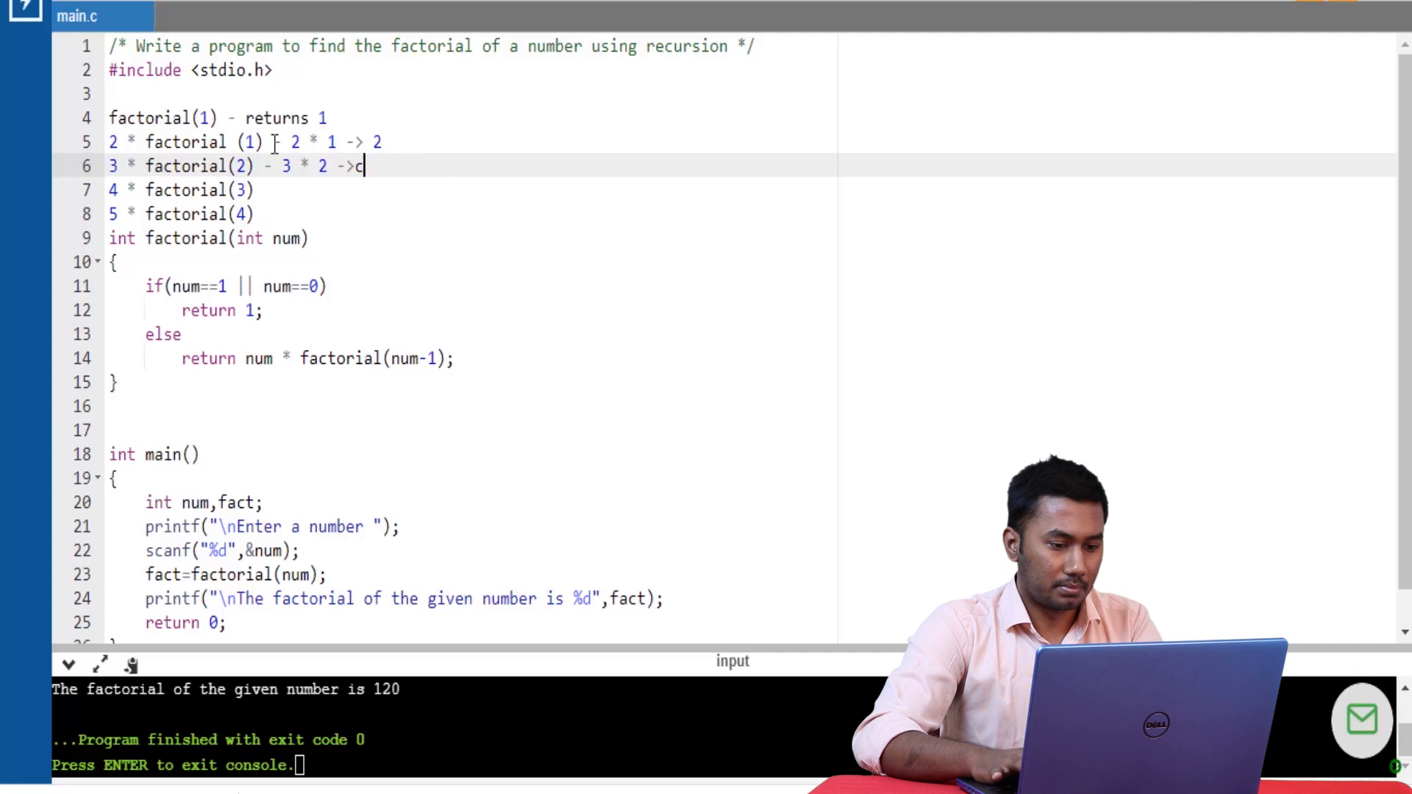
text(6)
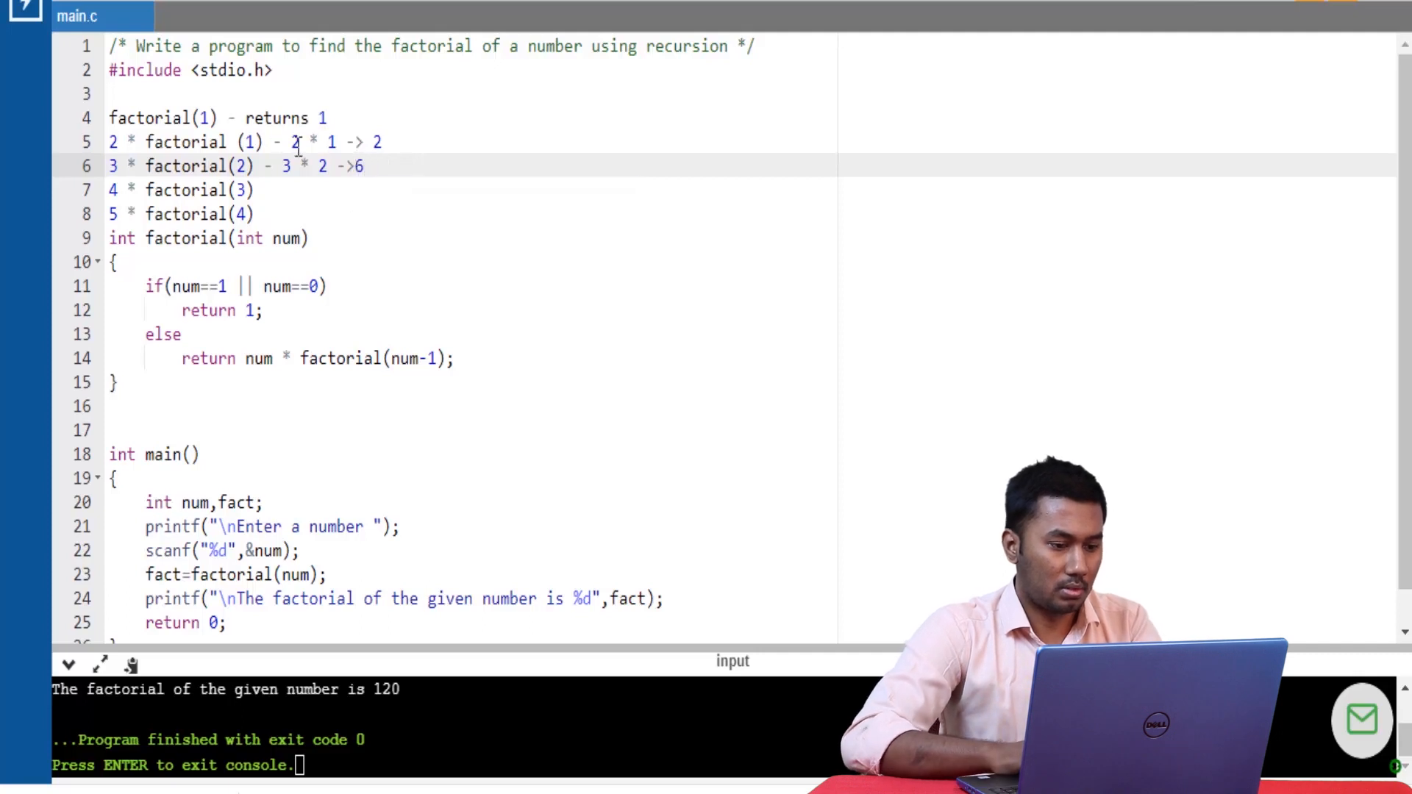
text(-)
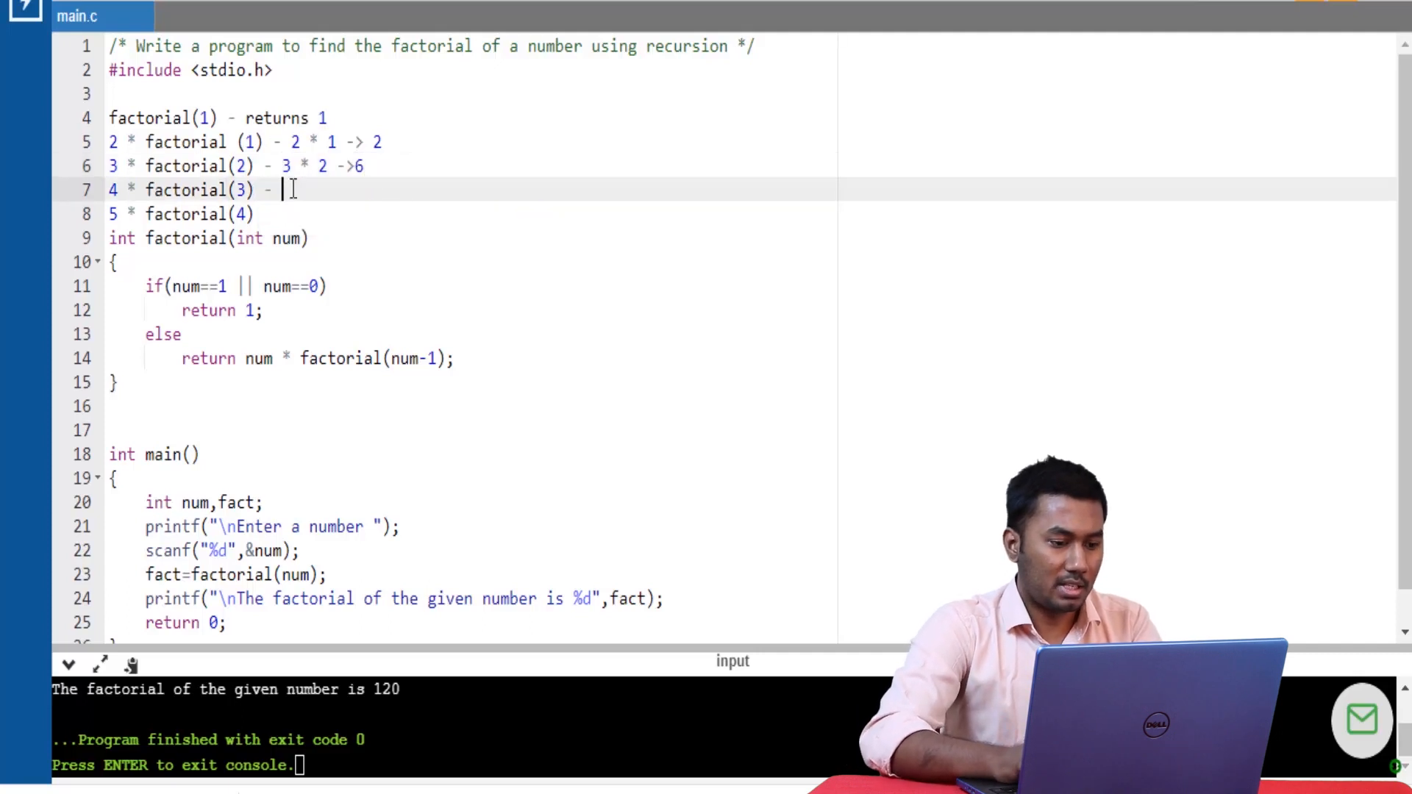
Step: Append ' - 4 * 6 -> 24' to the 4 * factorial(3) line
text(4 *)
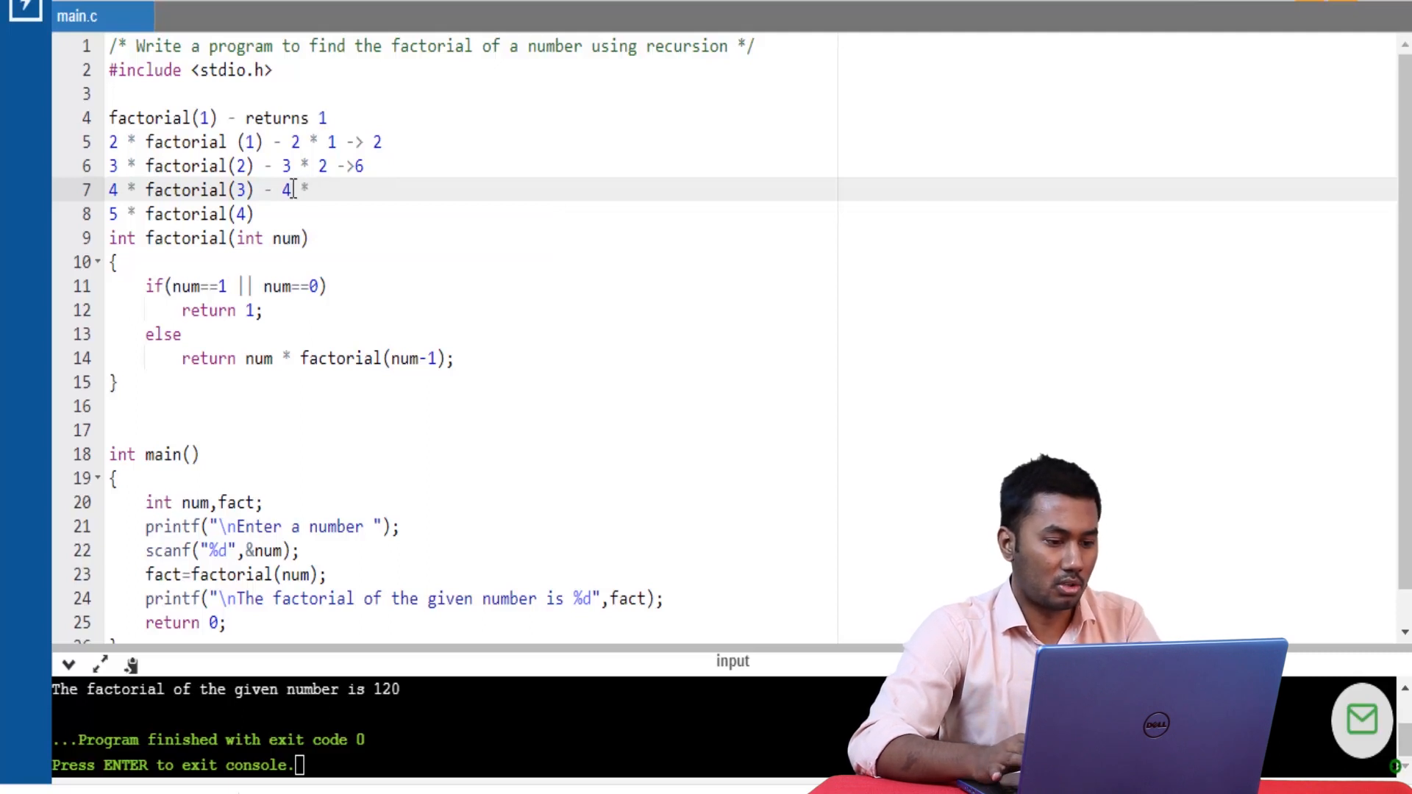
text(6)
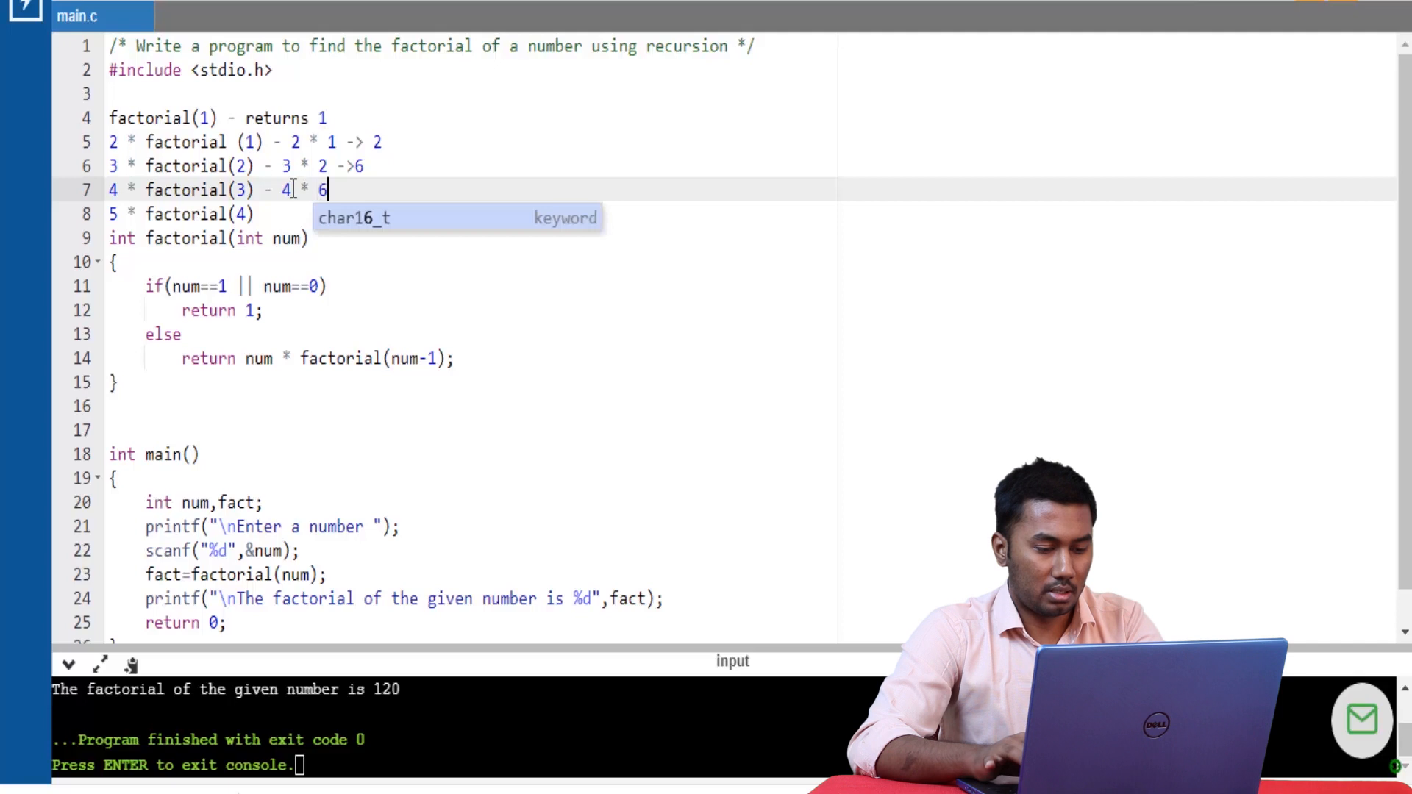
text(-> 24)
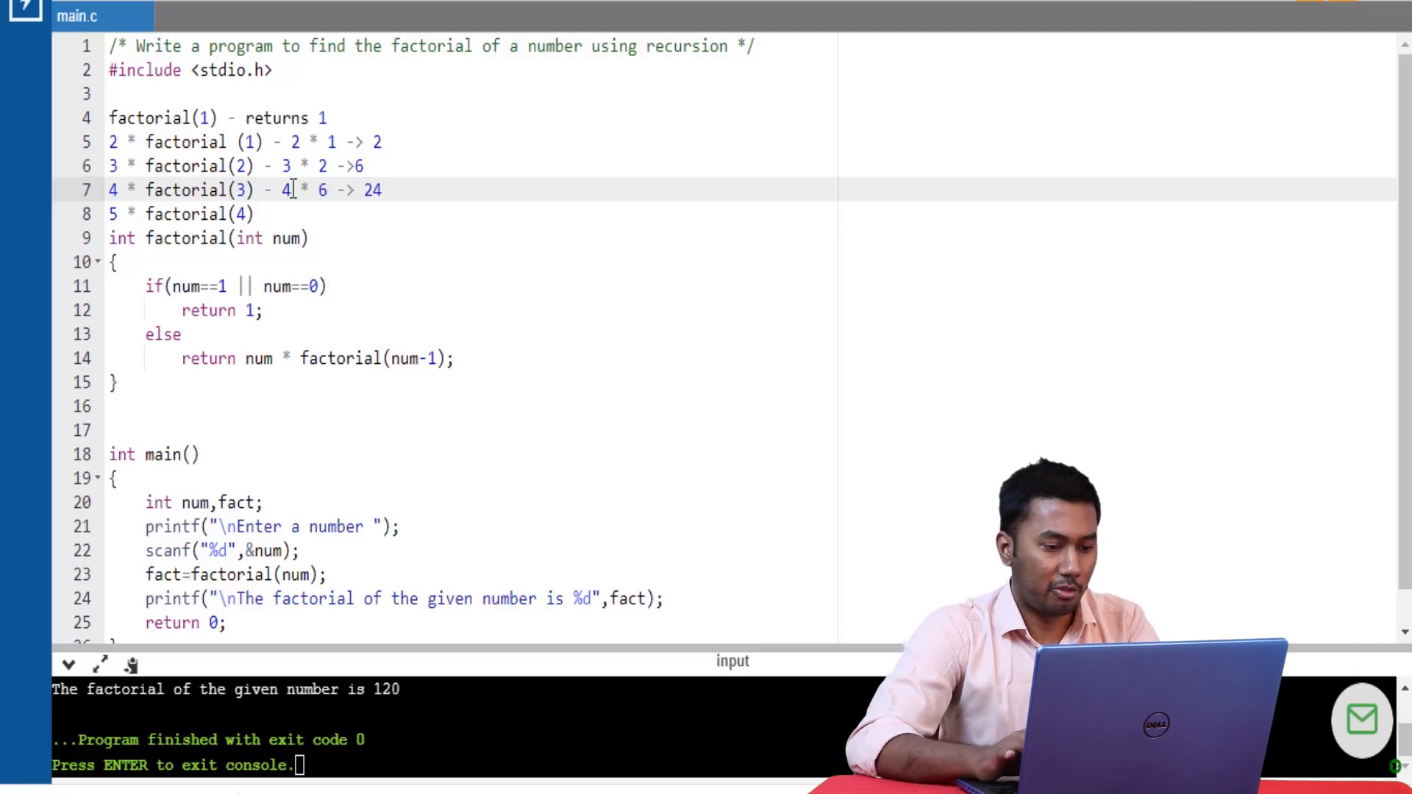
text(-)
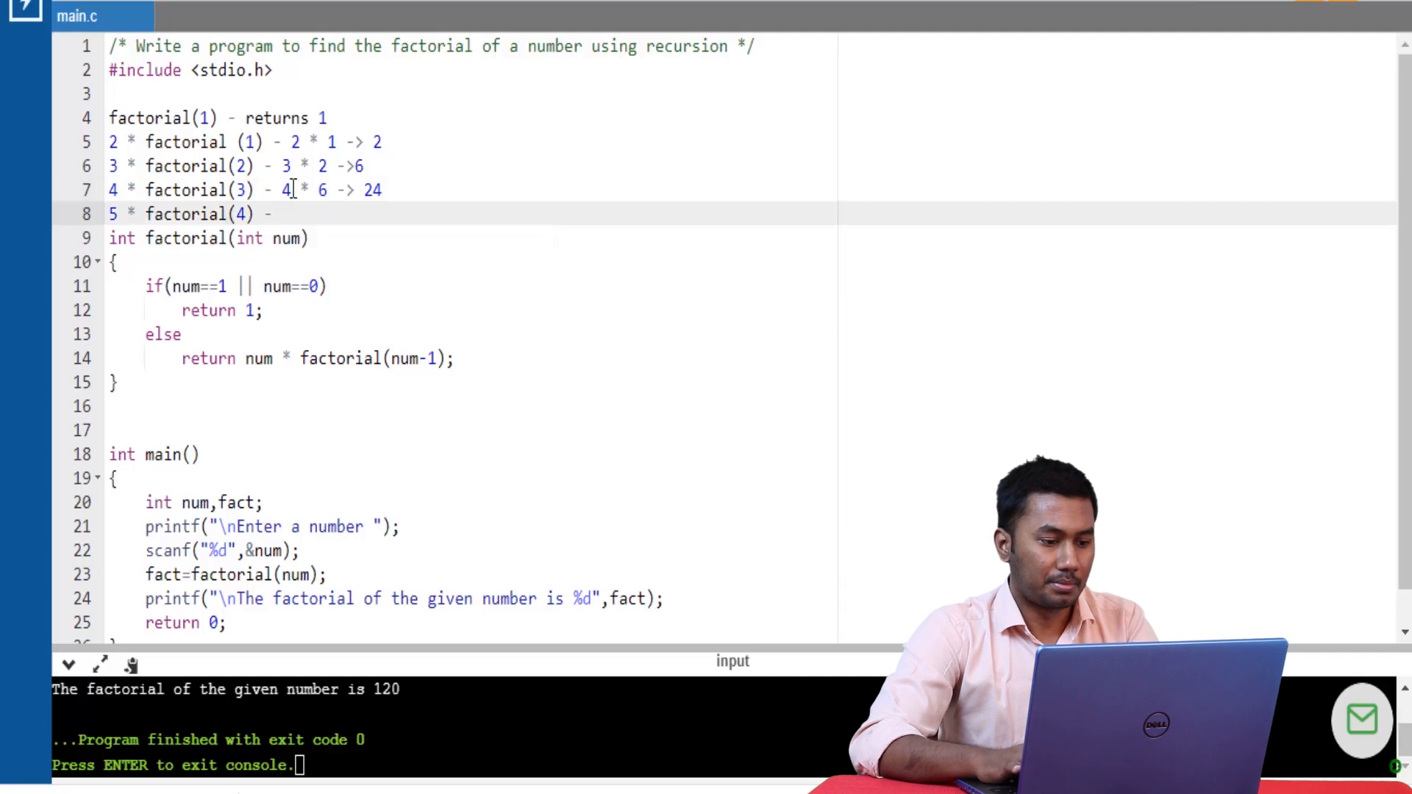
Step: Append ' - 5 * 24 -> 120' to the 5 * factorial(4) line
text(5)
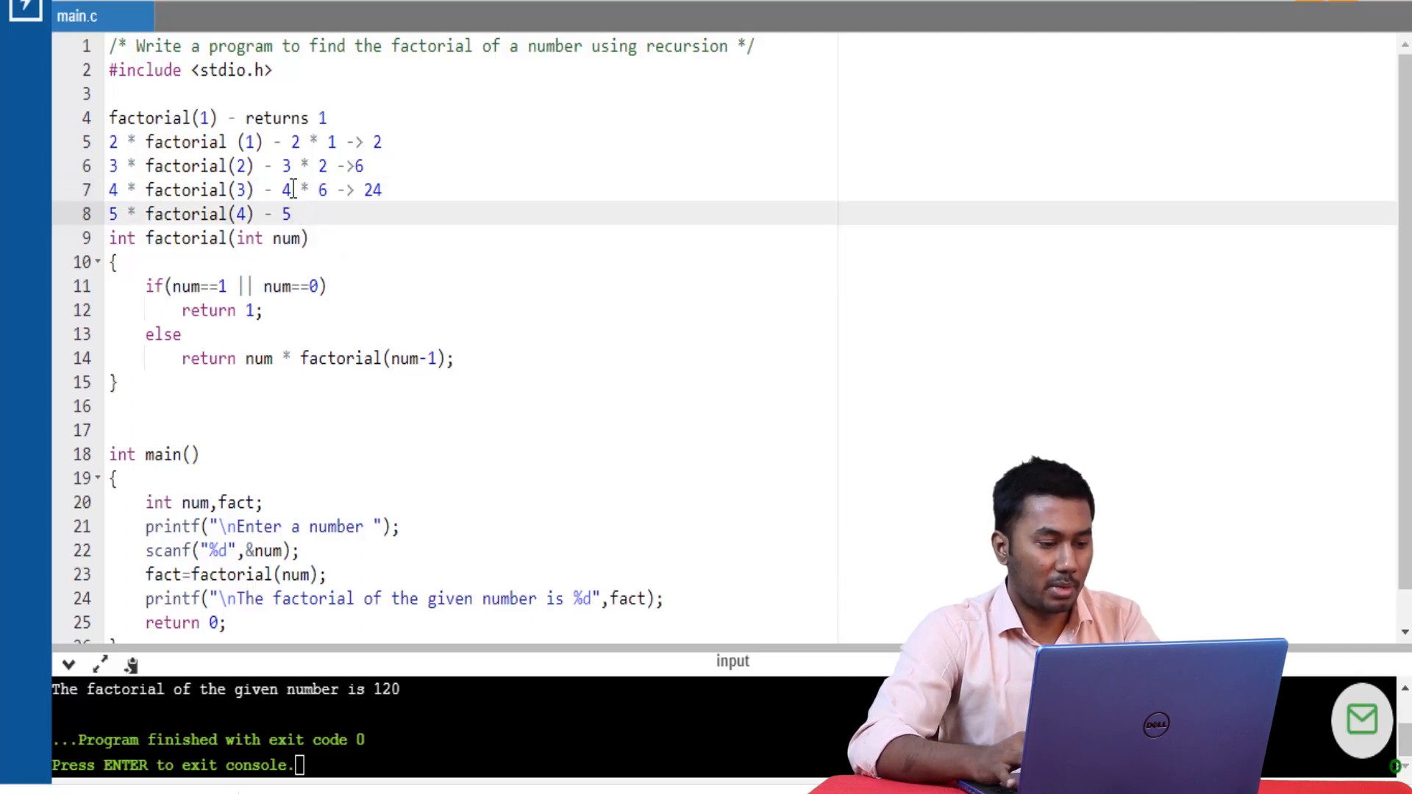
text(*)
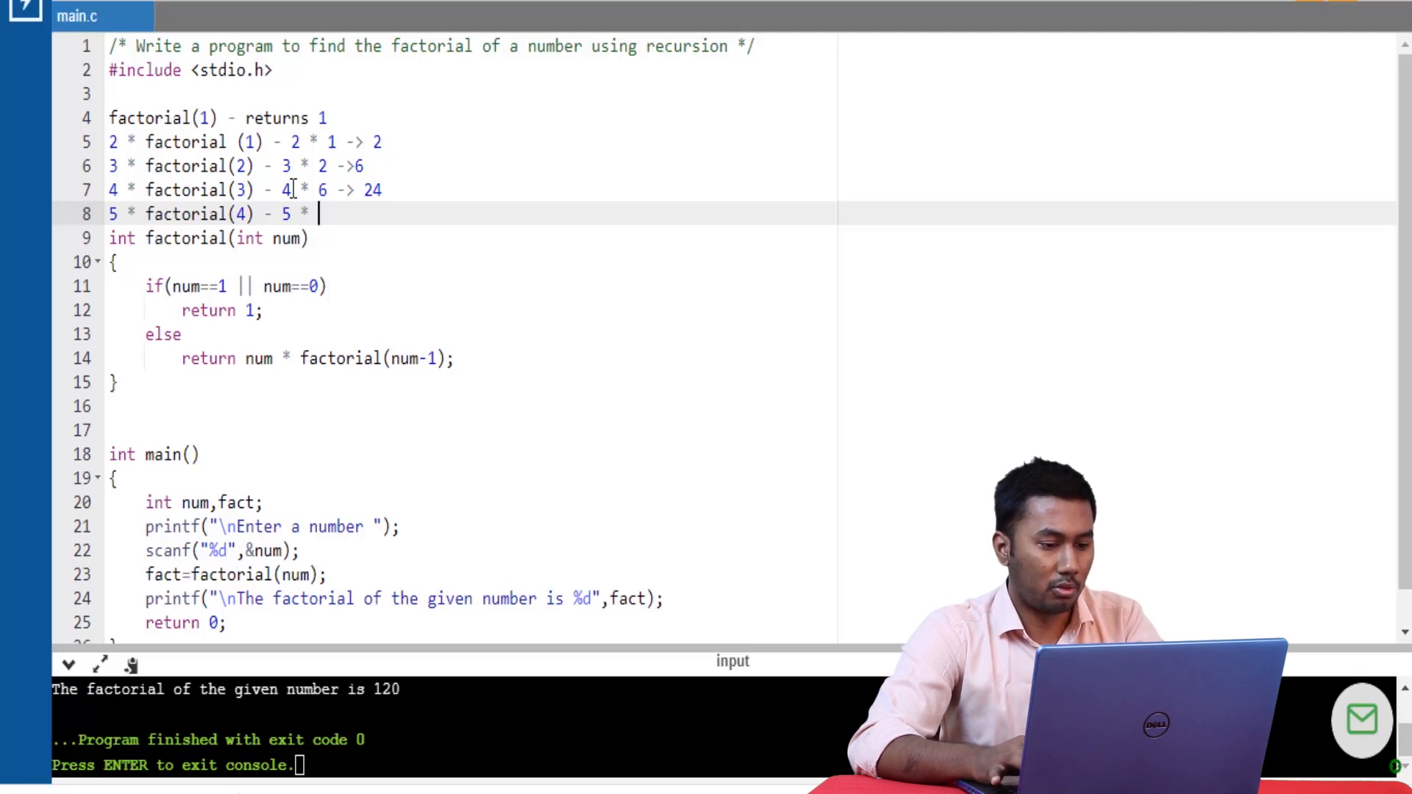
text(24)
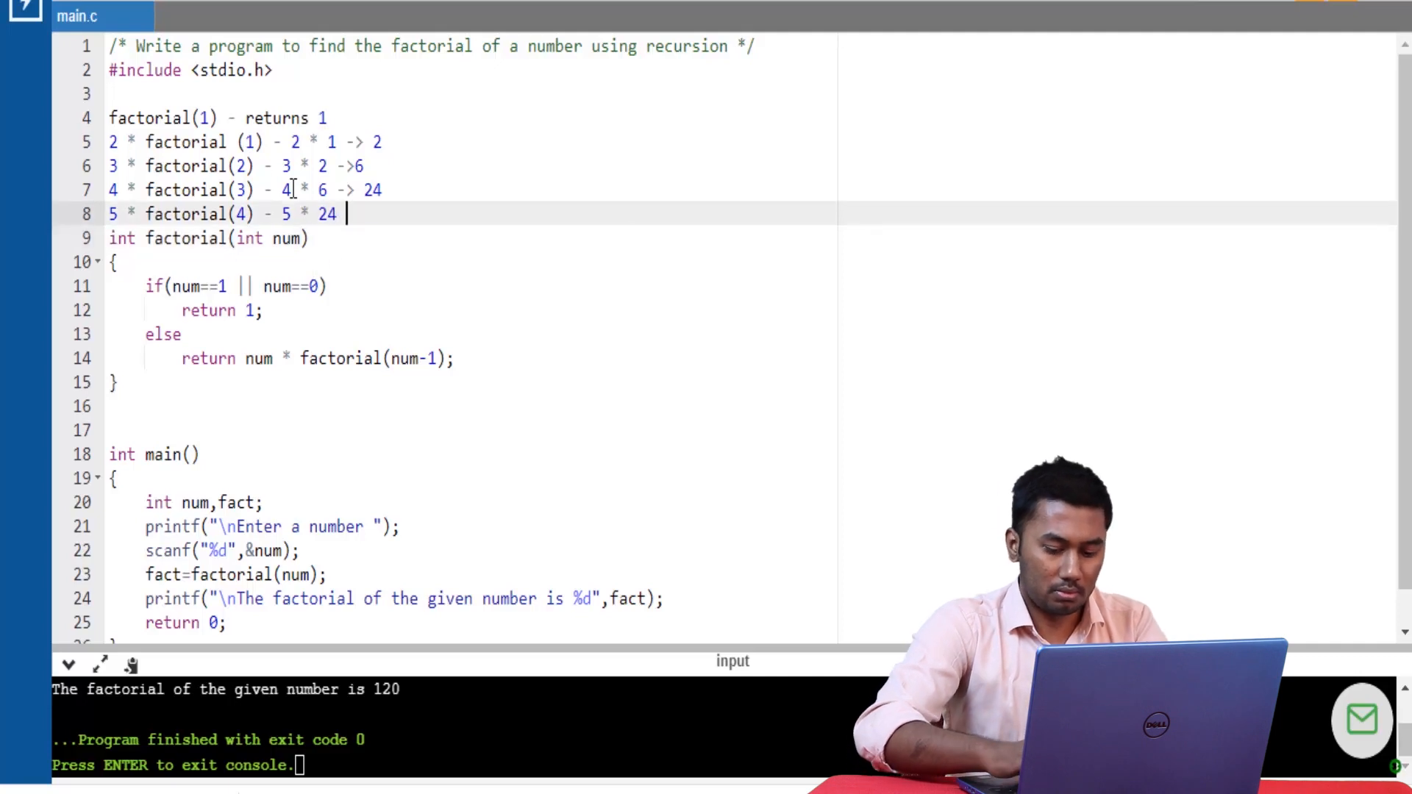
text(->)
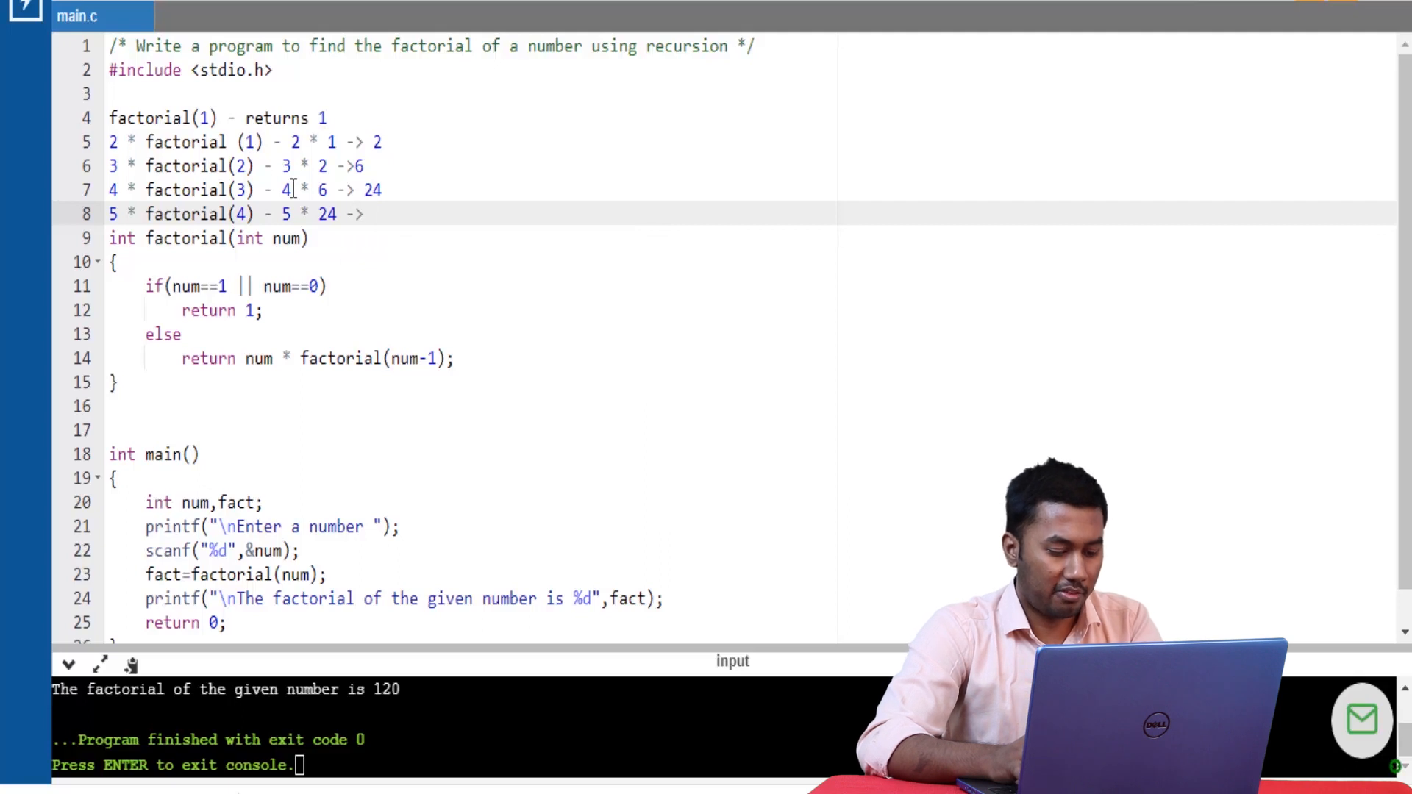
text(120)
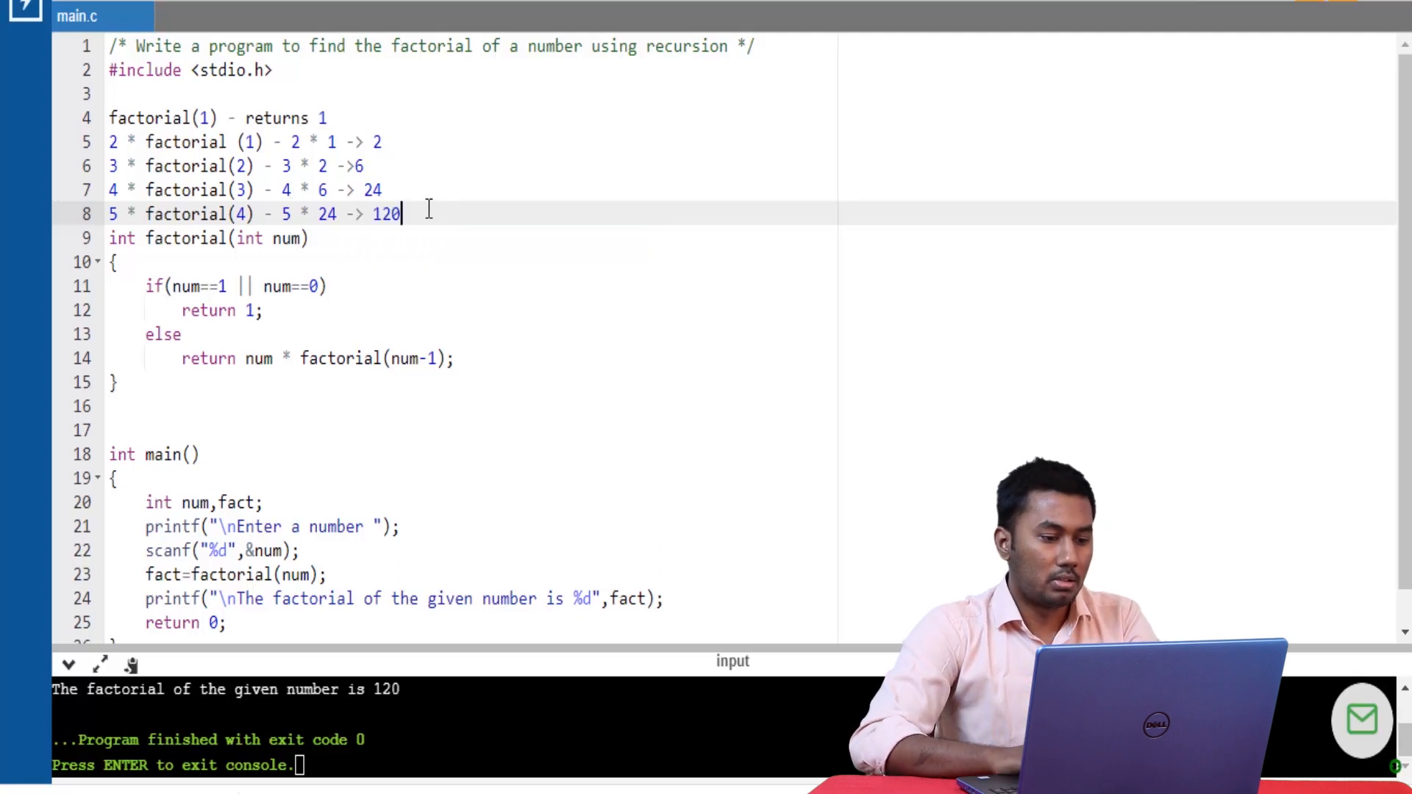